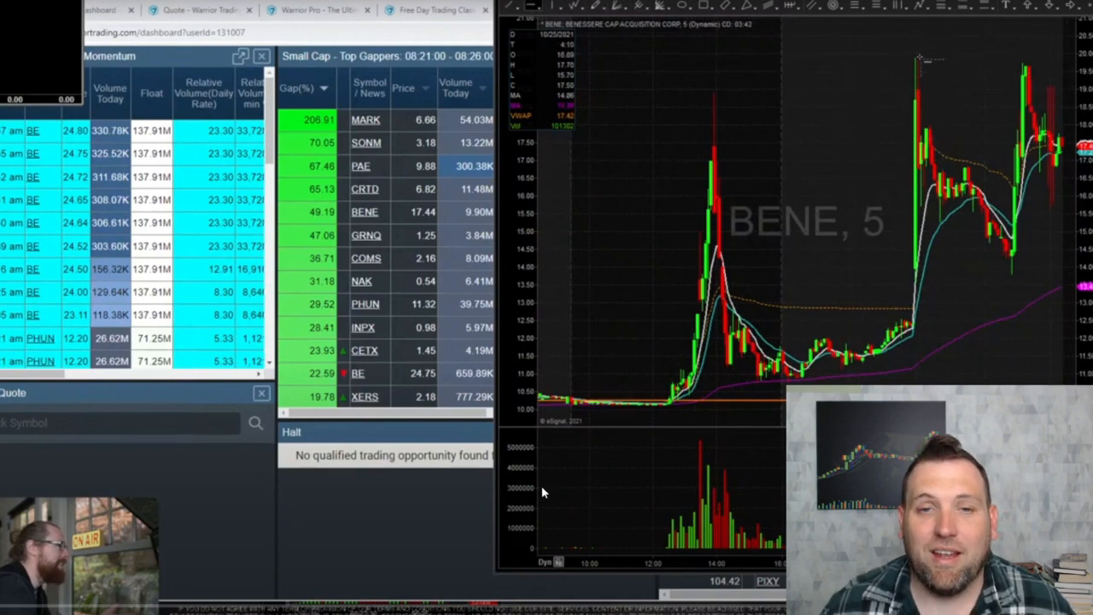
mouse_move(242, 324)
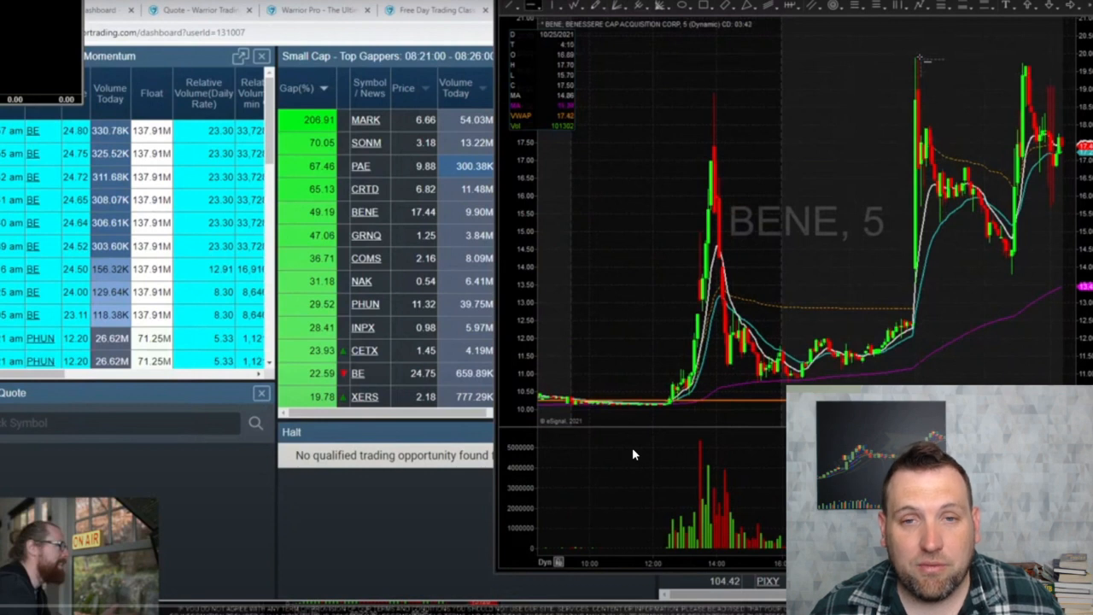
mouse_move(619, 457)
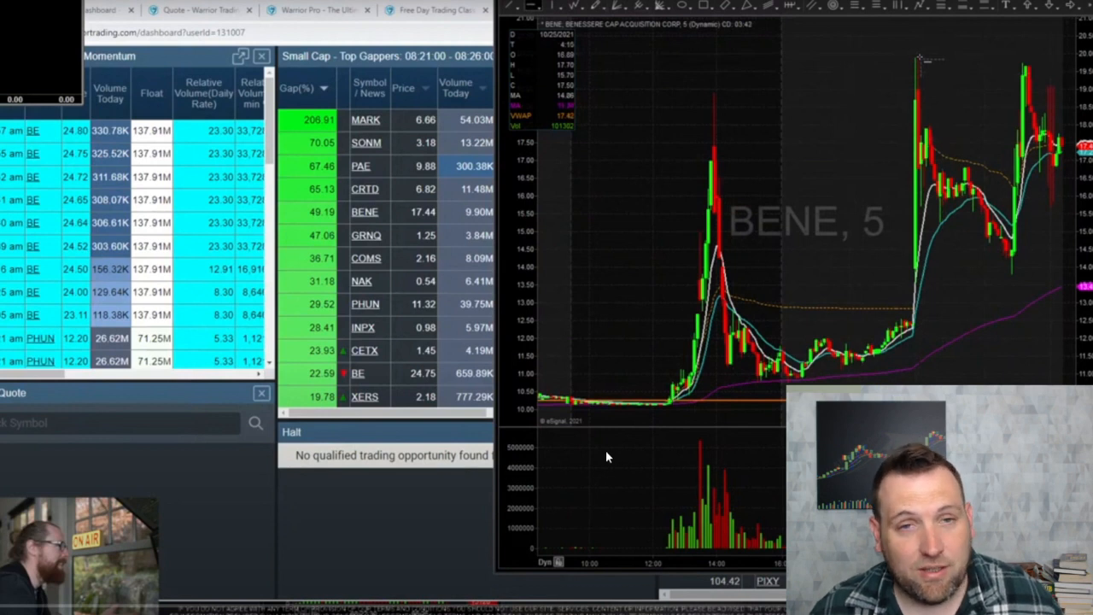
mouse_move(596, 452)
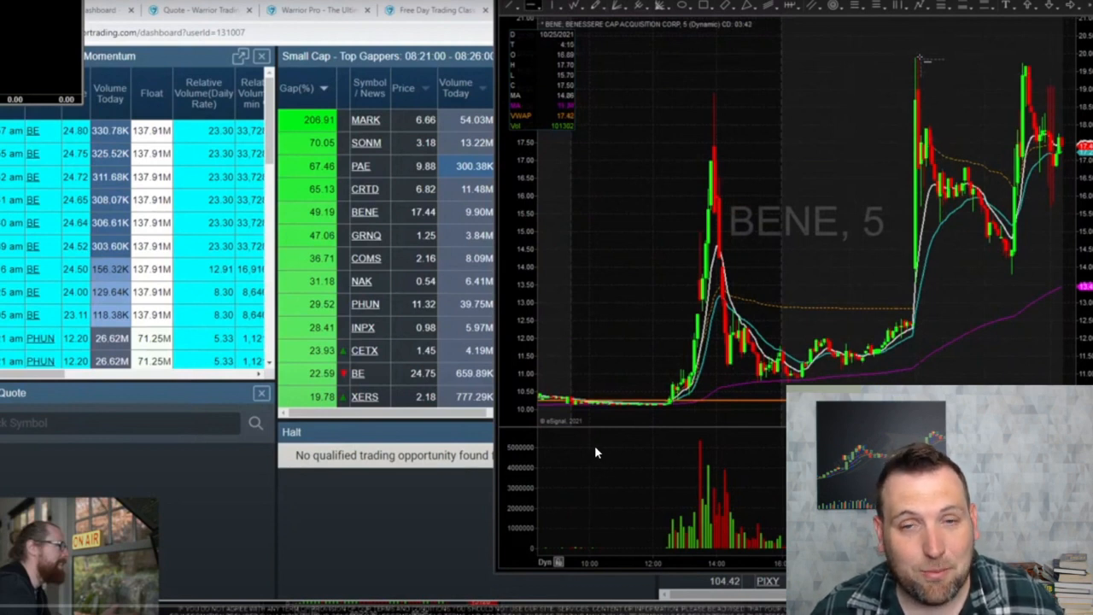
mouse_move(583, 453)
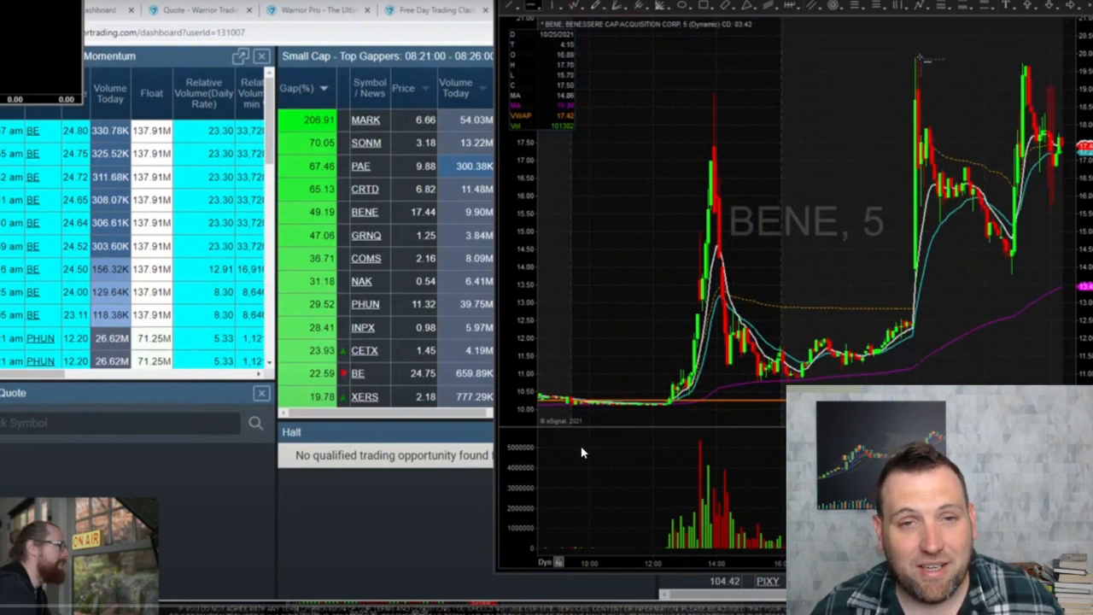
mouse_move(576, 453)
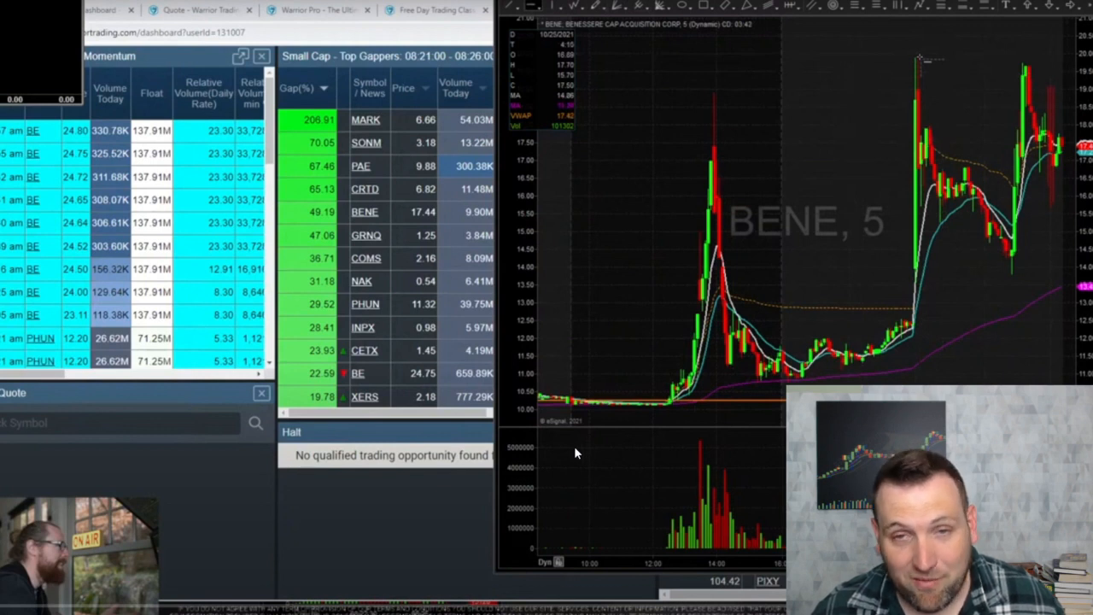
mouse_move(553, 458)
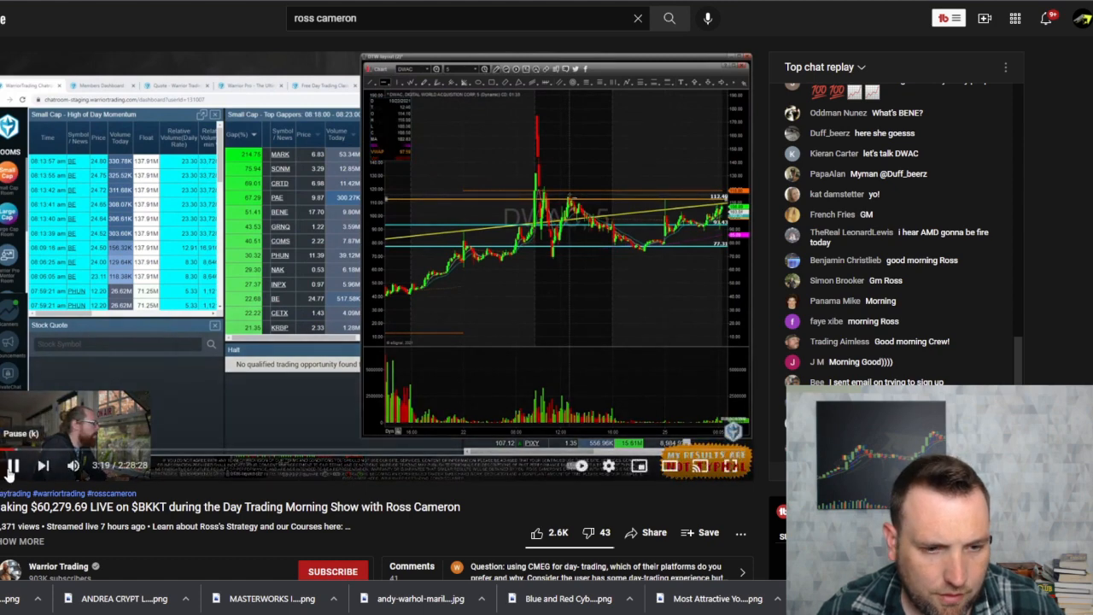
Pause the Ross Cameron livestream replay at 3:20 to comment on the DWAC chart.
left_click(13, 465)
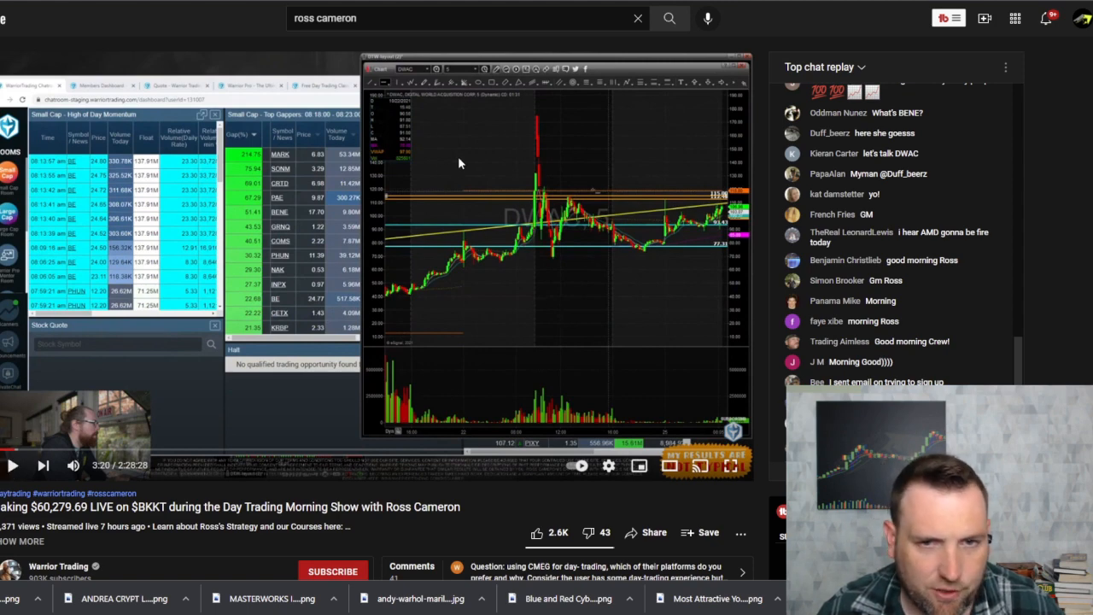
mouse_move(15, 487)
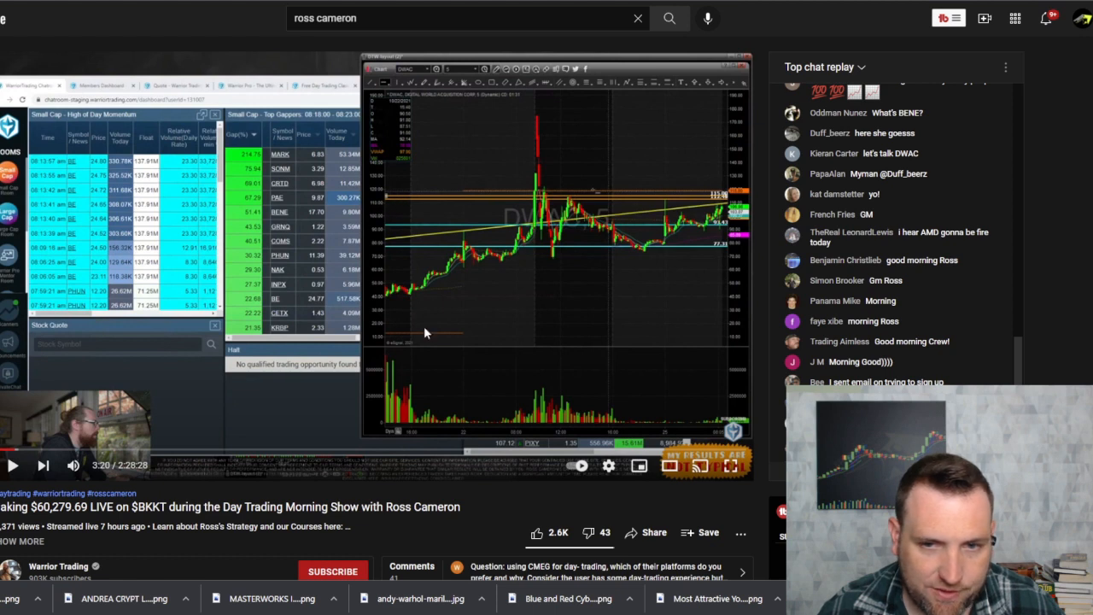
mouse_move(432, 77)
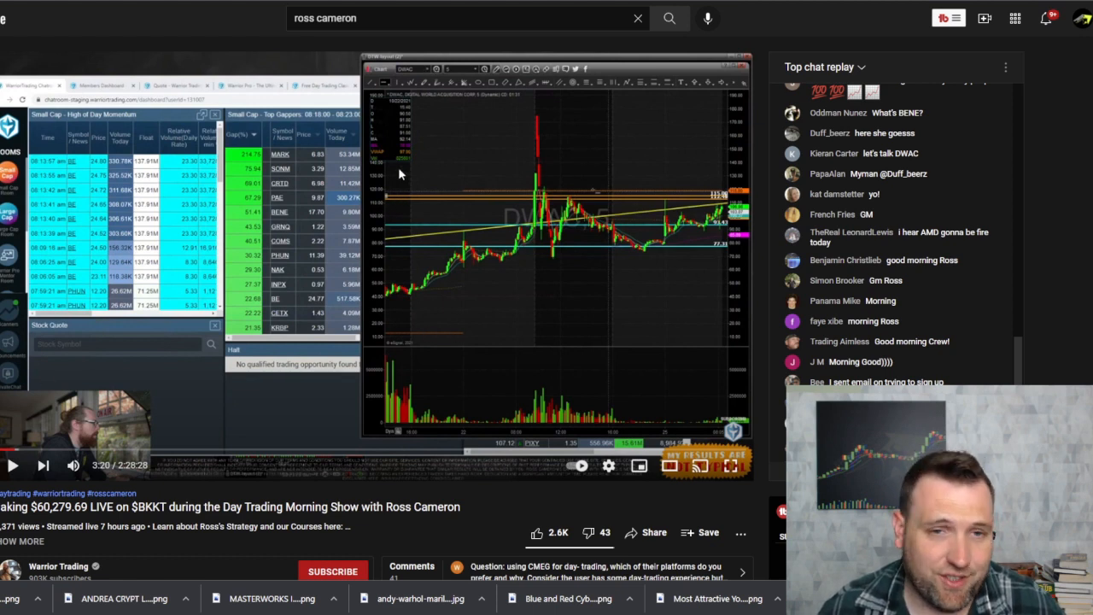
mouse_move(286, 197)
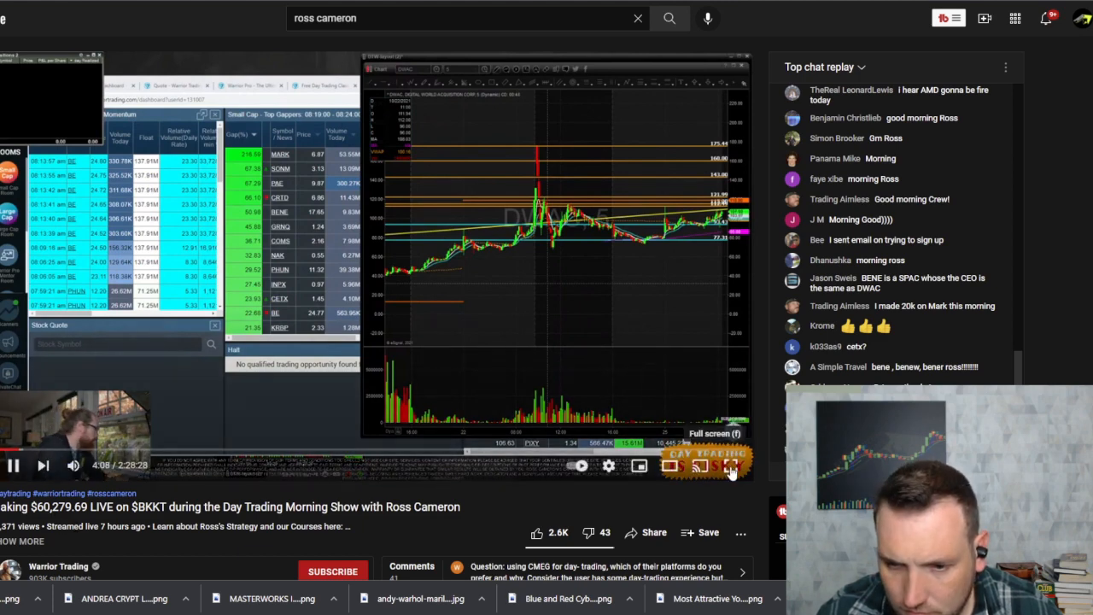
Switch the replay to full-screen view while the DWAC chart is reviewed.
left_click(732, 465)
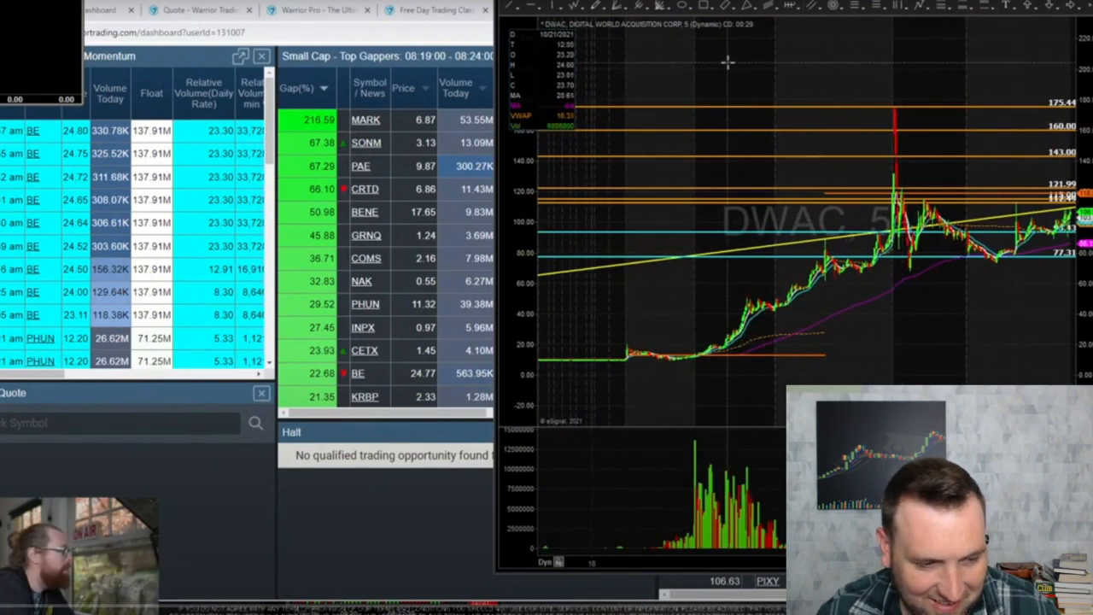
mouse_move(824, 76)
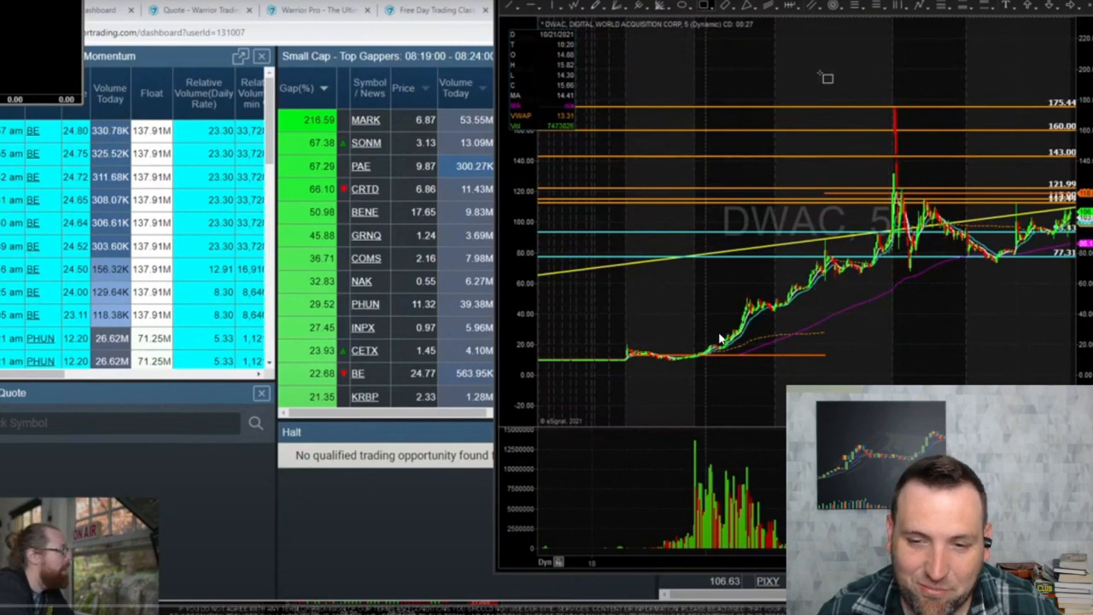
mouse_move(889, 117)
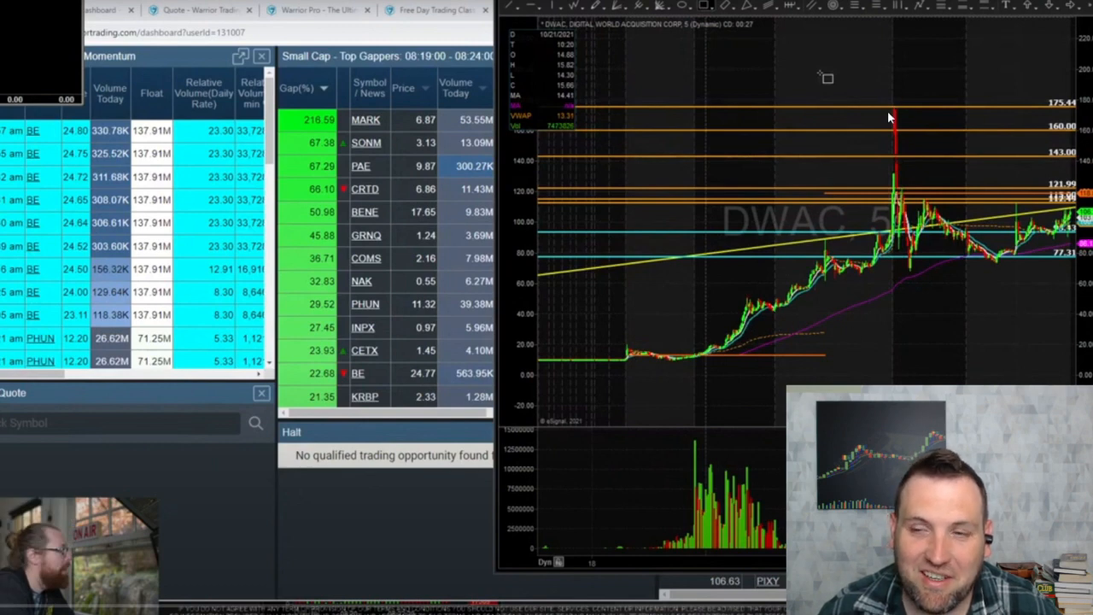
mouse_move(978, 126)
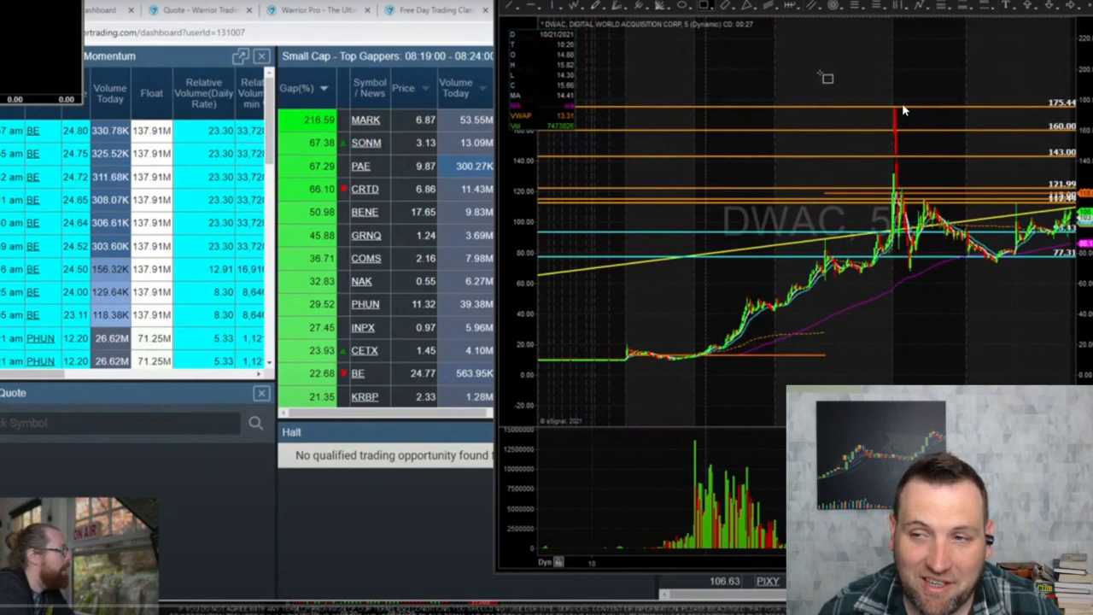
mouse_move(933, 200)
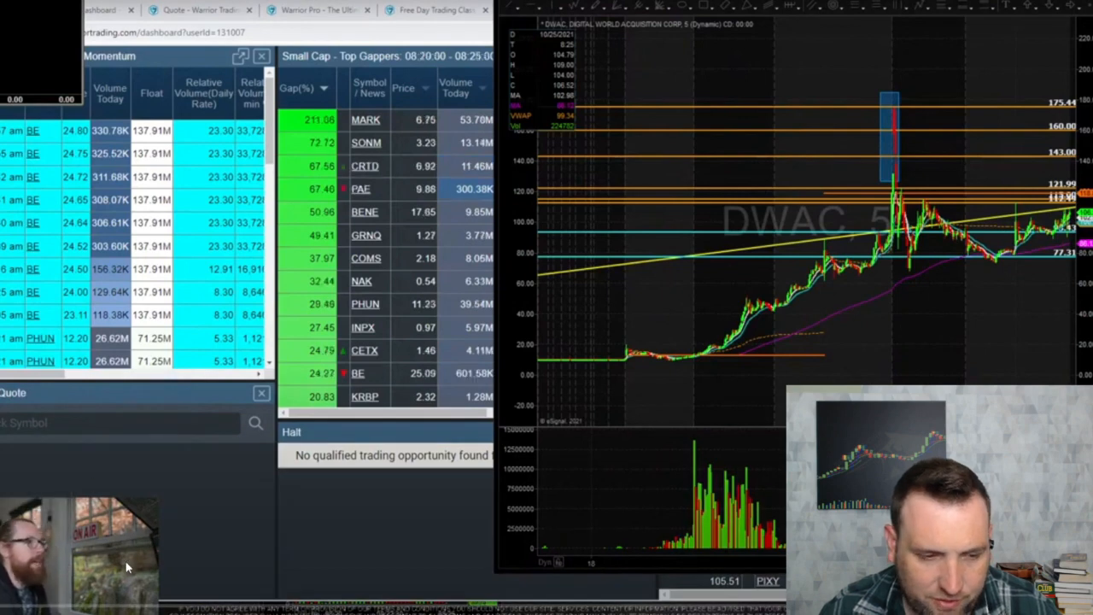
mouse_move(114, 544)
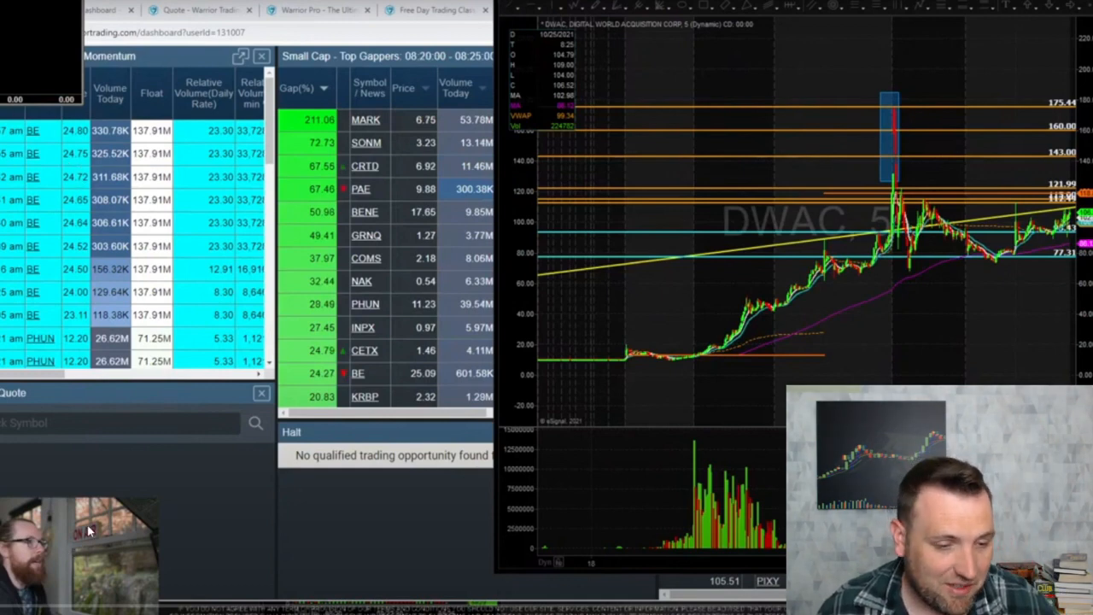
mouse_move(86, 533)
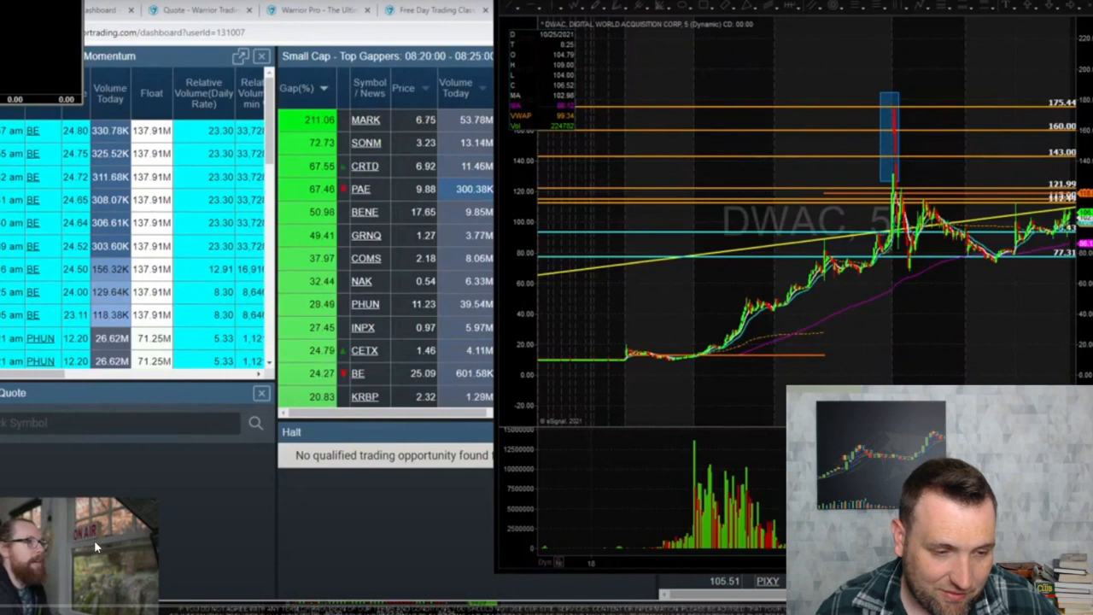
mouse_move(92, 532)
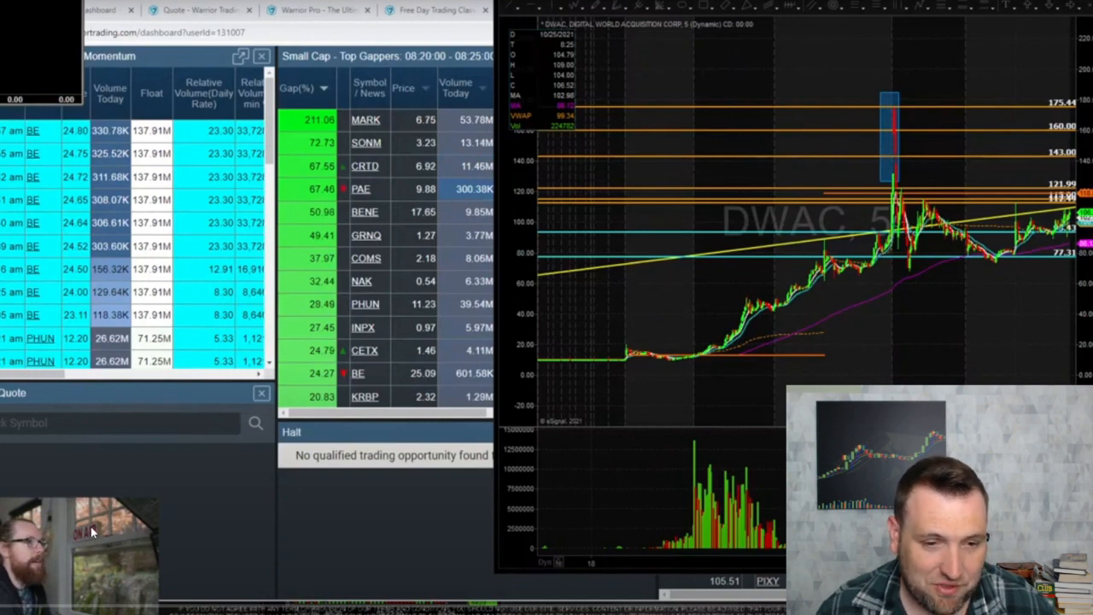
mouse_move(68, 575)
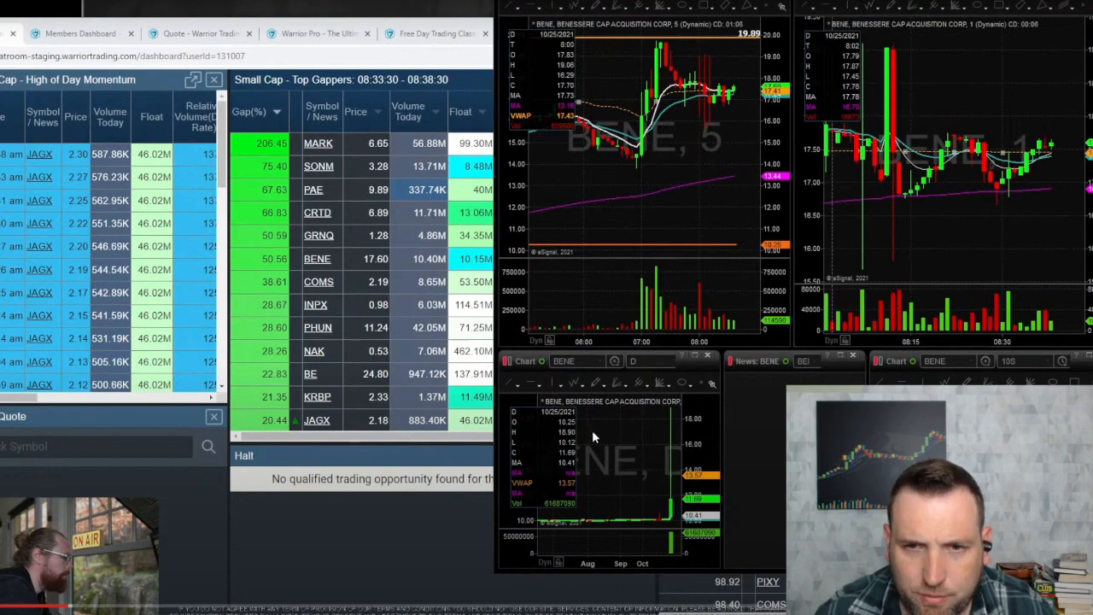
mouse_move(634, 58)
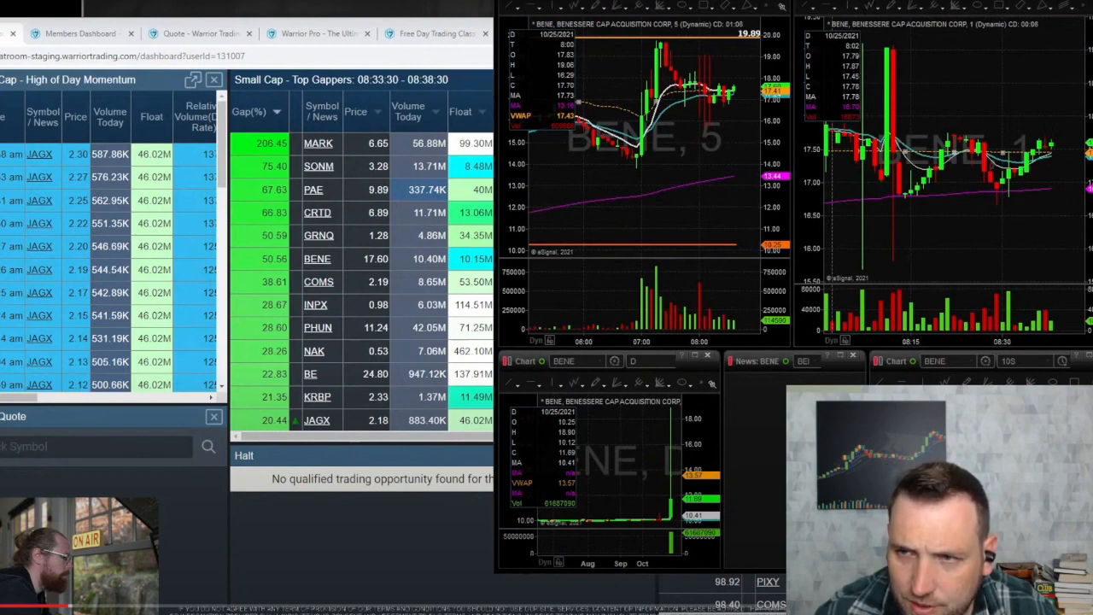
mouse_move(922, 190)
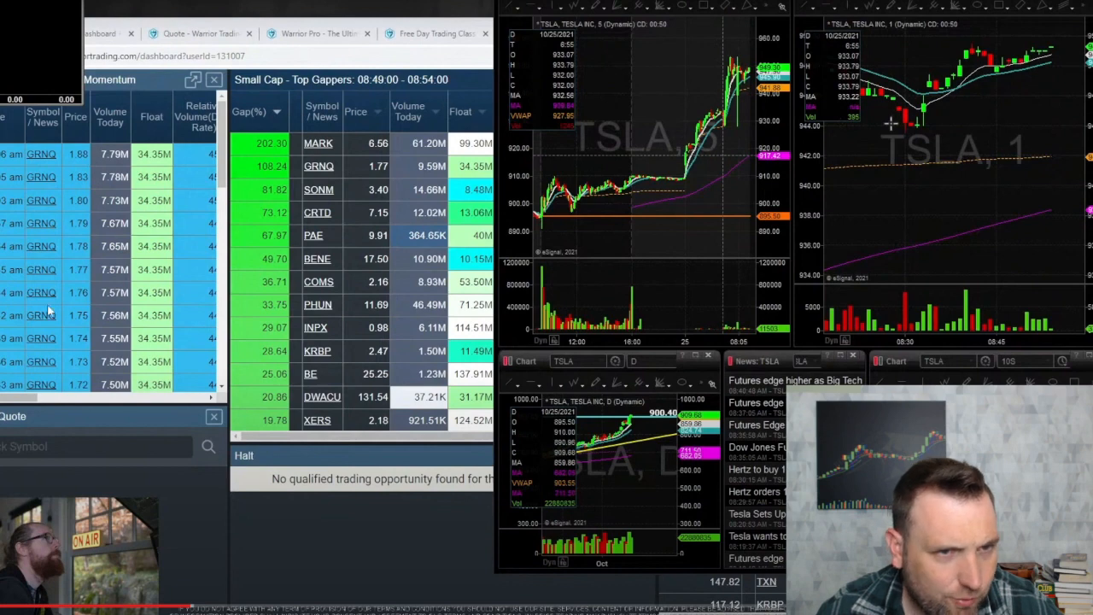
mouse_move(363, 77)
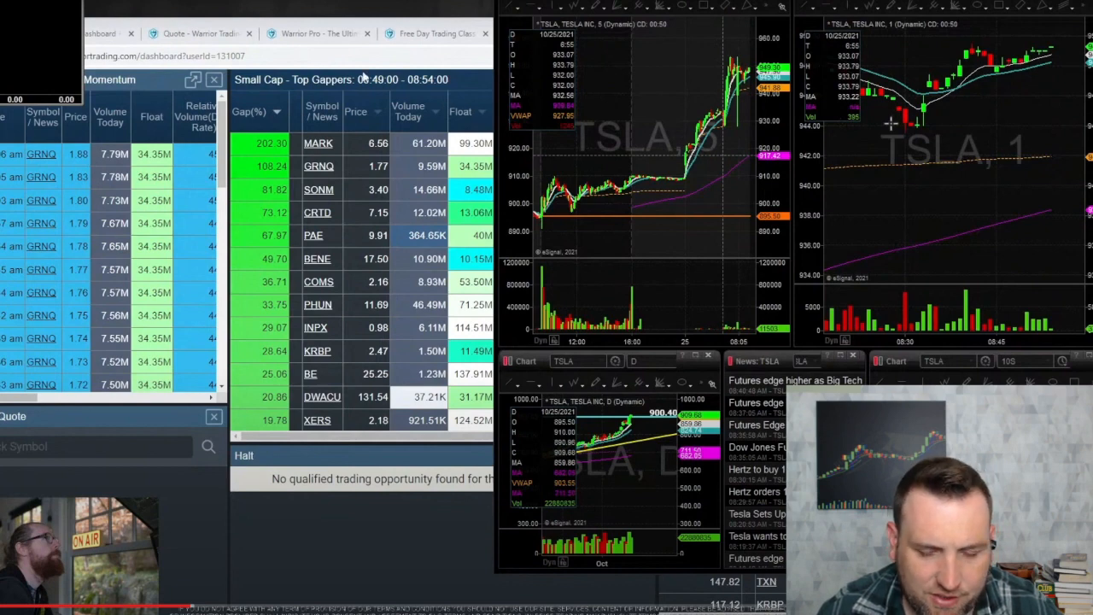
mouse_move(199, 180)
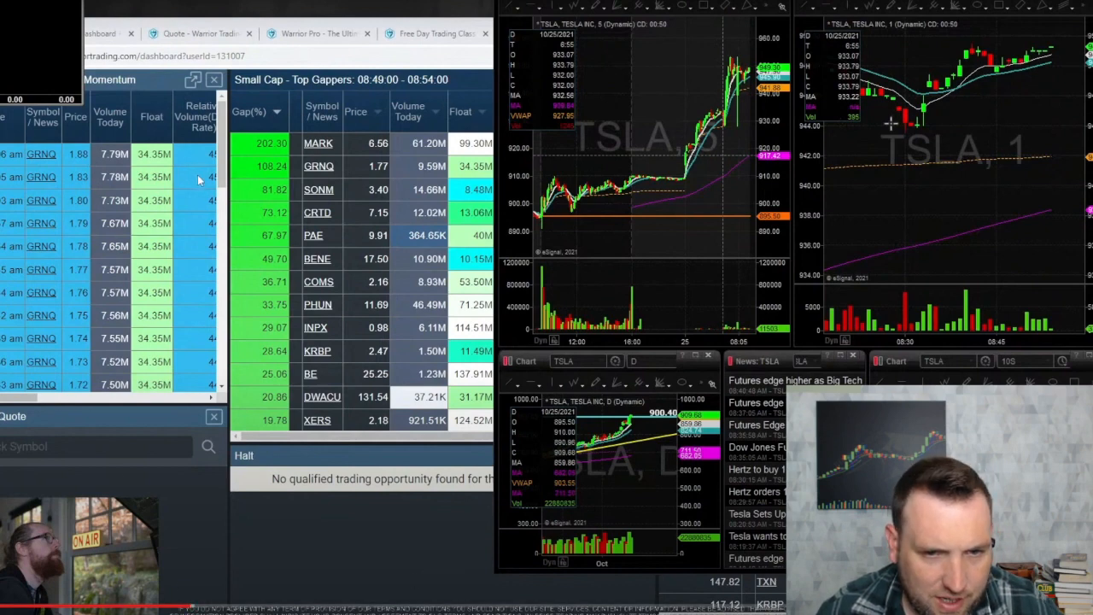
mouse_move(13, 53)
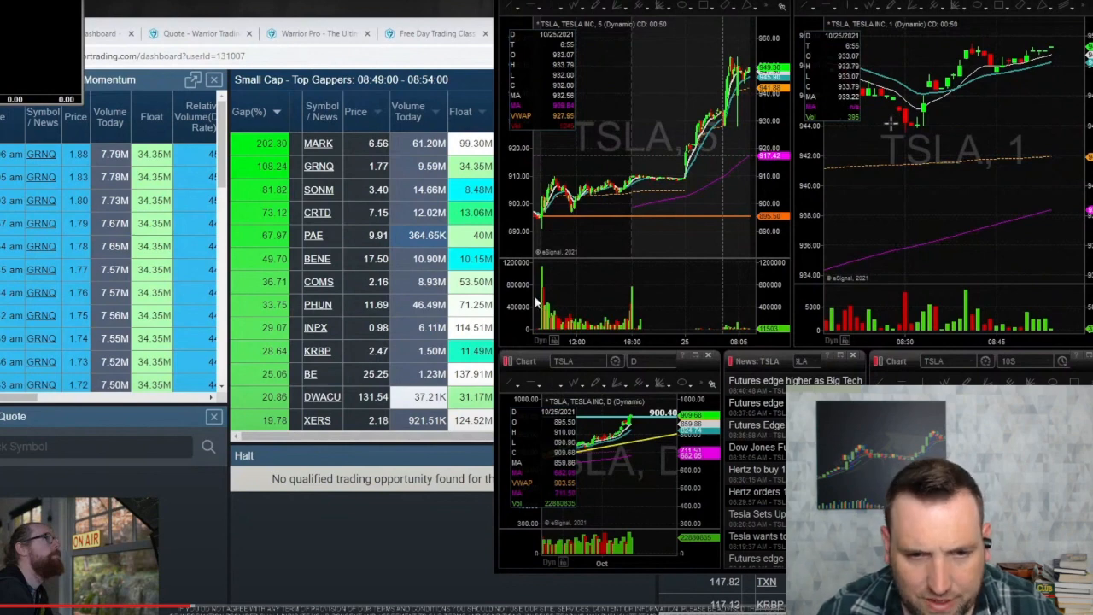
mouse_move(476, 475)
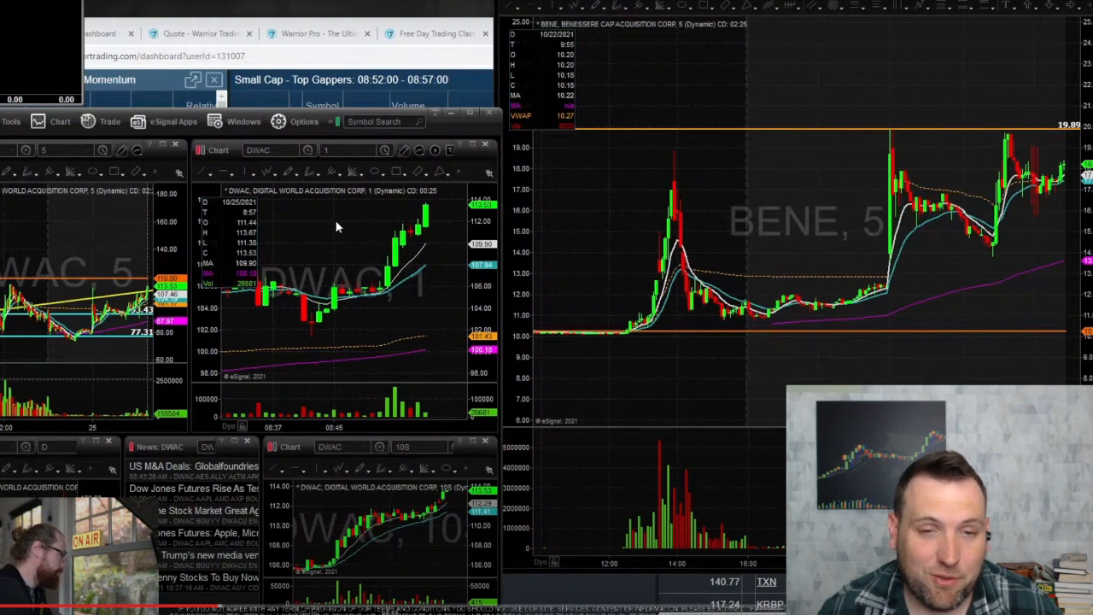
mouse_move(412, 216)
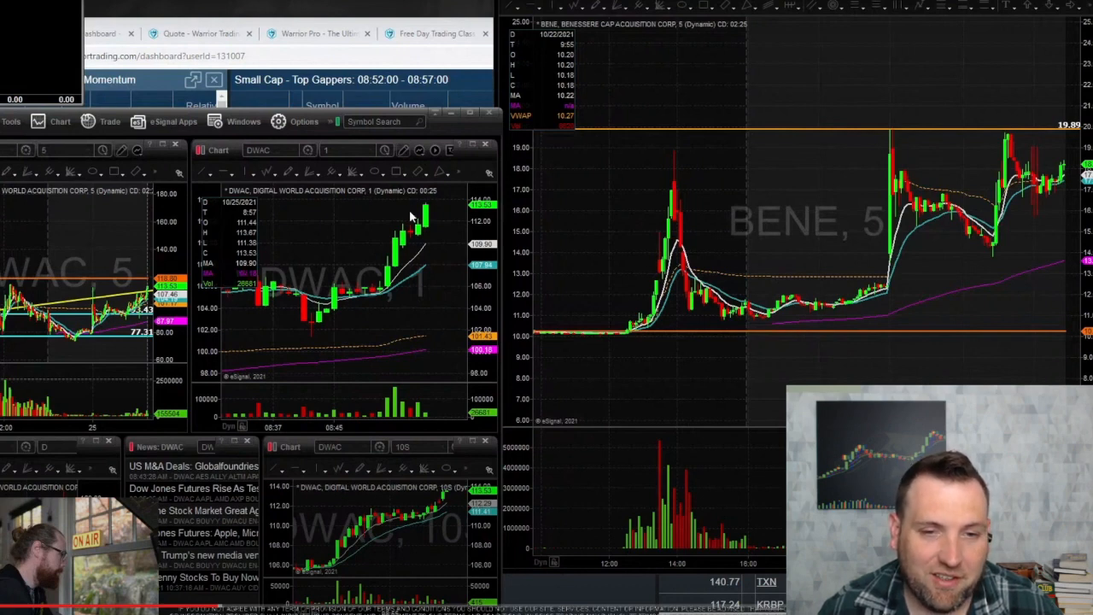
mouse_move(371, 265)
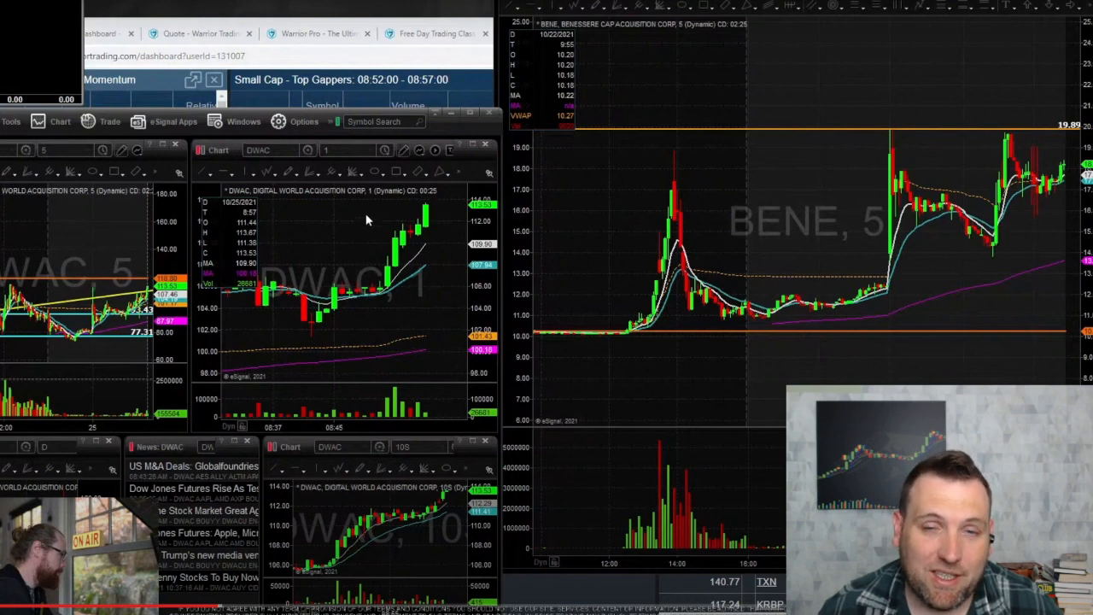
mouse_move(349, 256)
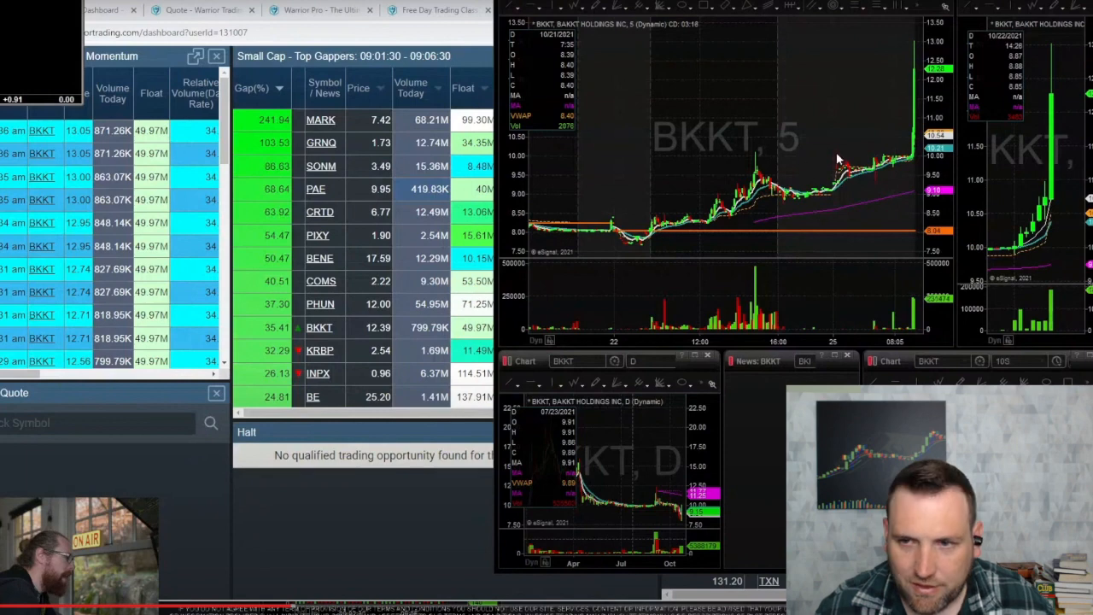
mouse_move(894, 137)
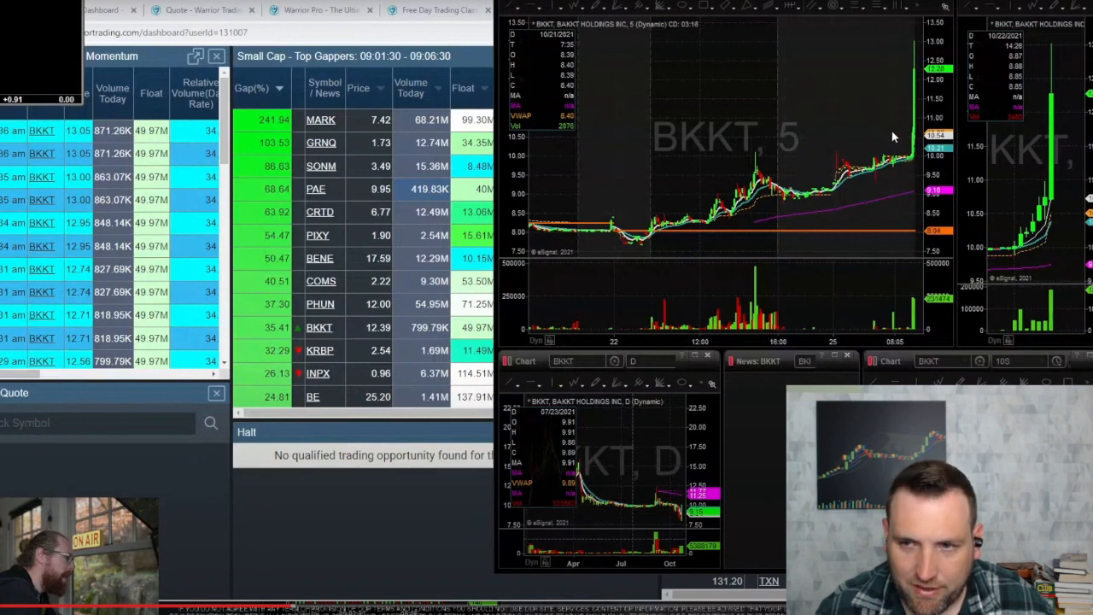
mouse_move(912, 119)
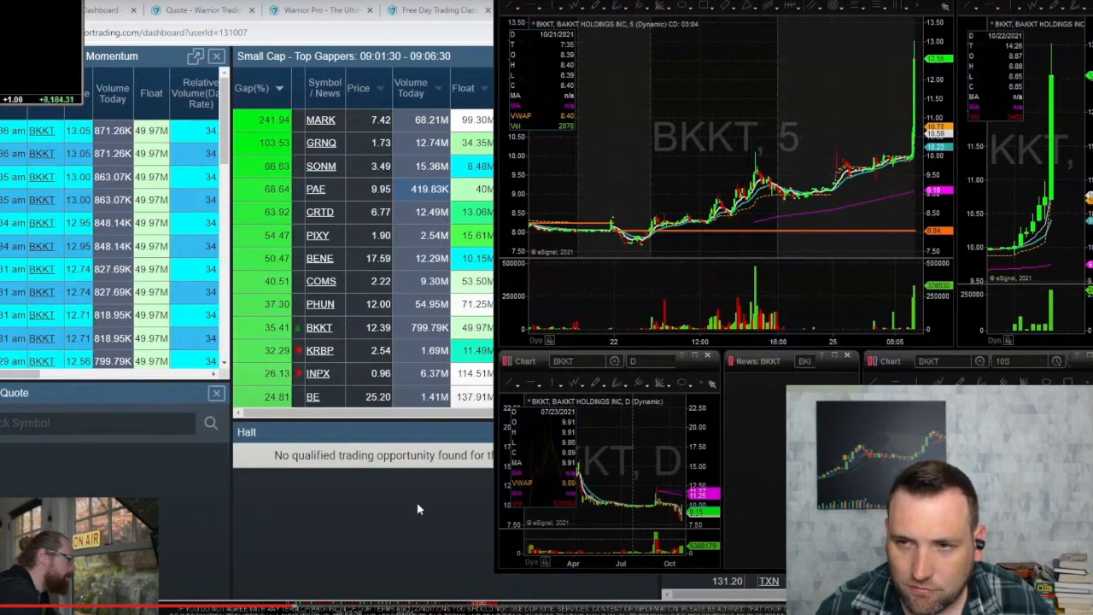
mouse_move(418, 503)
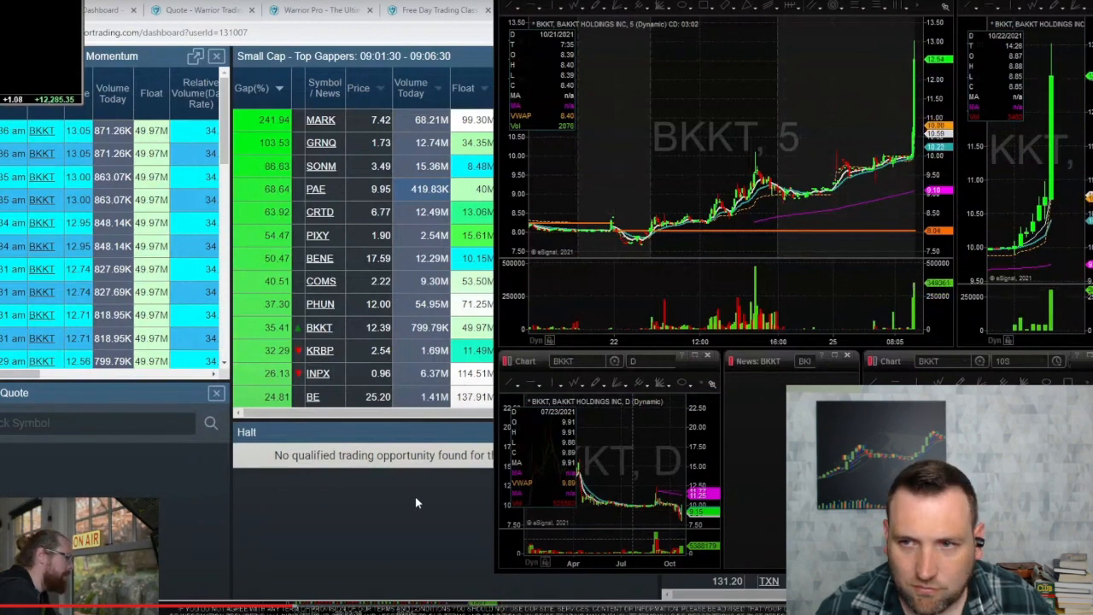
mouse_move(414, 499)
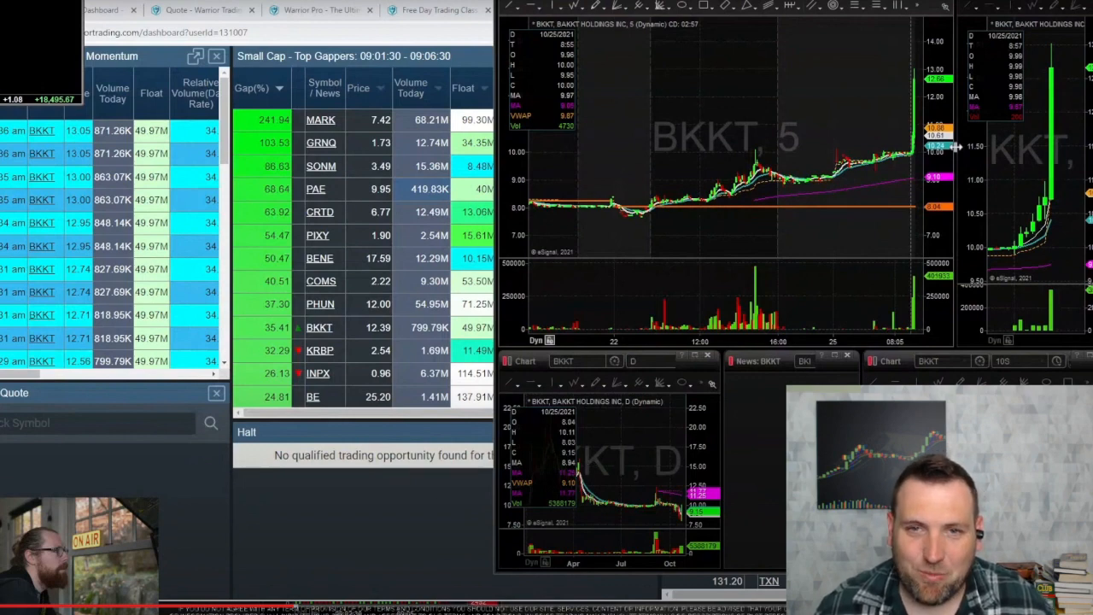
mouse_move(895, 84)
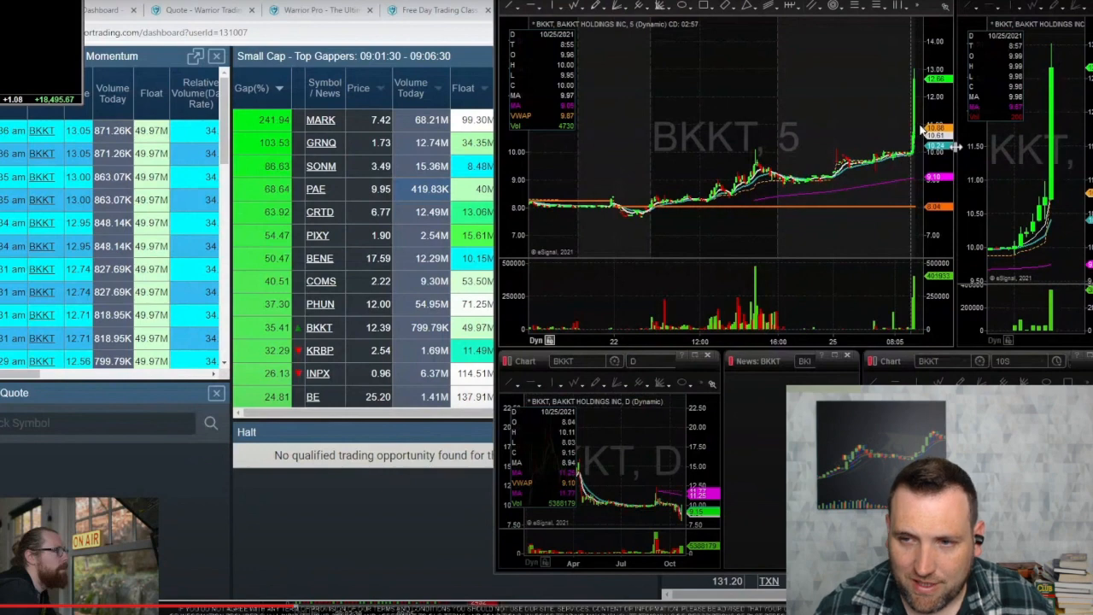
mouse_move(64, 119)
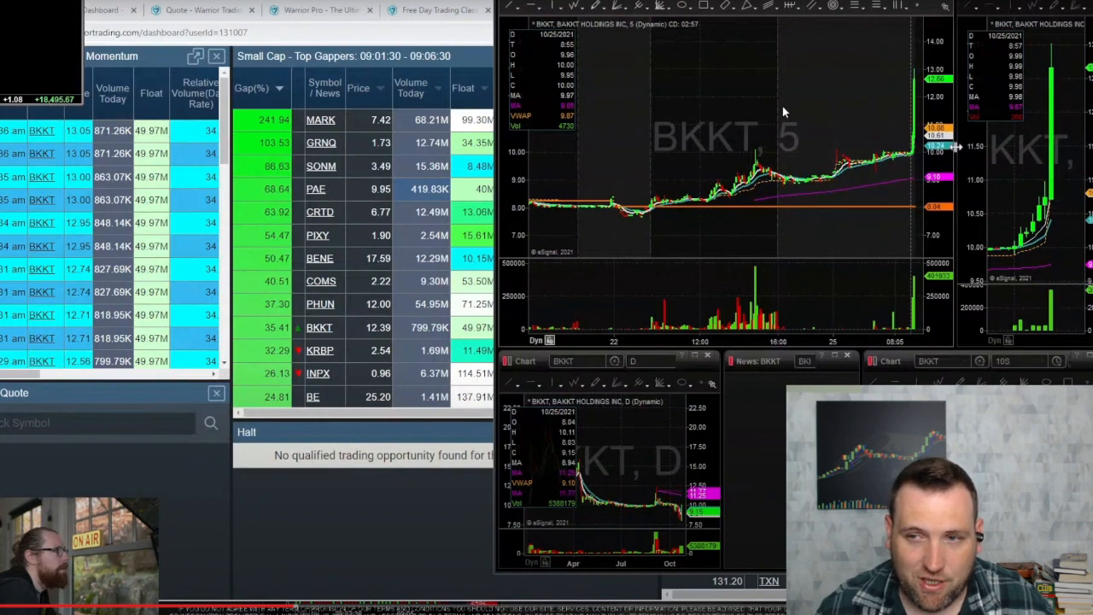
mouse_move(293, 258)
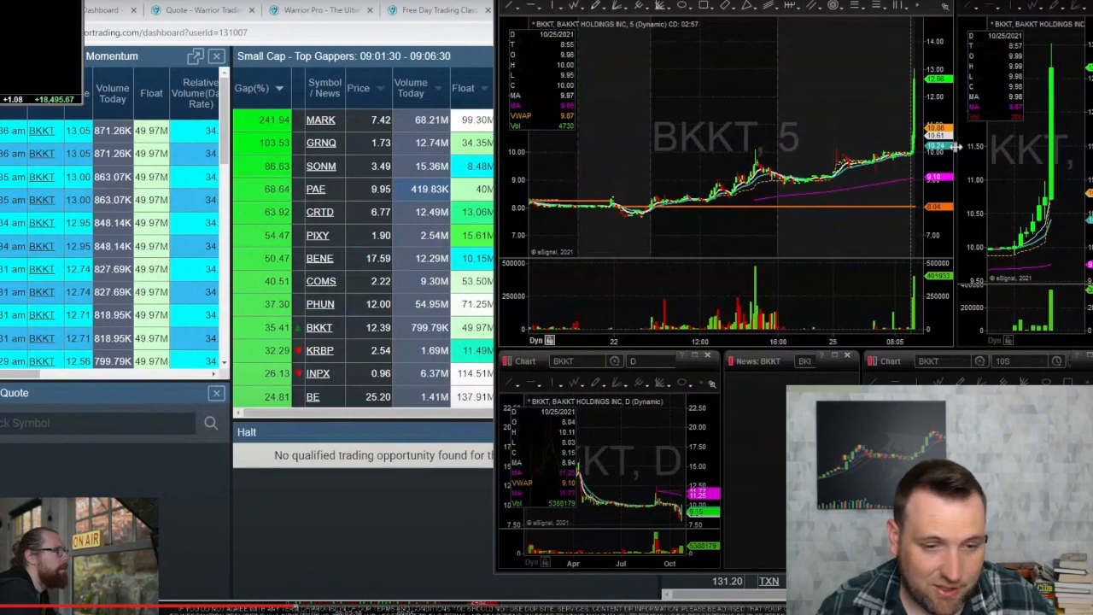
mouse_move(303, 494)
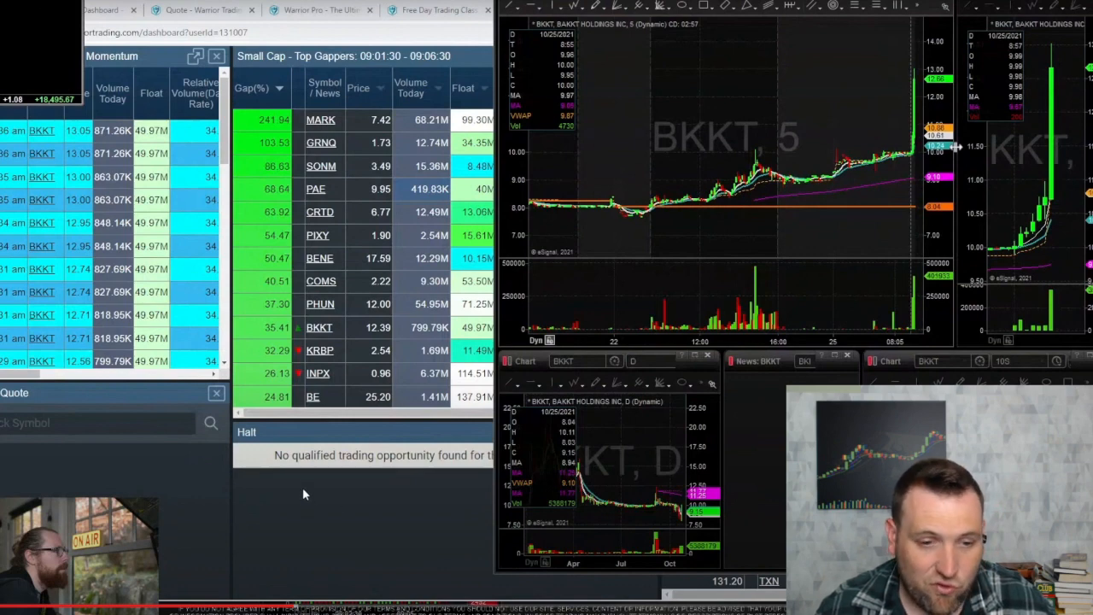
mouse_move(340, 485)
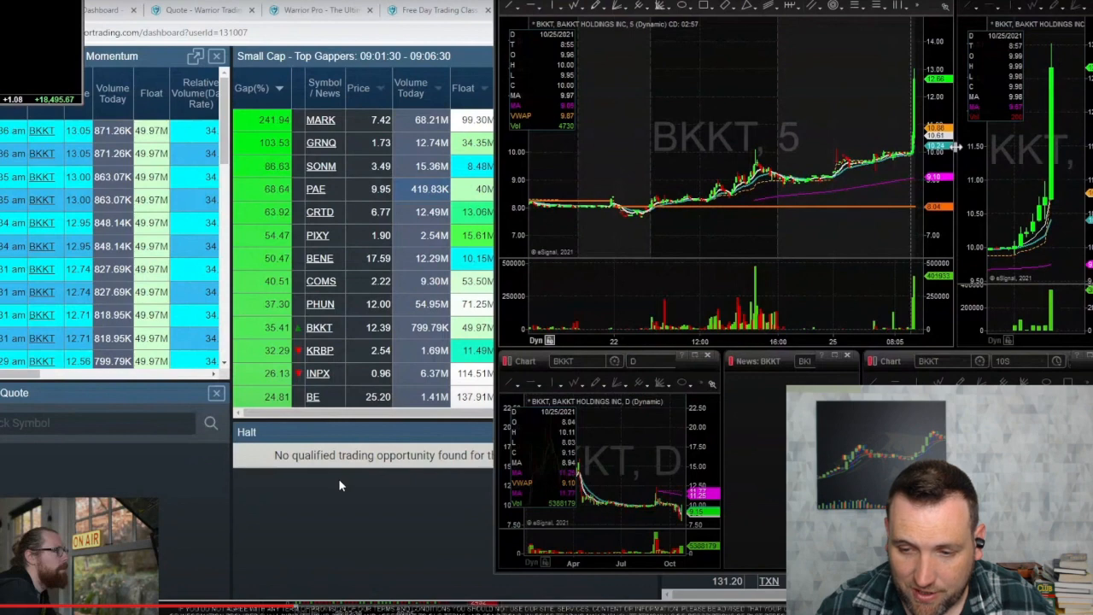
mouse_move(572, 145)
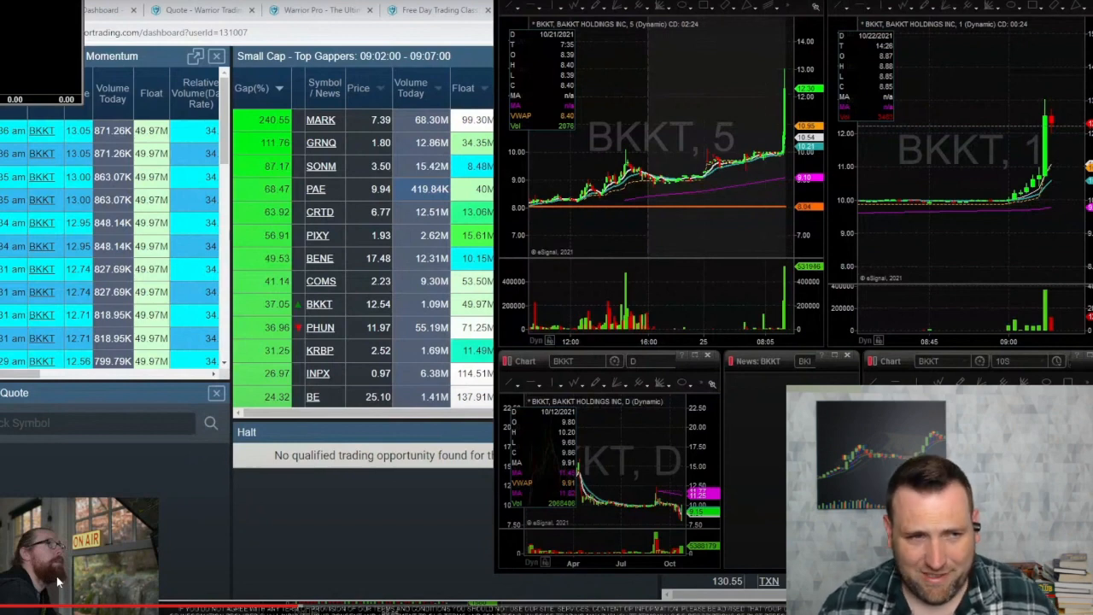
mouse_move(777, 125)
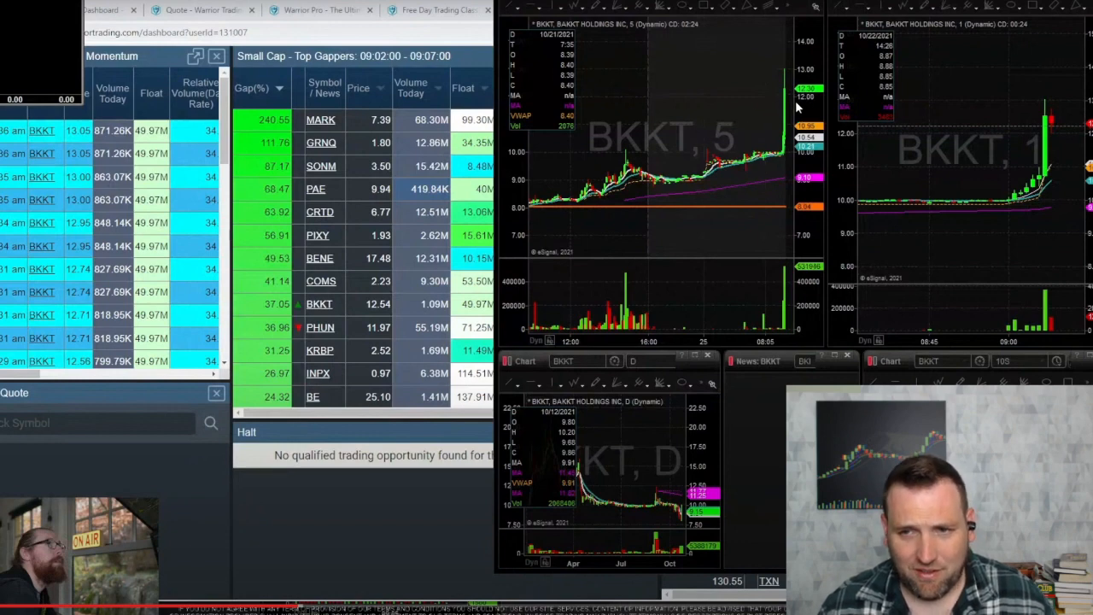
mouse_move(769, 113)
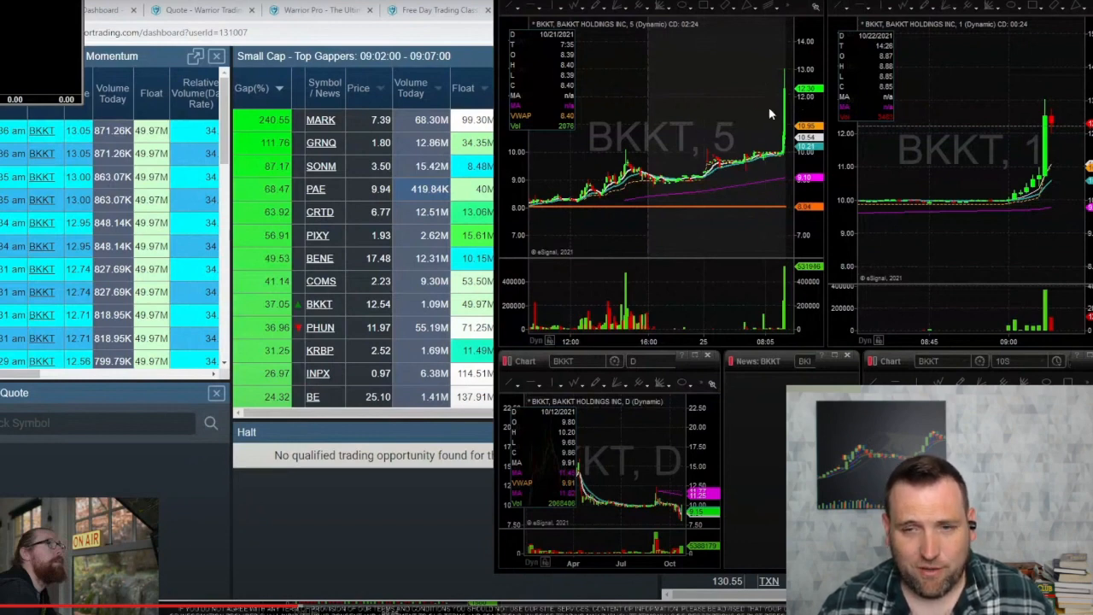
mouse_move(602, 220)
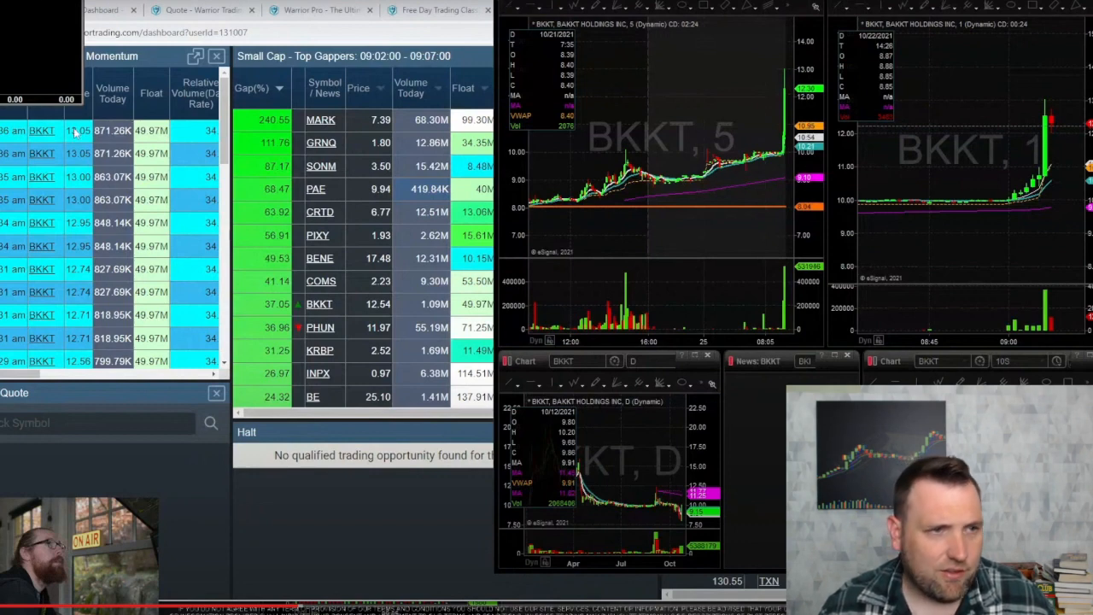
mouse_move(13, 45)
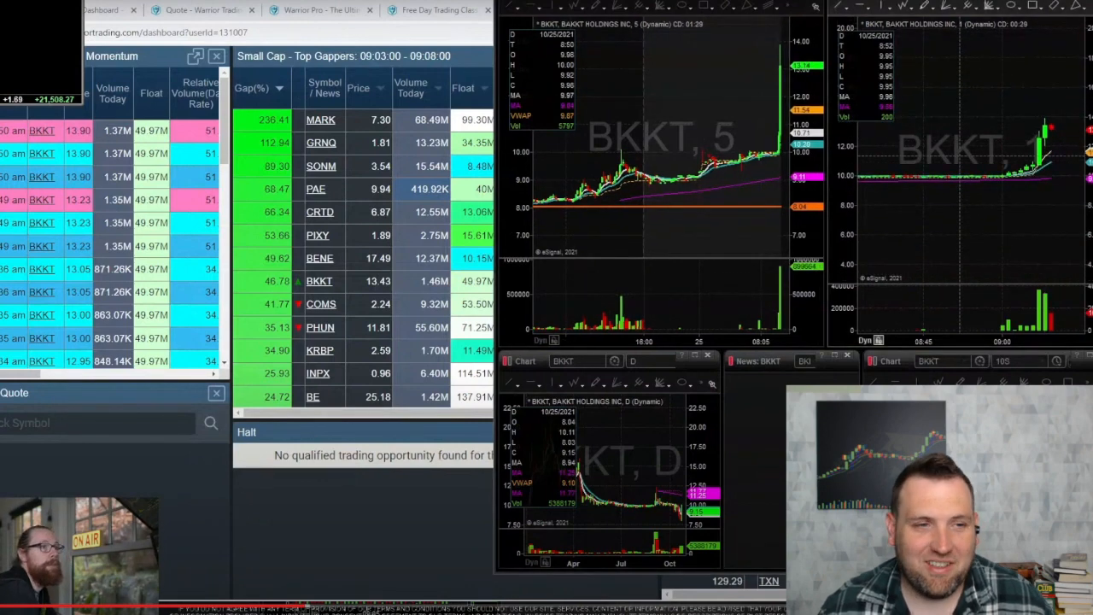
mouse_move(458, 222)
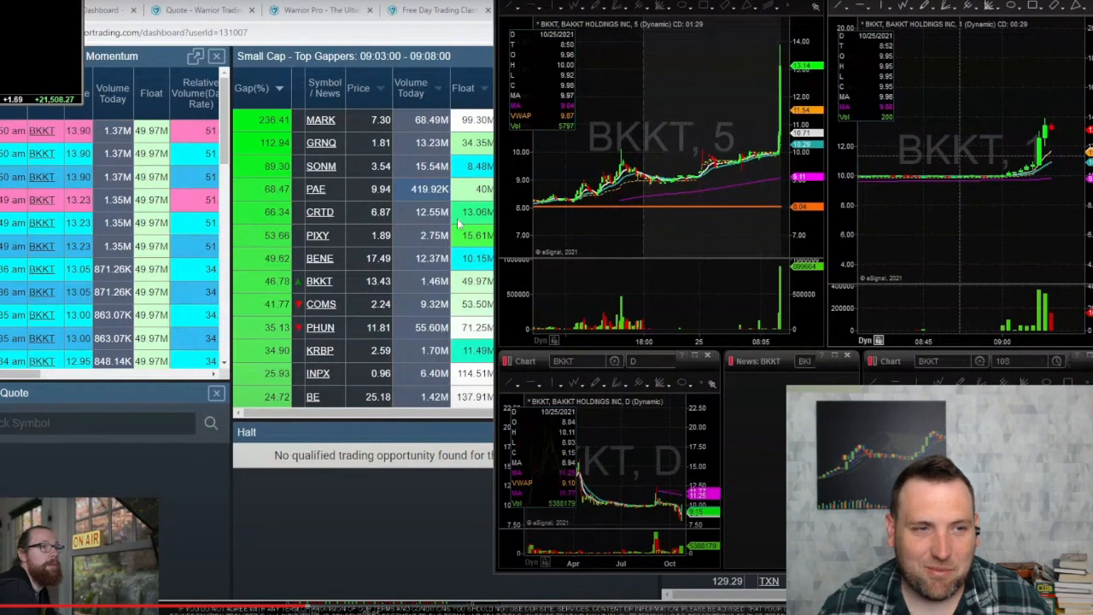
mouse_move(54, 123)
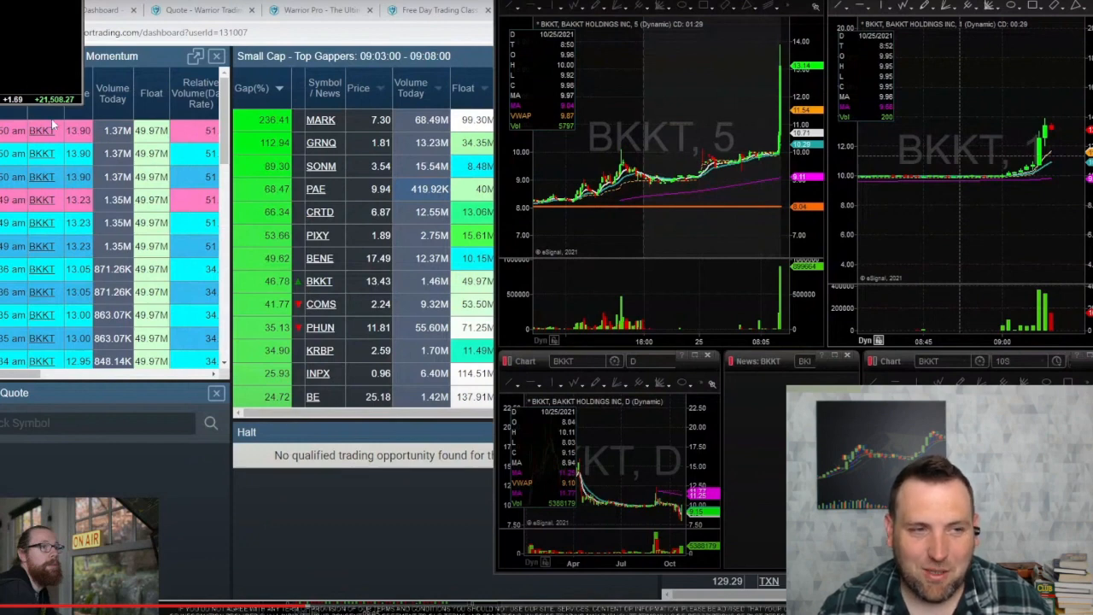
mouse_move(732, 137)
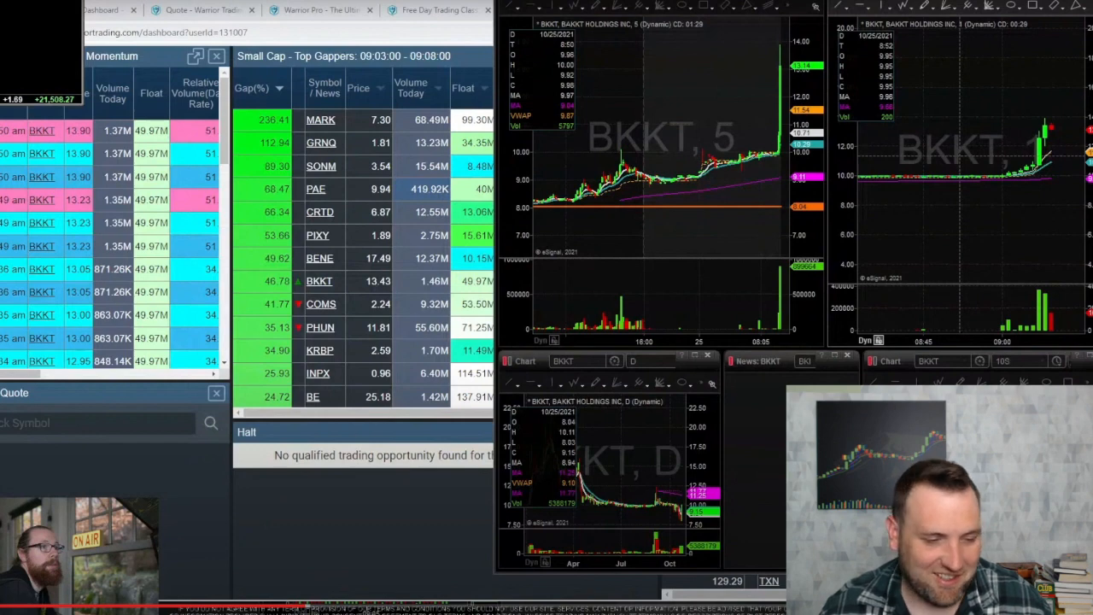
mouse_move(807, 186)
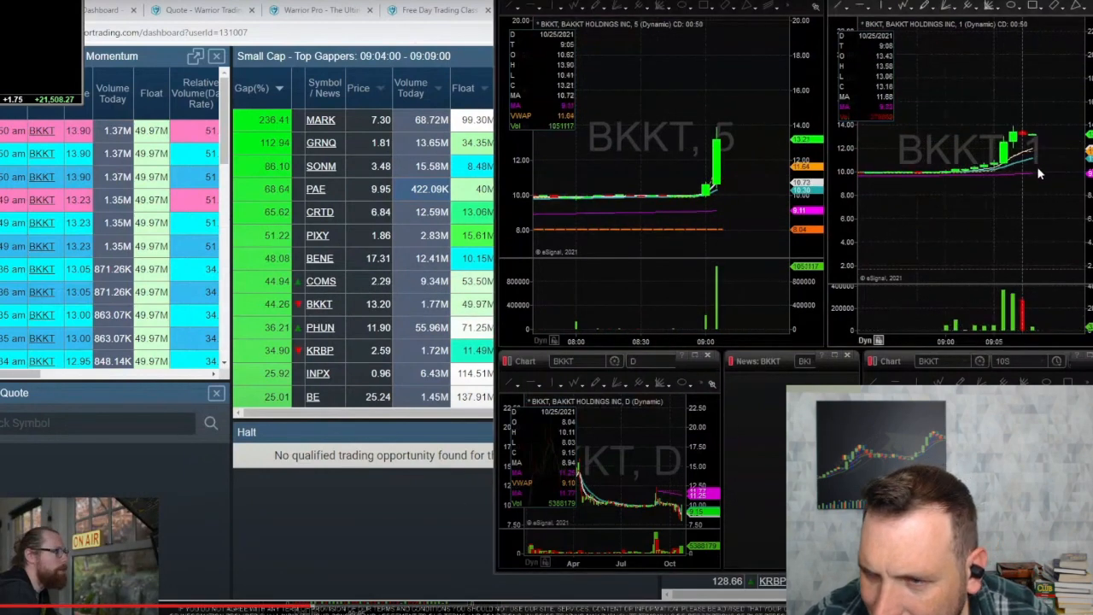
mouse_move(1020, 178)
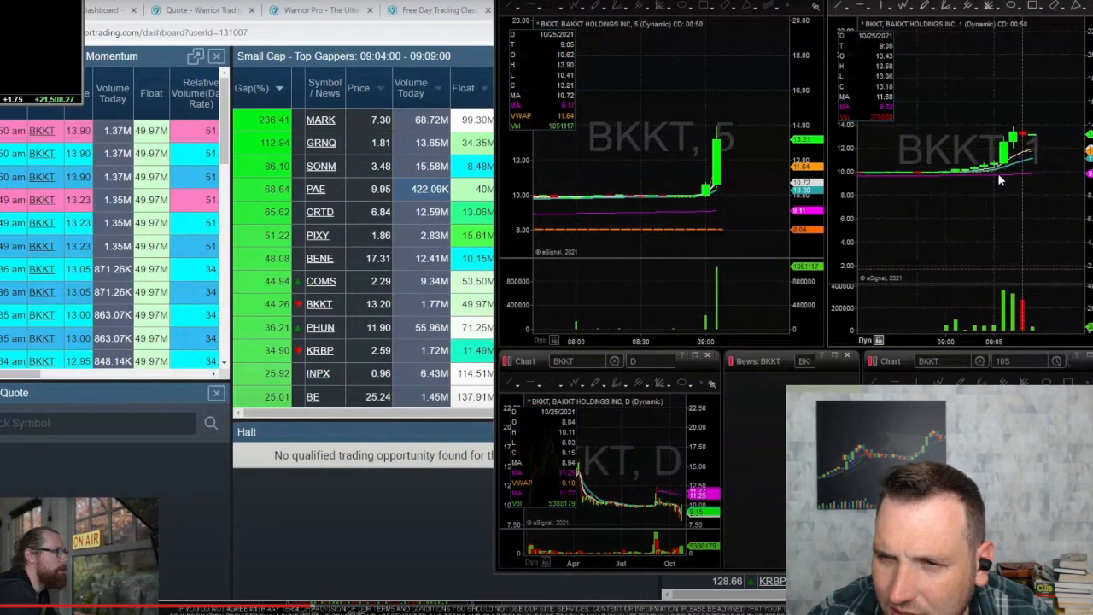
mouse_move(694, 120)
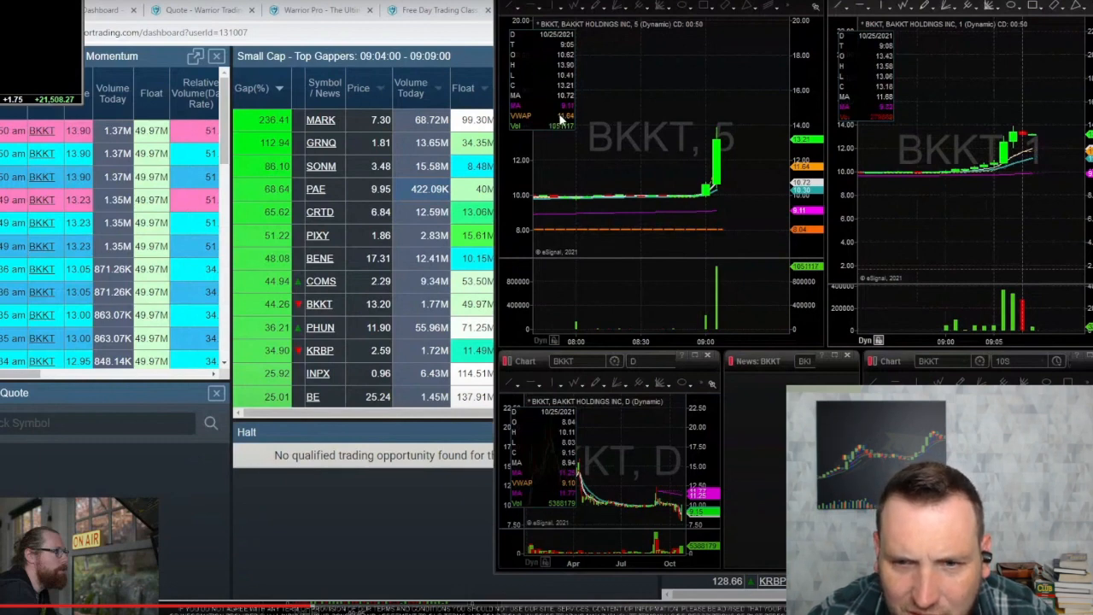
mouse_move(651, 196)
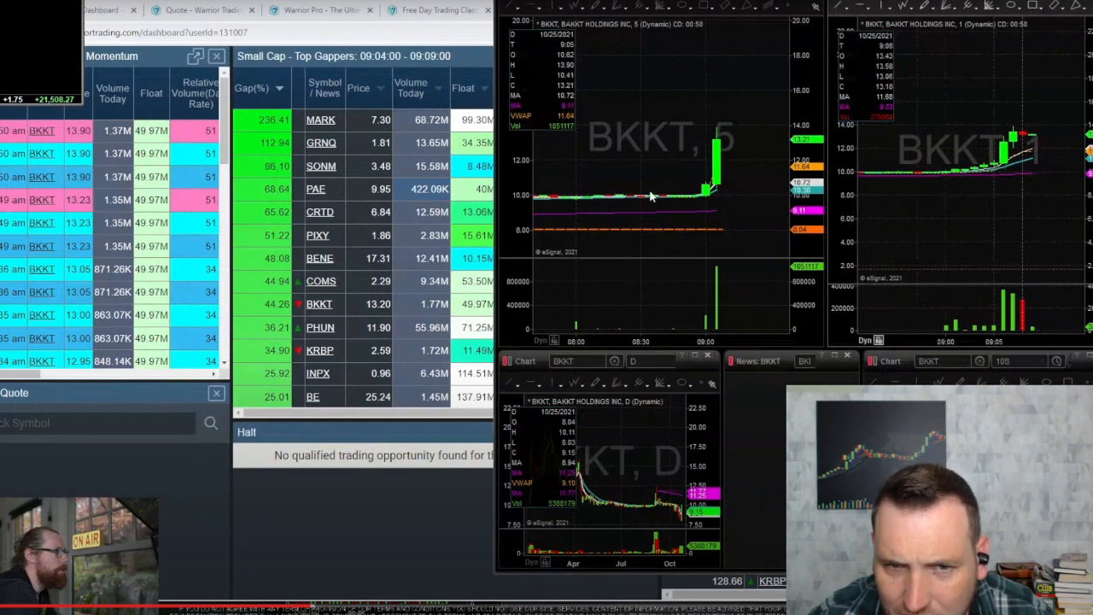
mouse_move(852, 106)
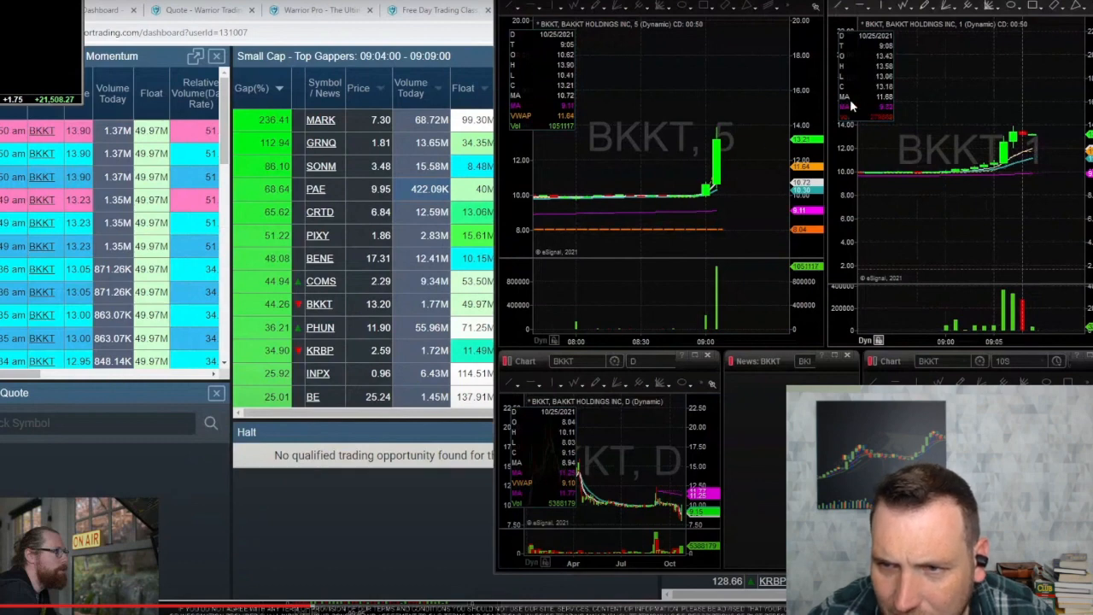
mouse_move(528, 102)
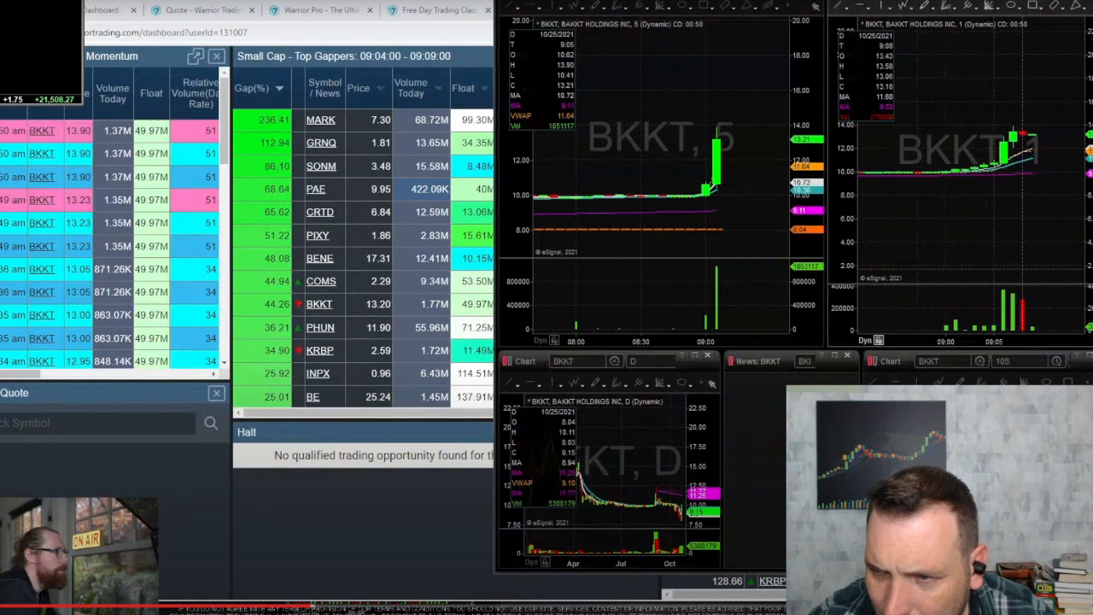
mouse_move(713, 219)
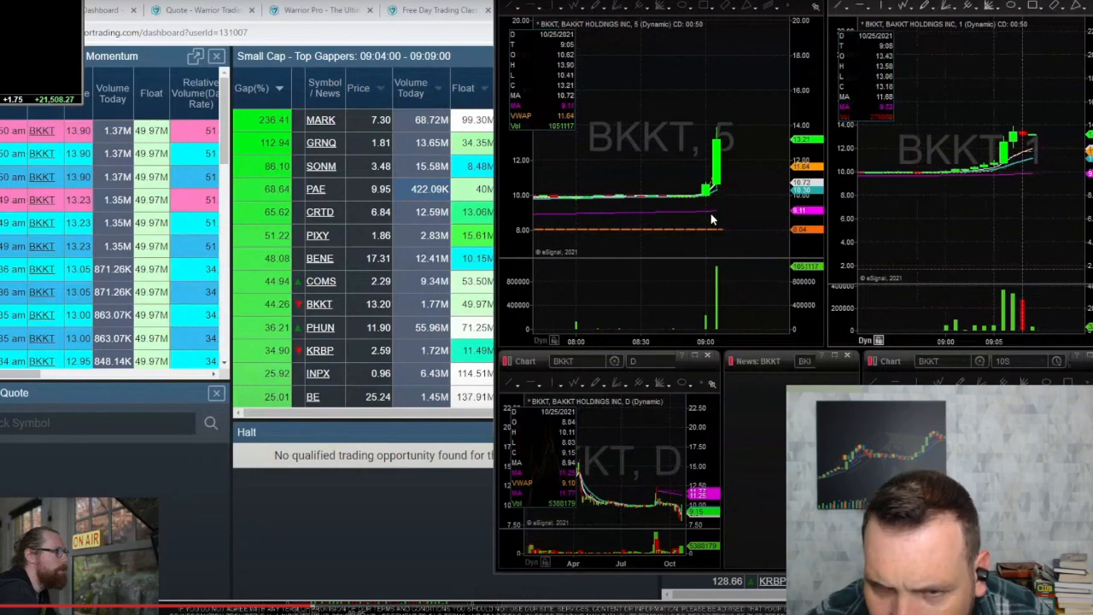
mouse_move(715, 186)
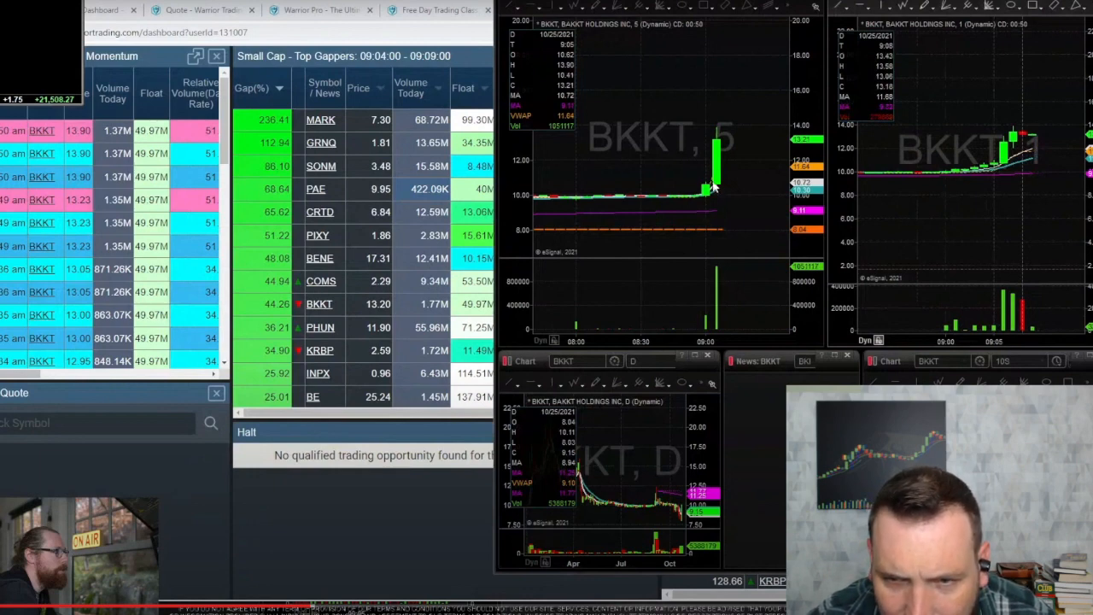
mouse_move(527, 175)
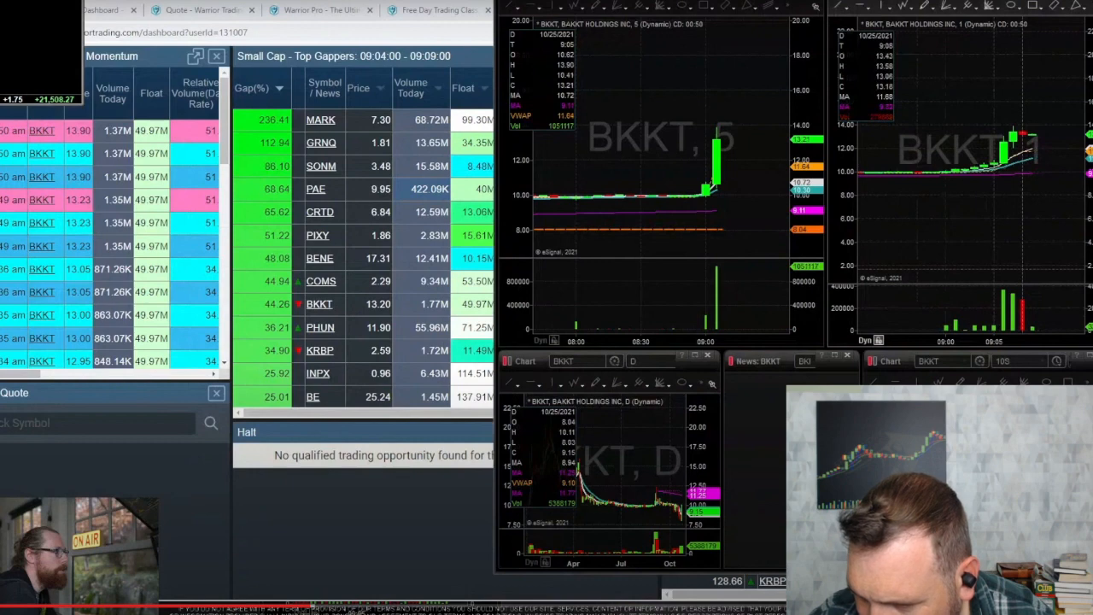
mouse_move(120, 530)
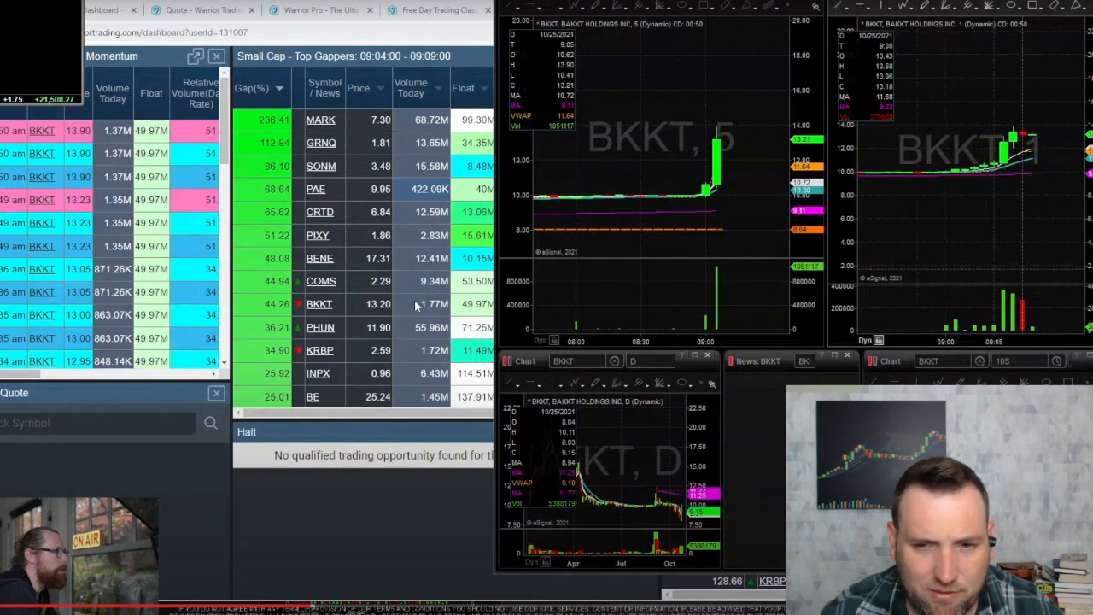
mouse_move(536, 119)
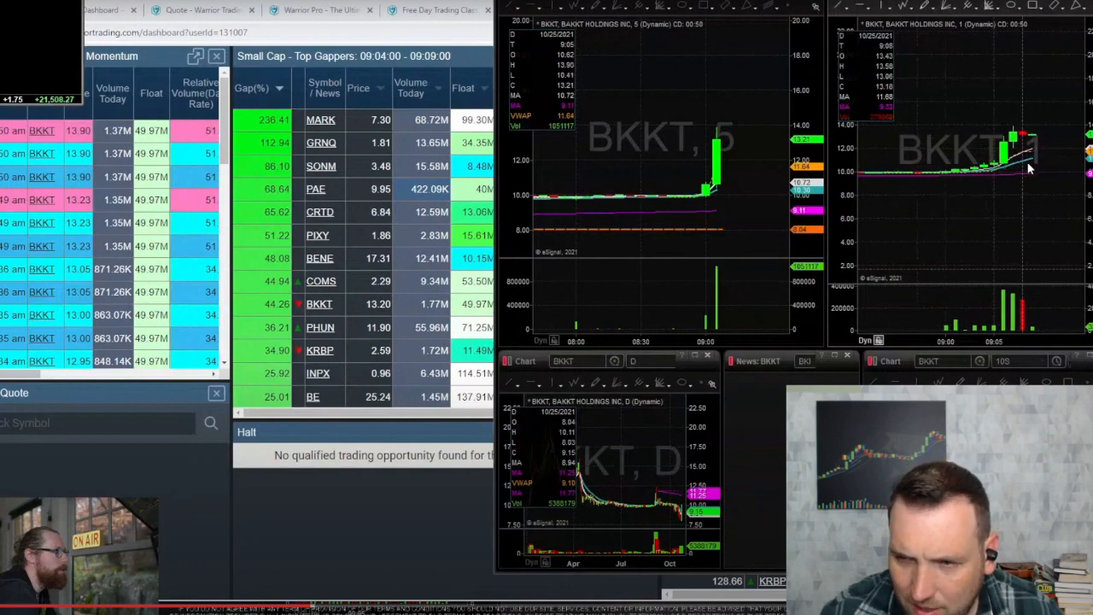
mouse_move(1016, 179)
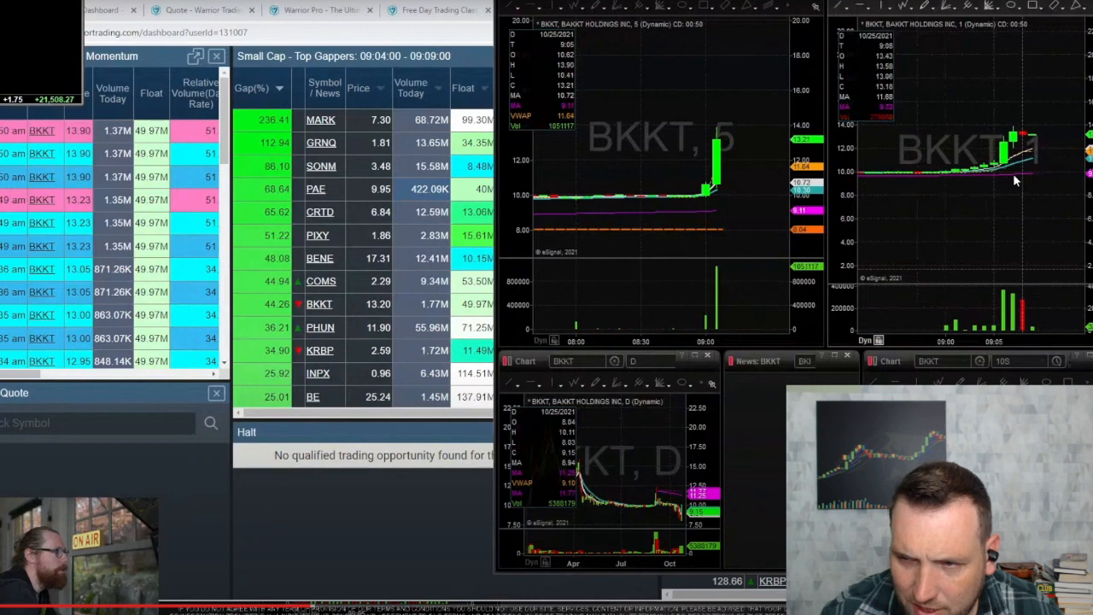
mouse_move(1033, 177)
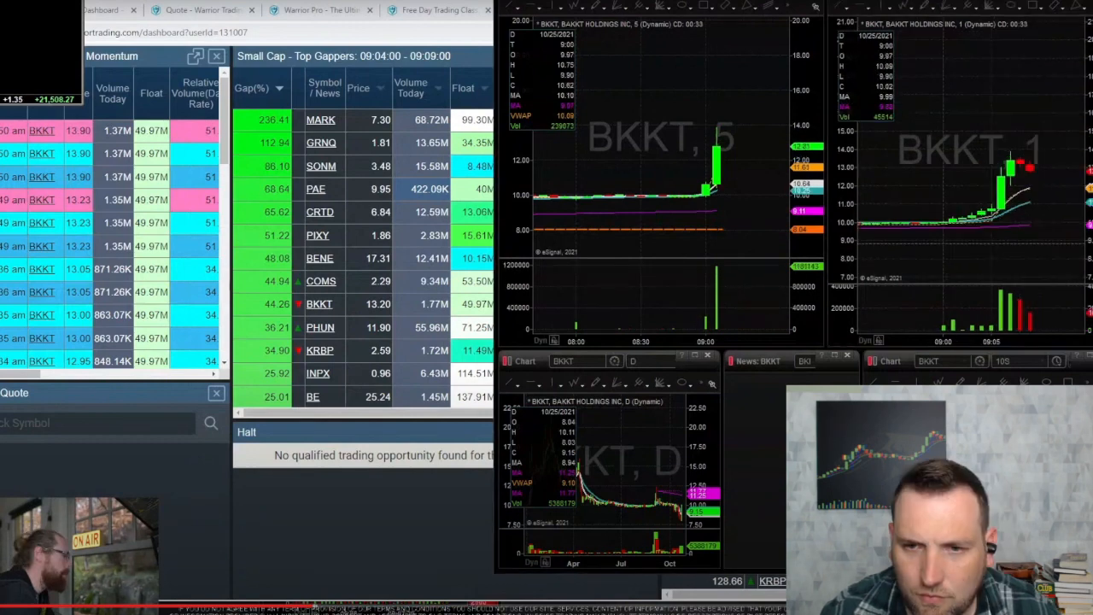
mouse_move(764, 510)
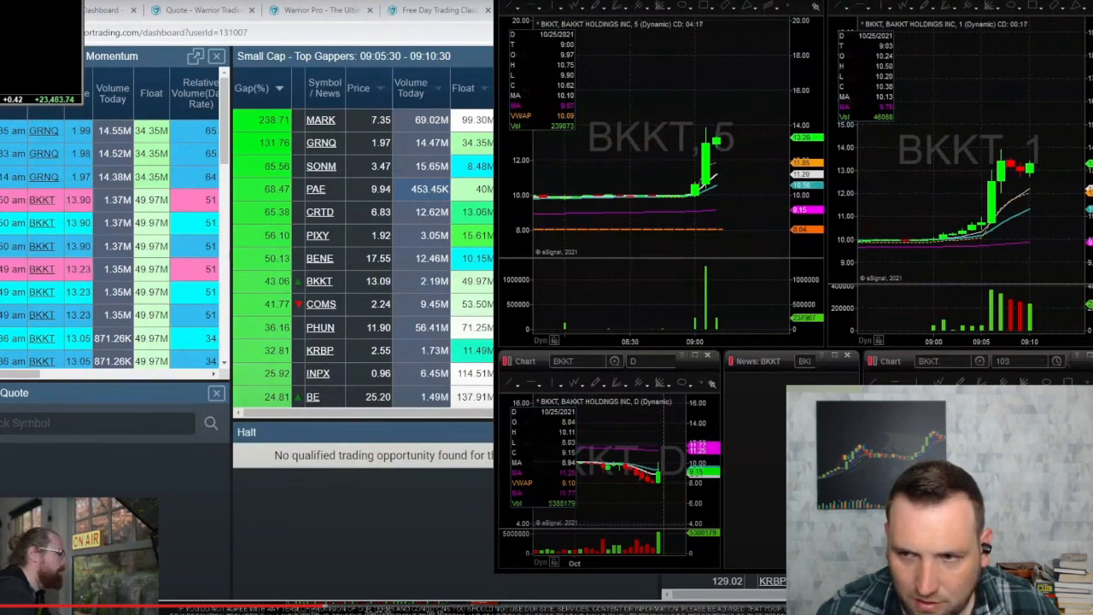
mouse_move(1031, 182)
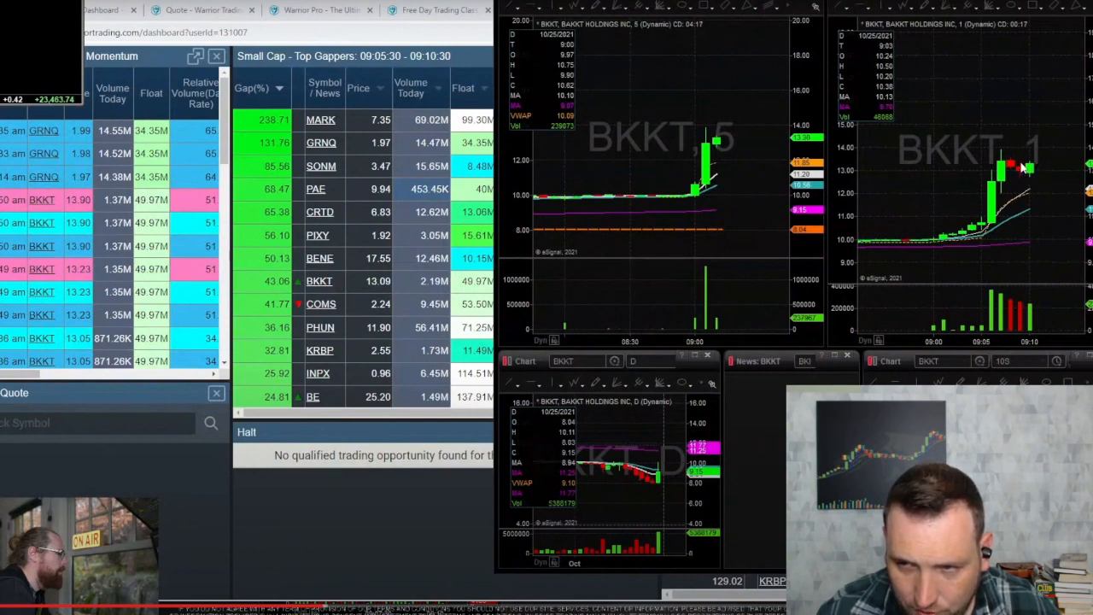
mouse_move(1032, 169)
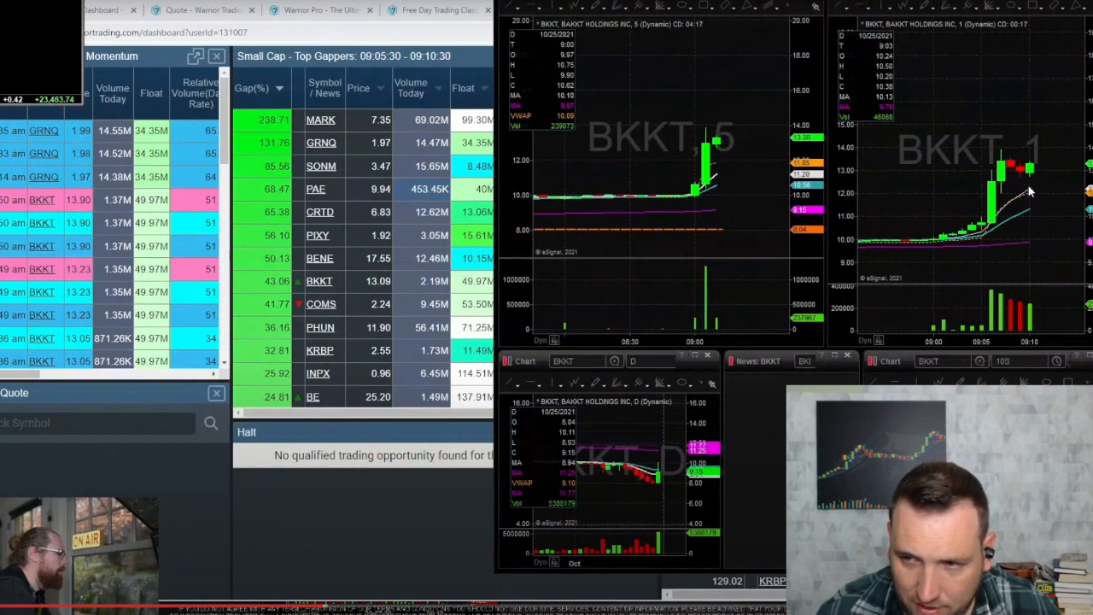
mouse_move(1048, 177)
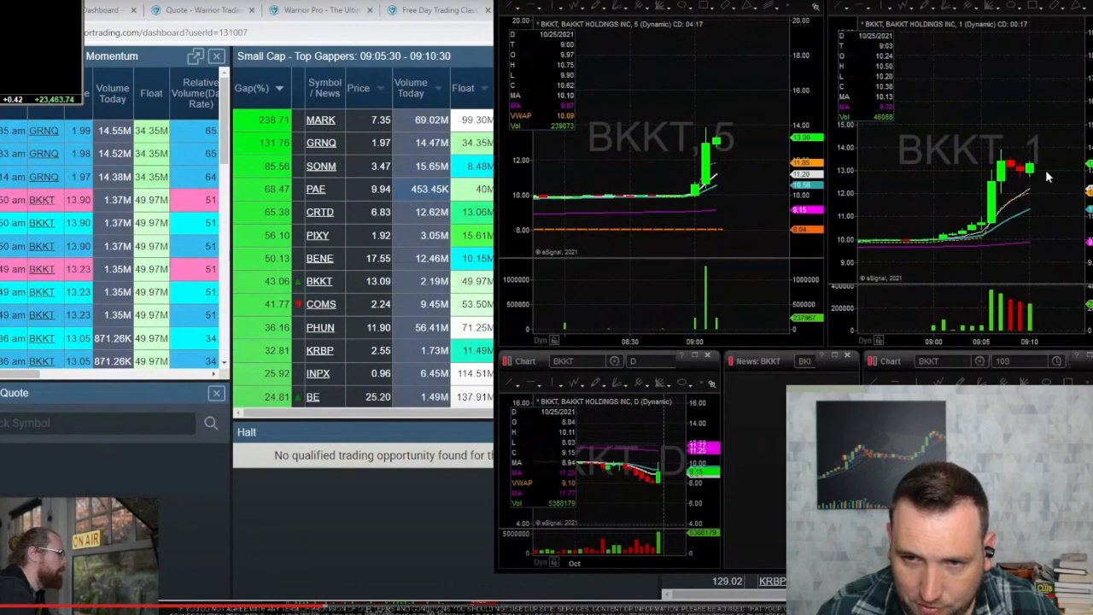
mouse_move(1029, 179)
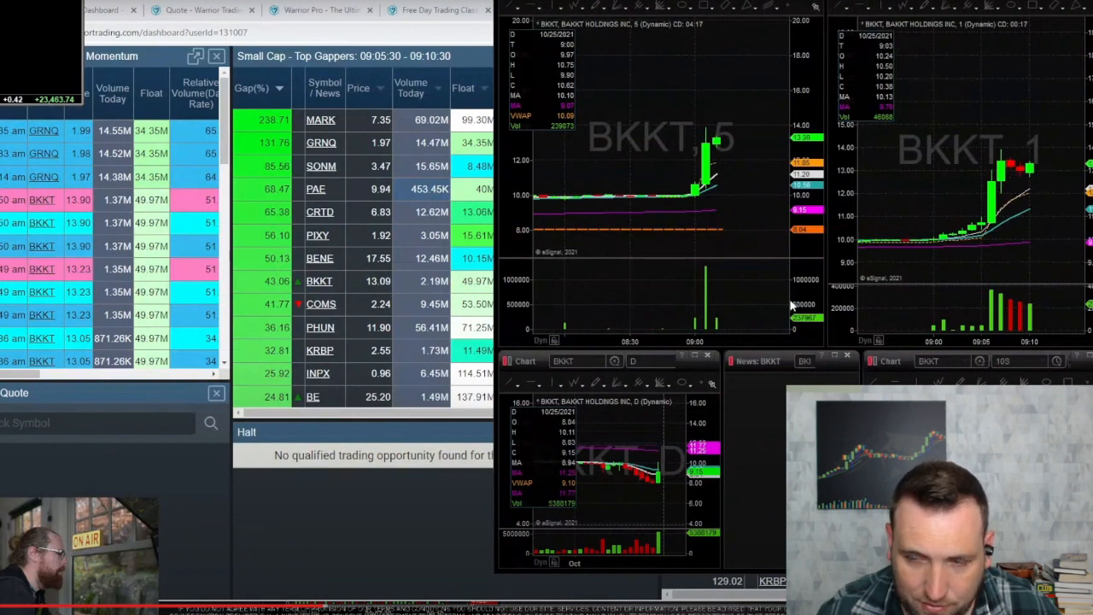
mouse_move(717, 327)
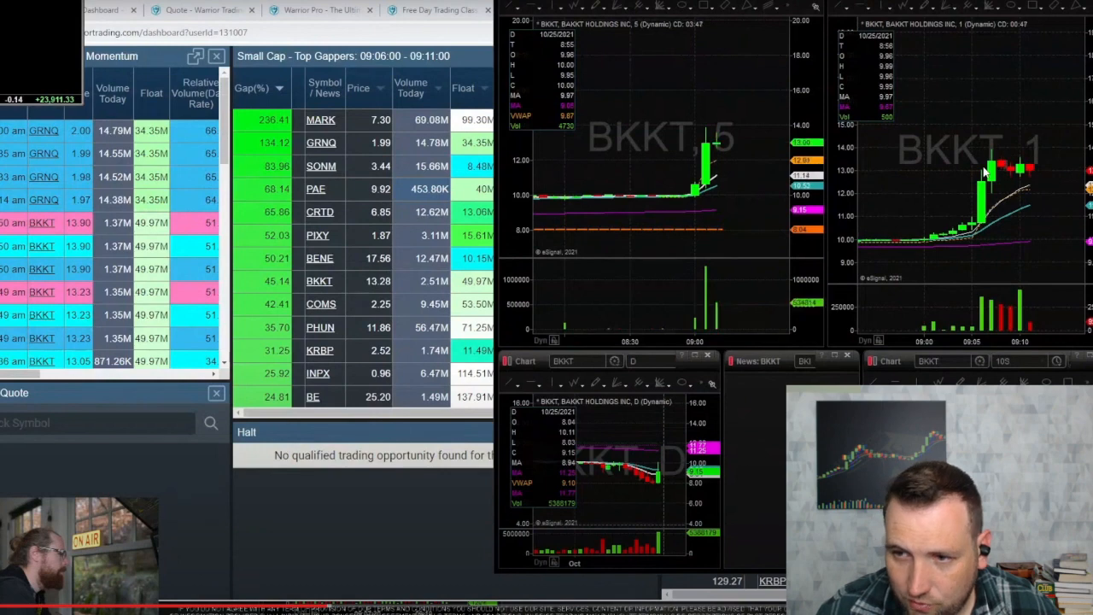
mouse_move(1008, 162)
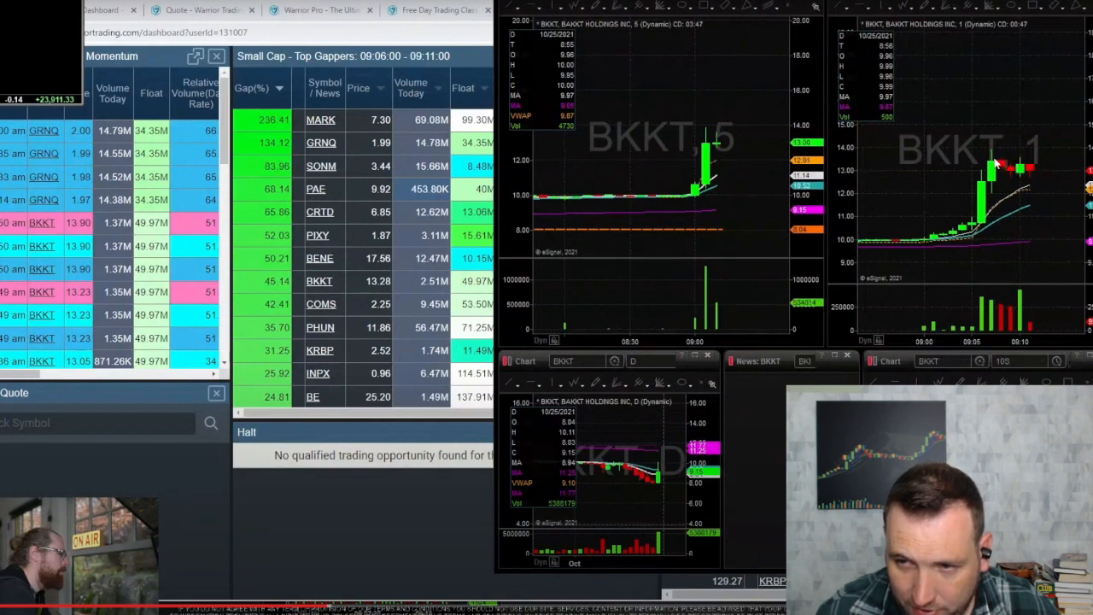
mouse_move(1016, 178)
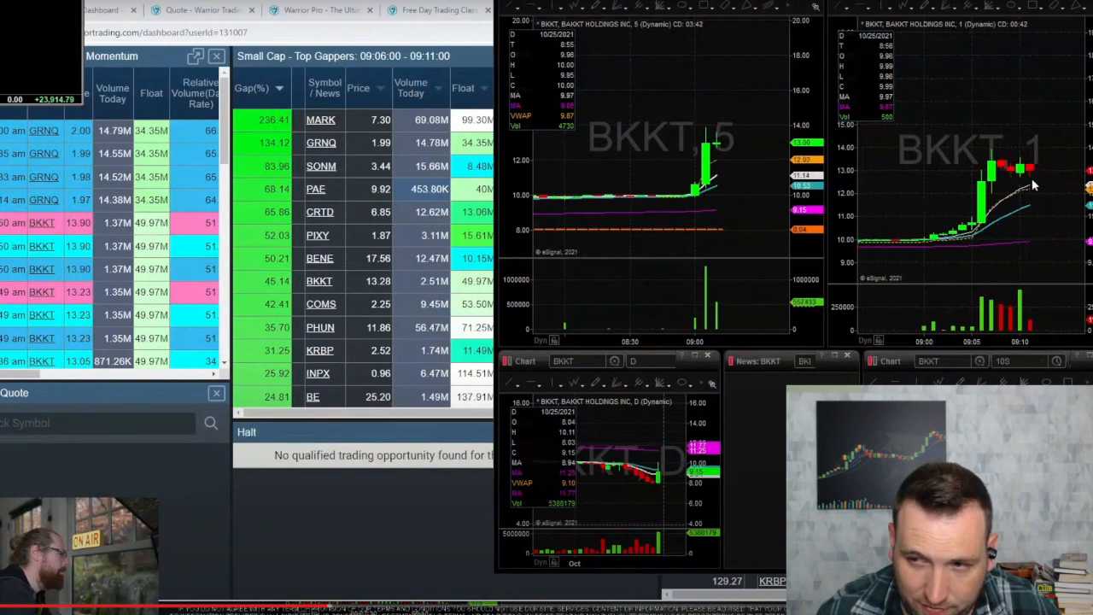
mouse_move(1027, 216)
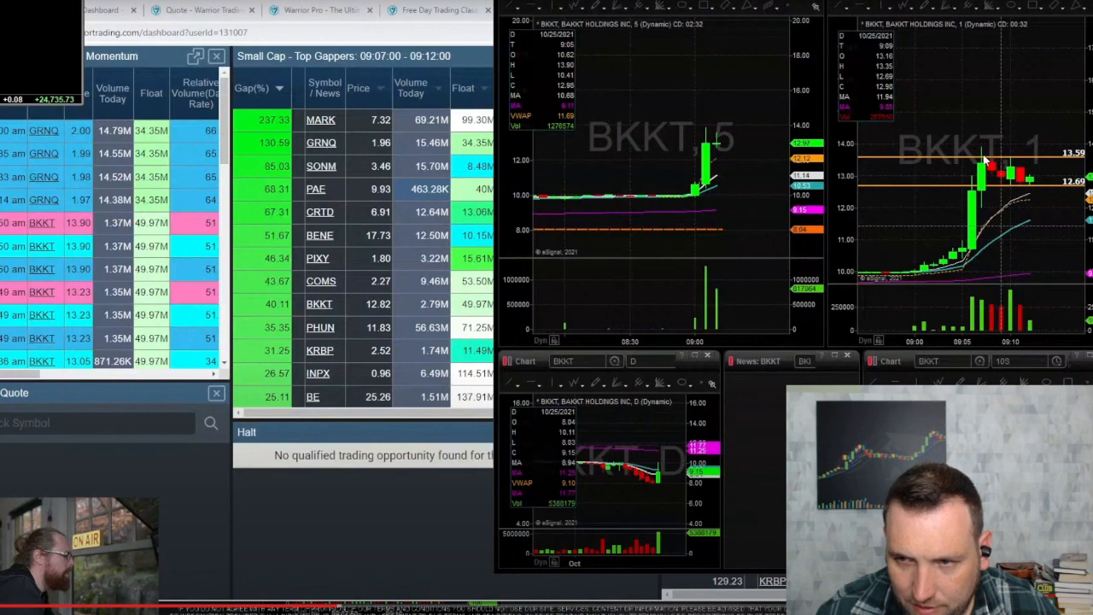
mouse_move(1012, 190)
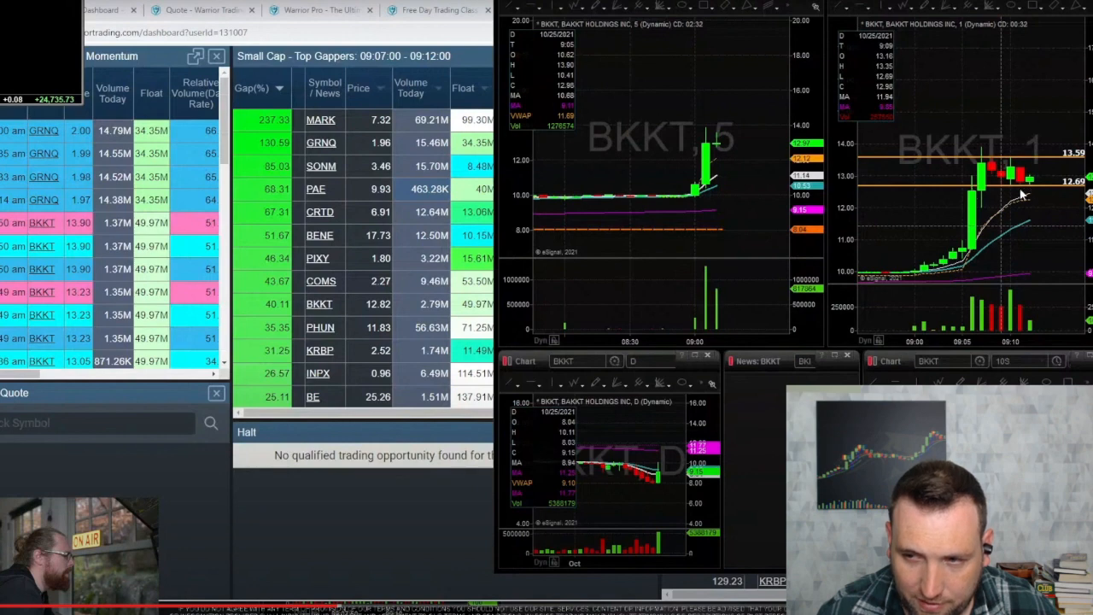
mouse_move(999, 196)
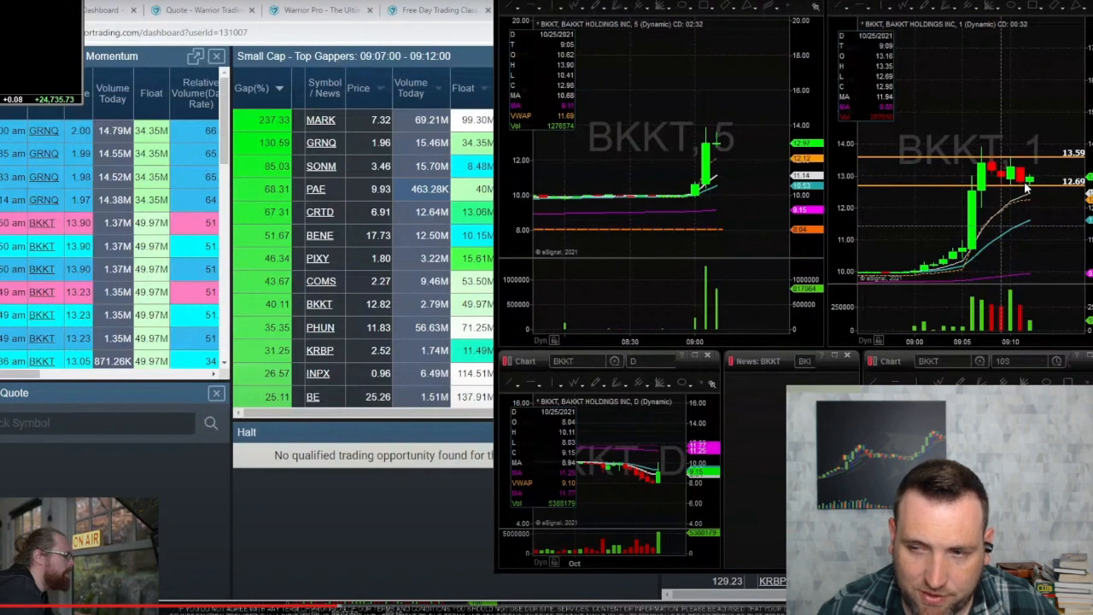
mouse_move(1035, 201)
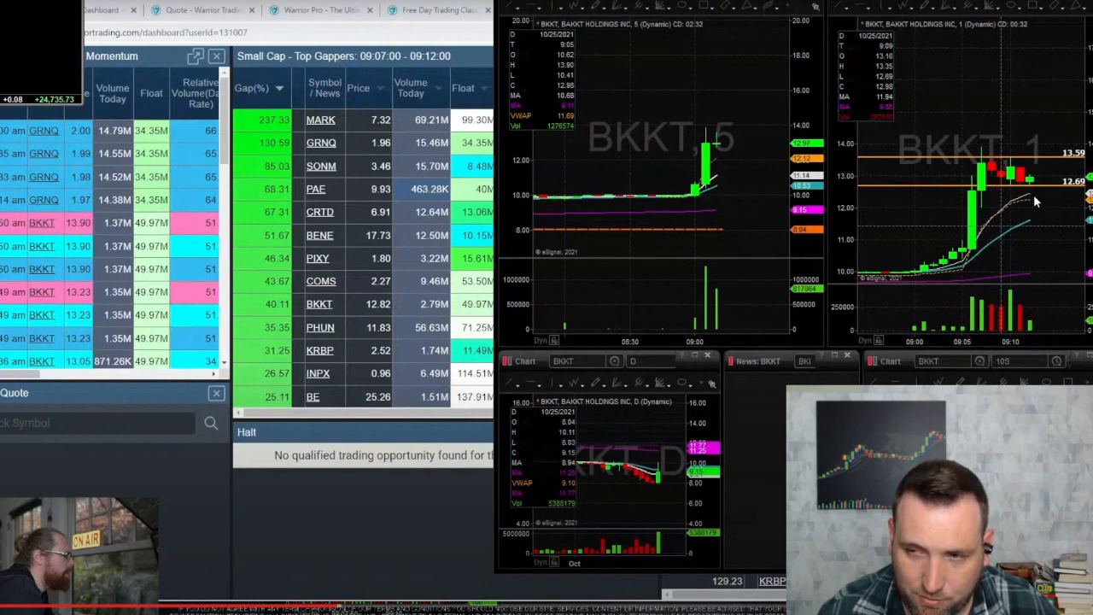
mouse_move(1025, 179)
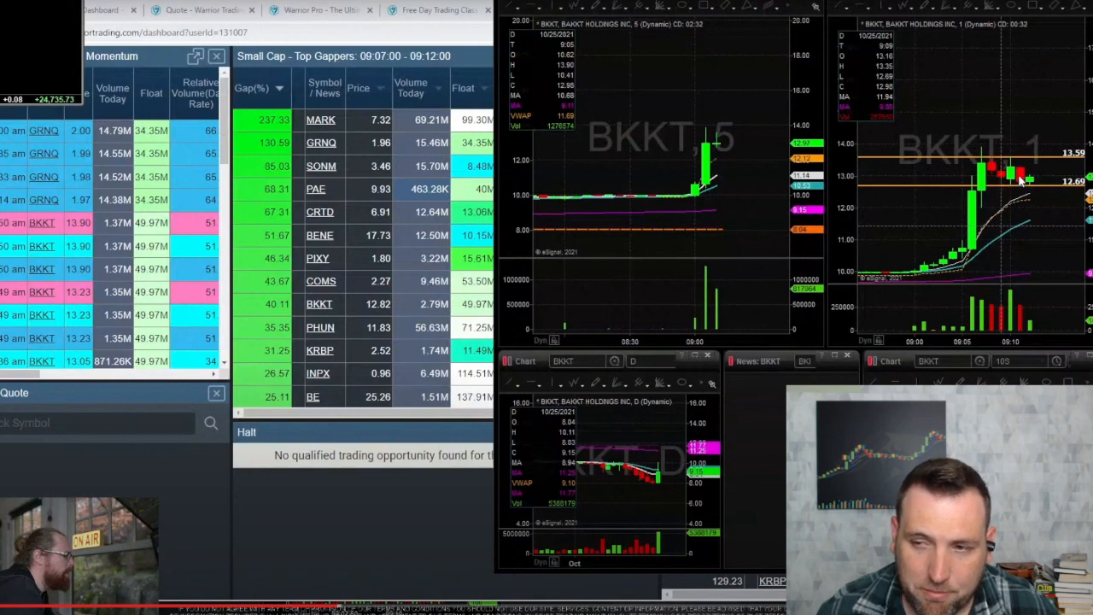
mouse_move(1016, 167)
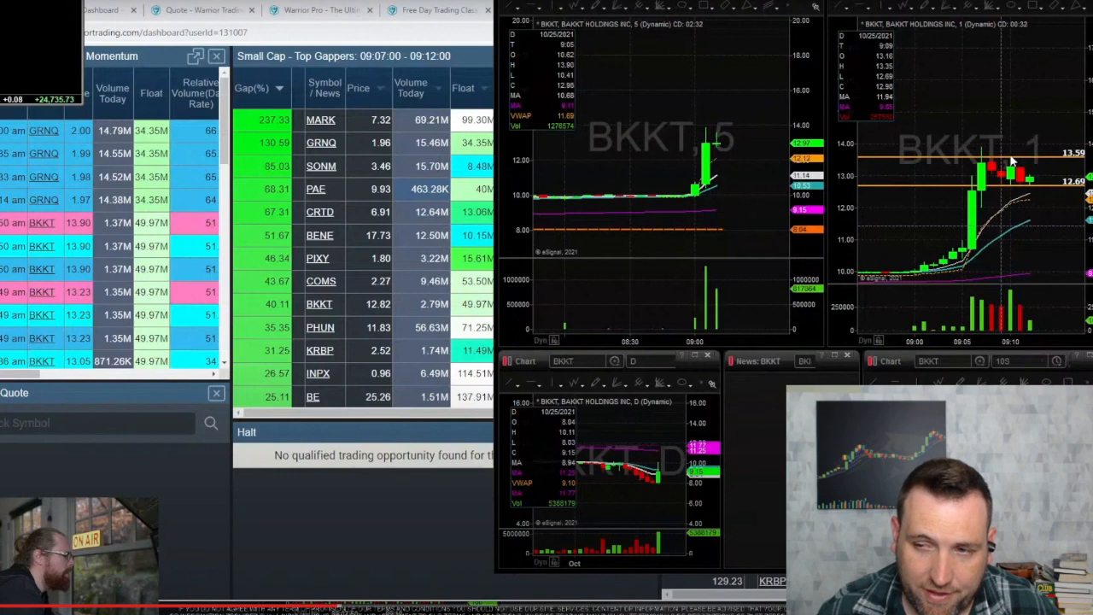
mouse_move(1011, 167)
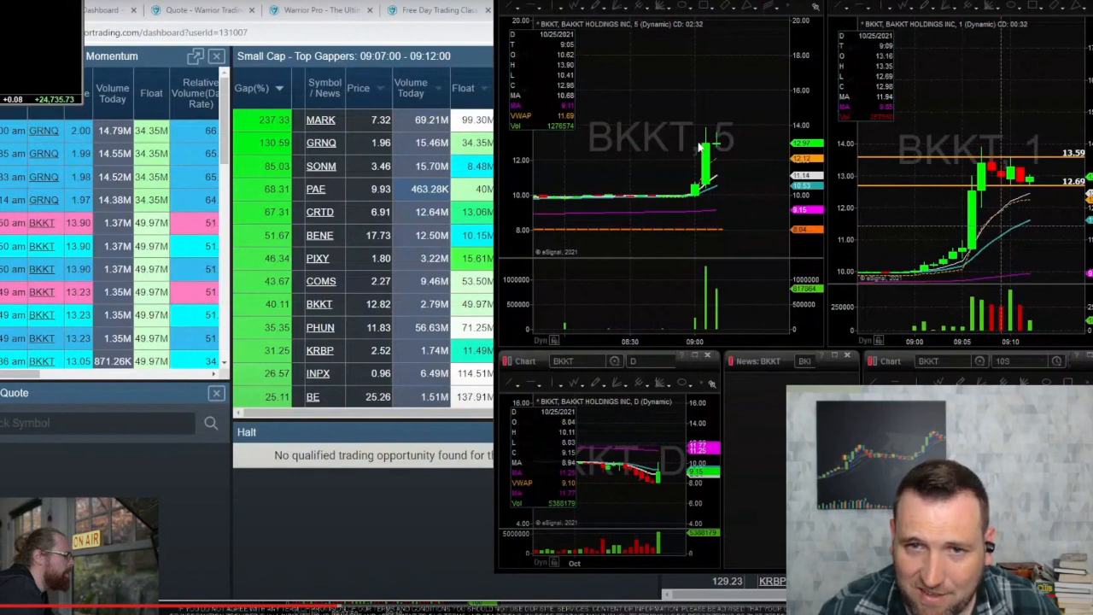
mouse_move(717, 143)
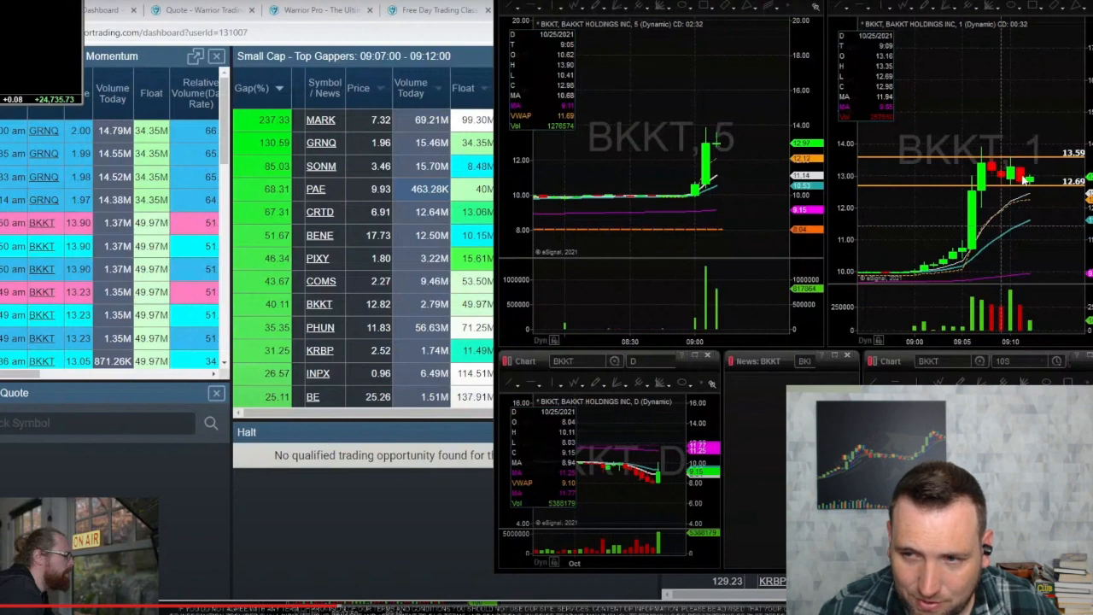
mouse_move(986, 150)
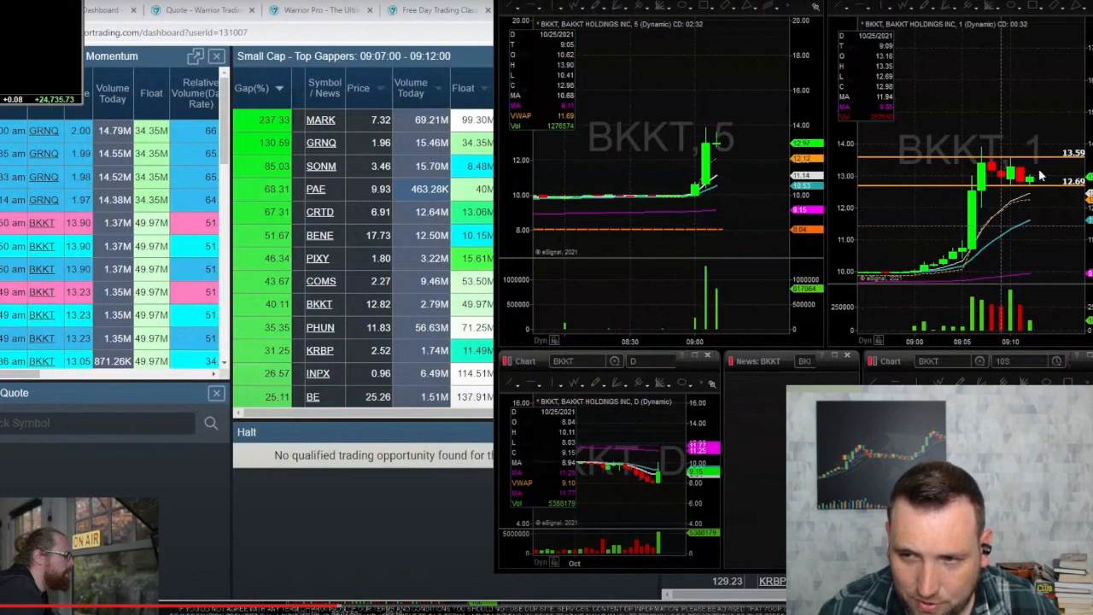
mouse_move(1072, 192)
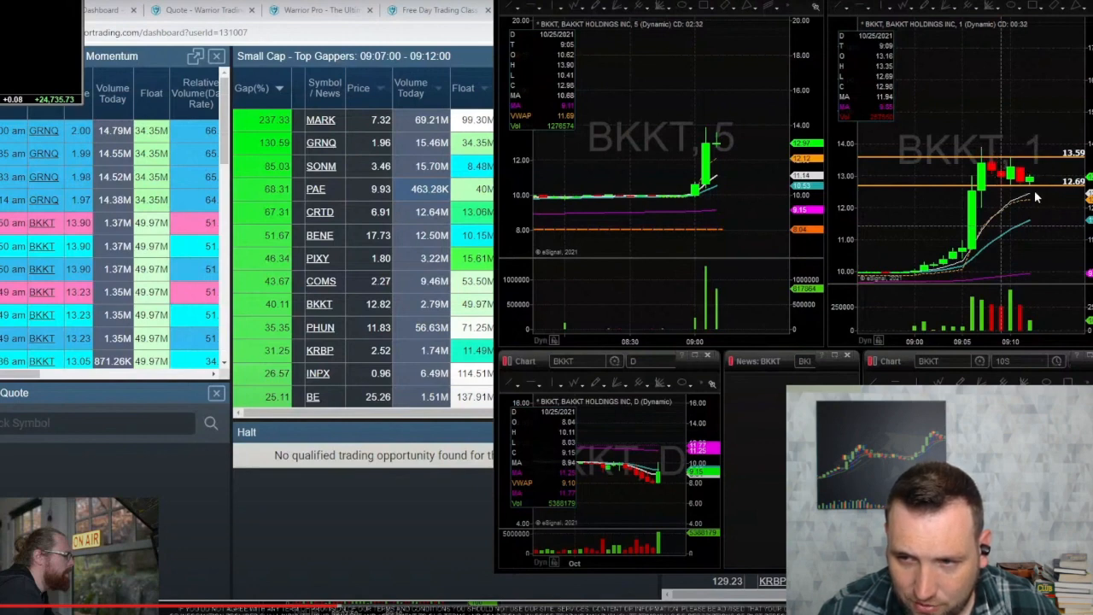
mouse_move(1048, 189)
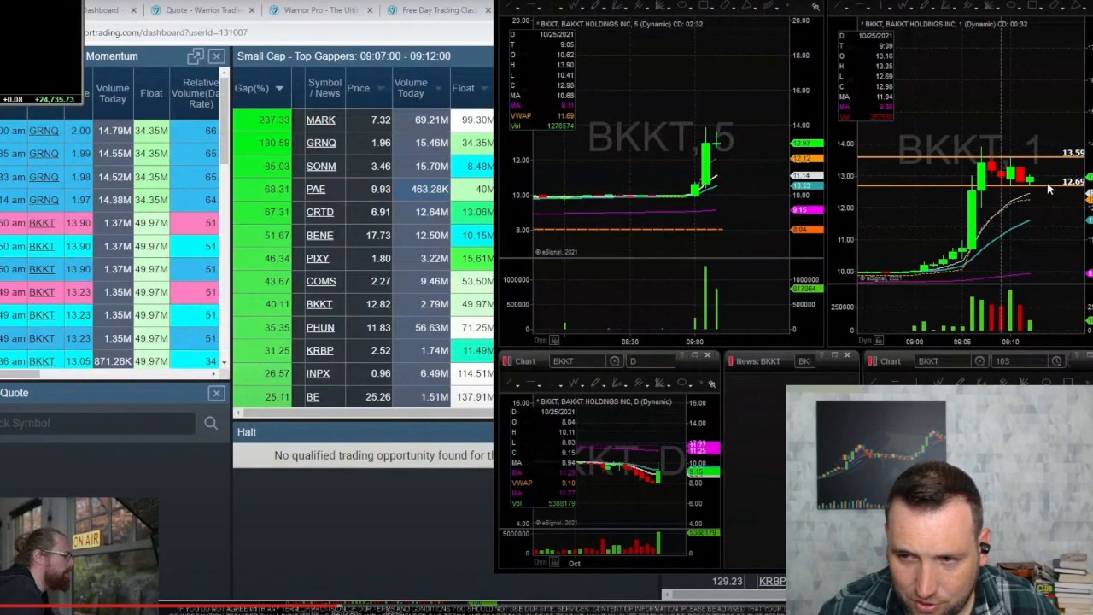
mouse_move(1031, 196)
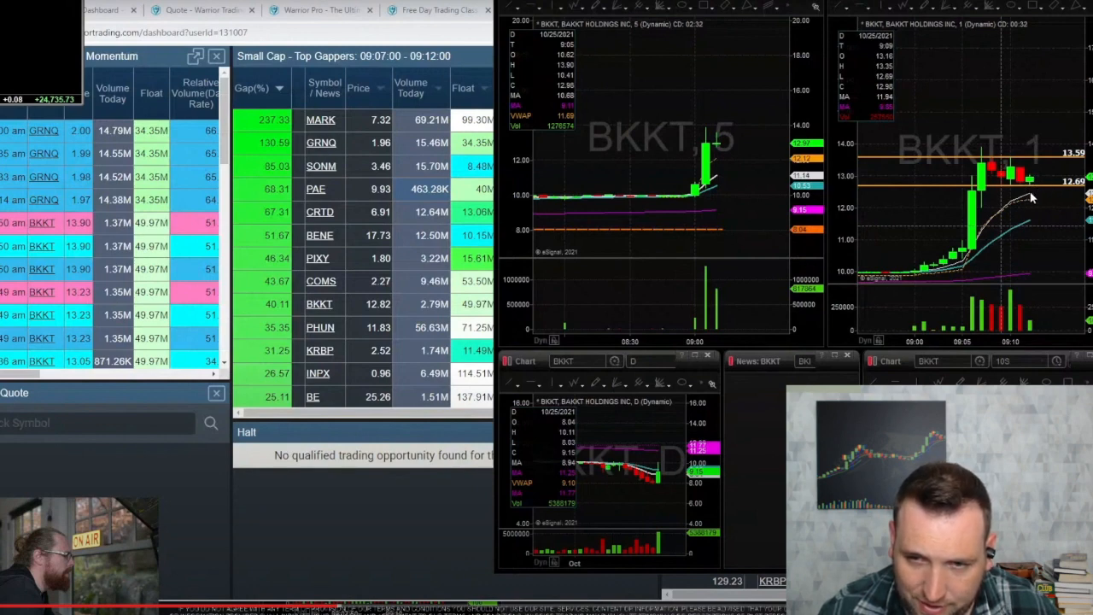
mouse_move(1023, 184)
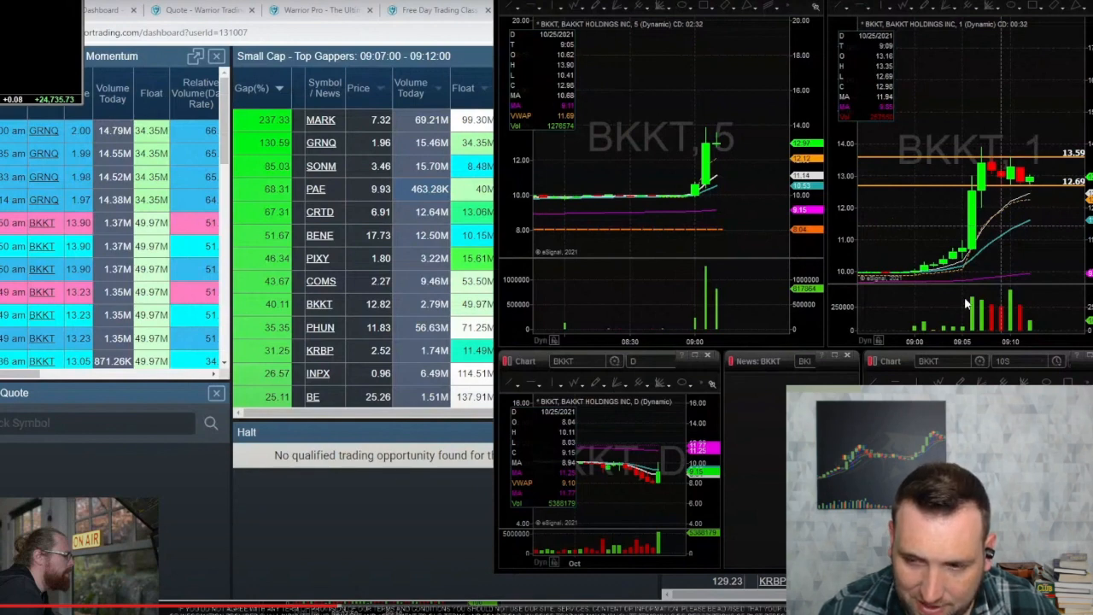
mouse_move(955, 238)
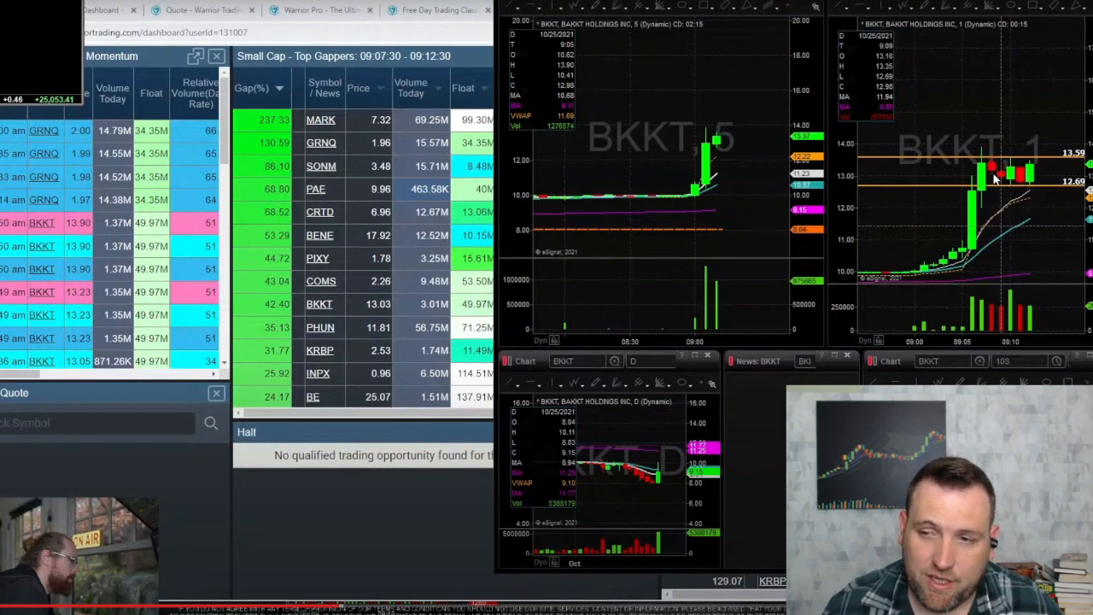
mouse_move(901, 212)
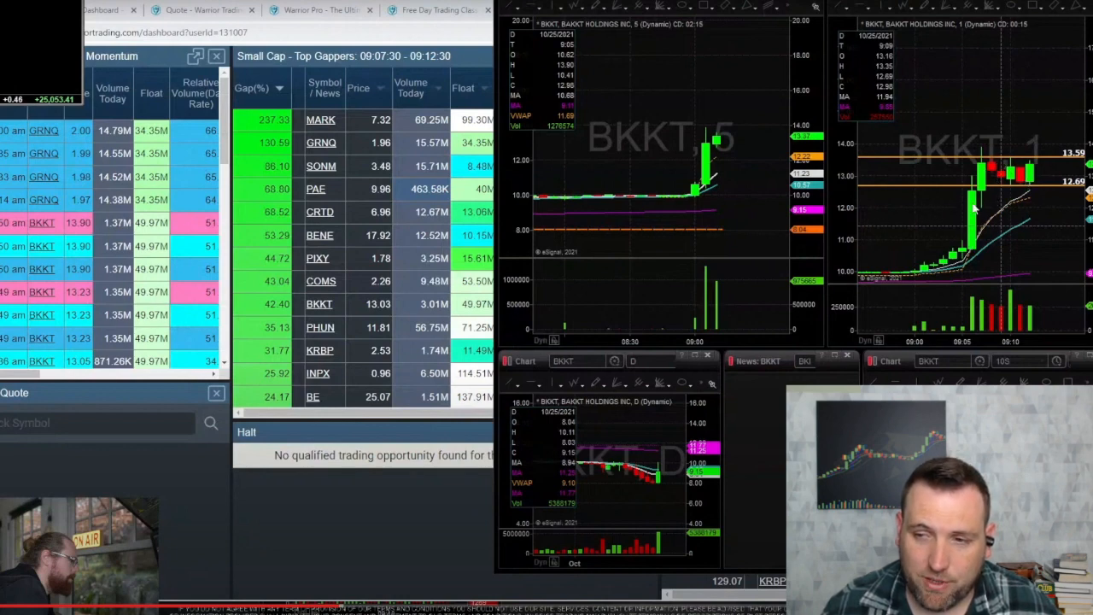
mouse_move(1007, 187)
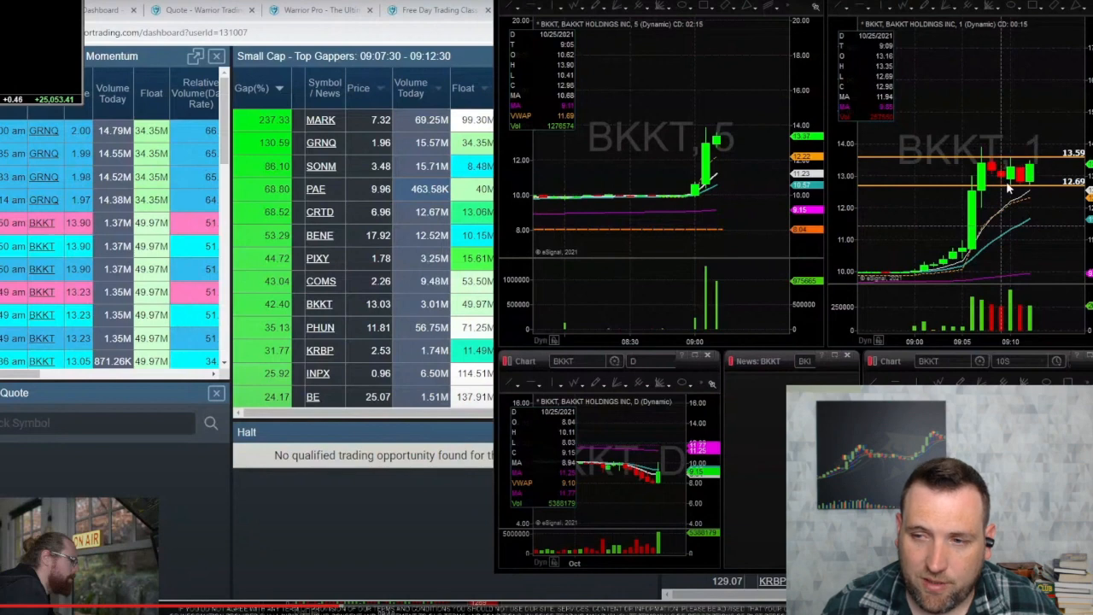
mouse_move(1063, 182)
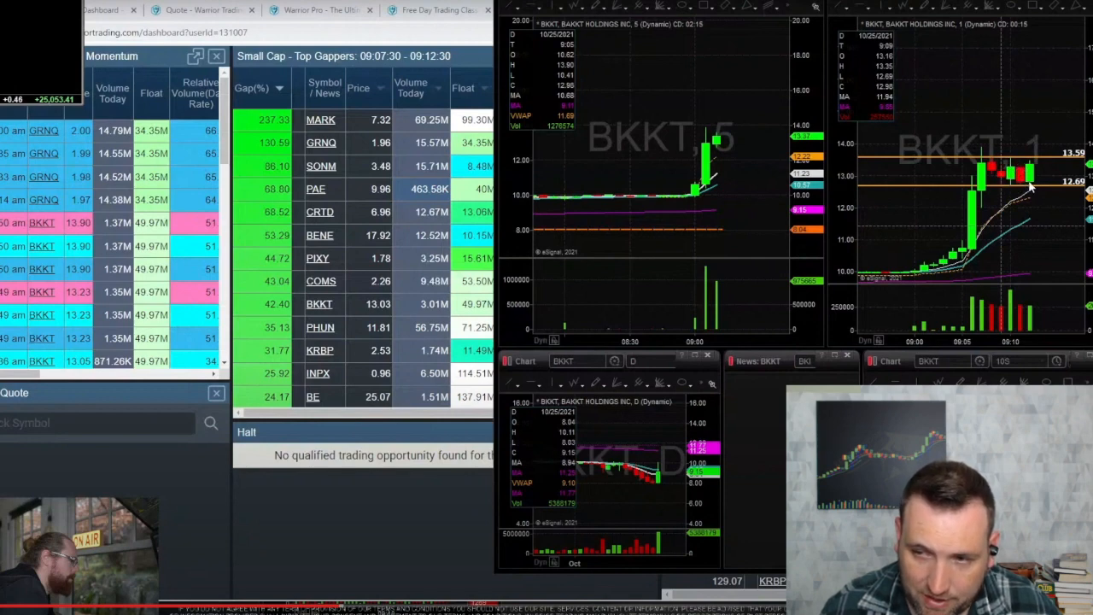
mouse_move(1033, 175)
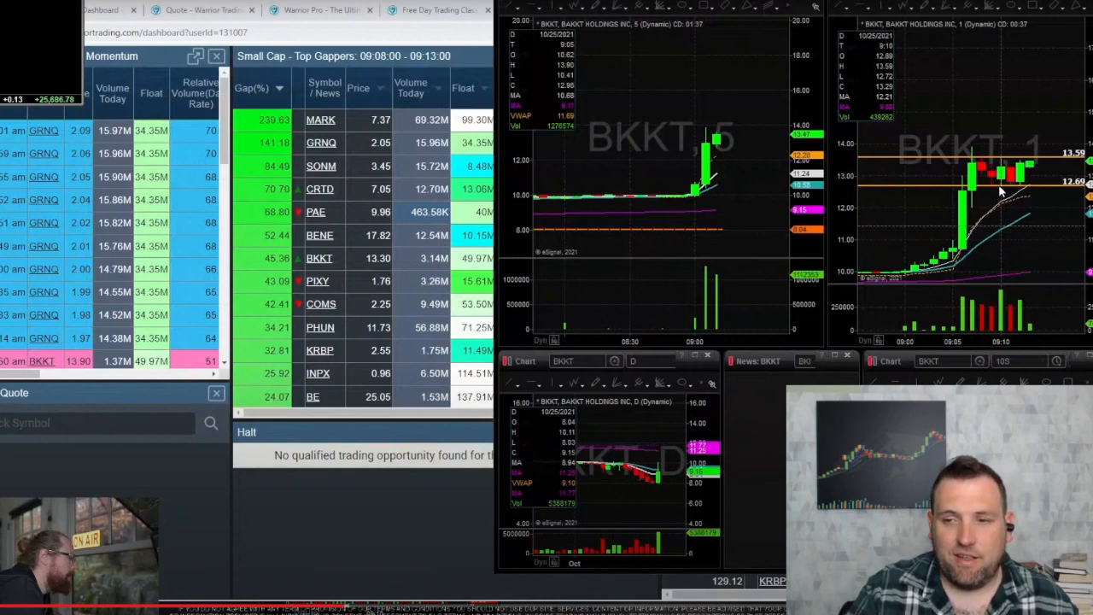
mouse_move(986, 175)
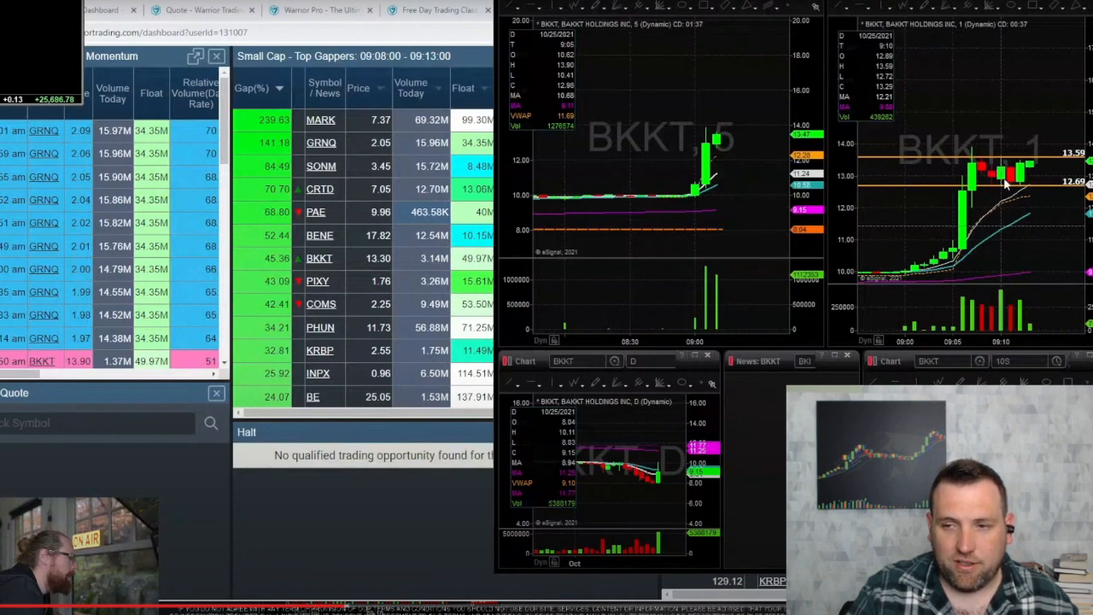
mouse_move(948, 256)
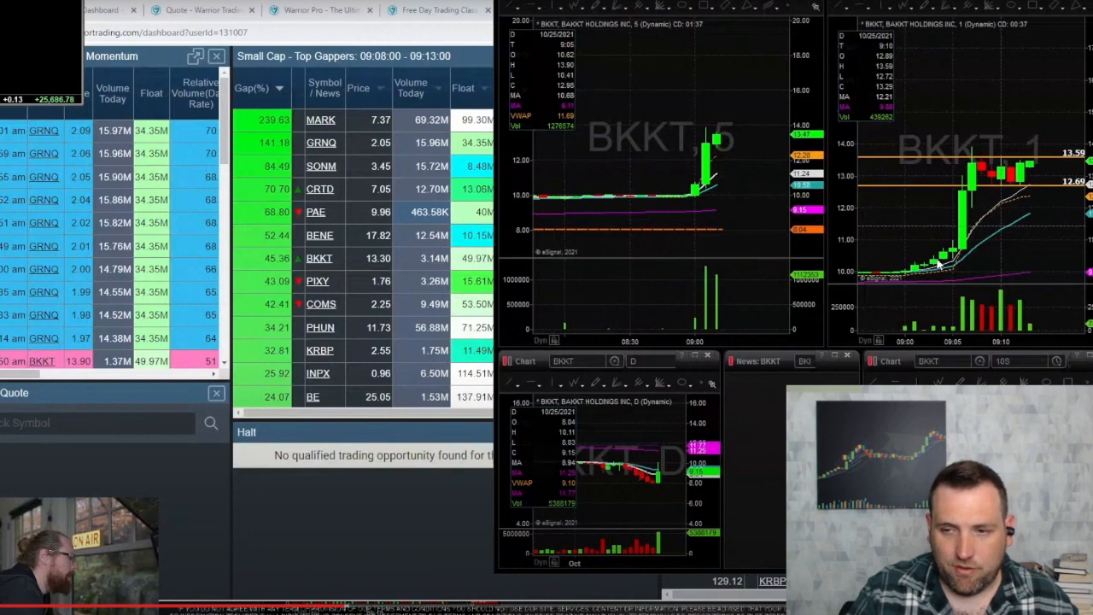
mouse_move(964, 186)
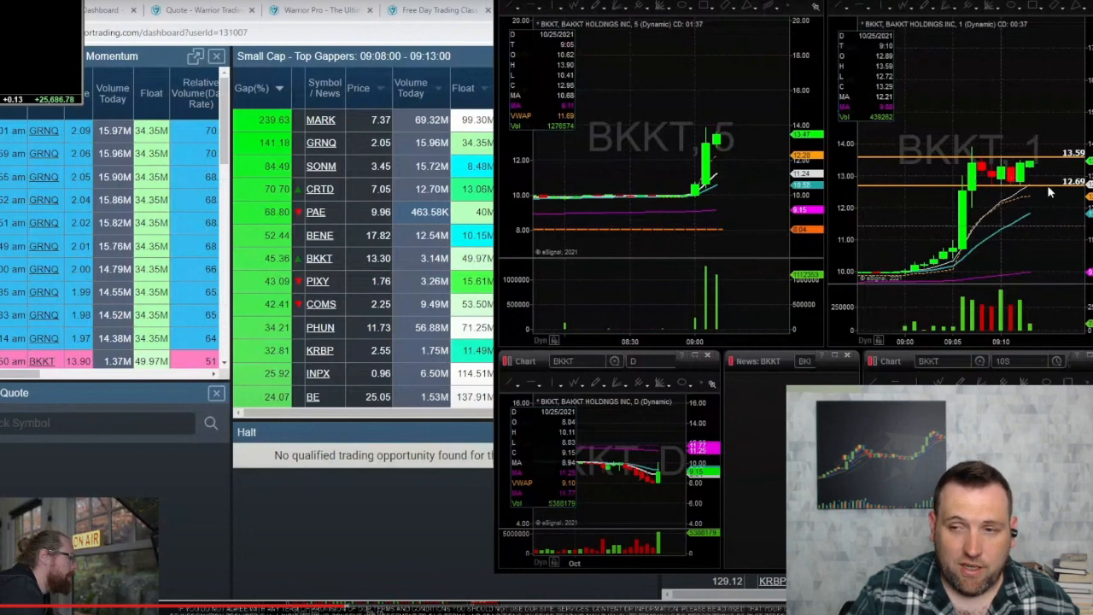
mouse_move(993, 182)
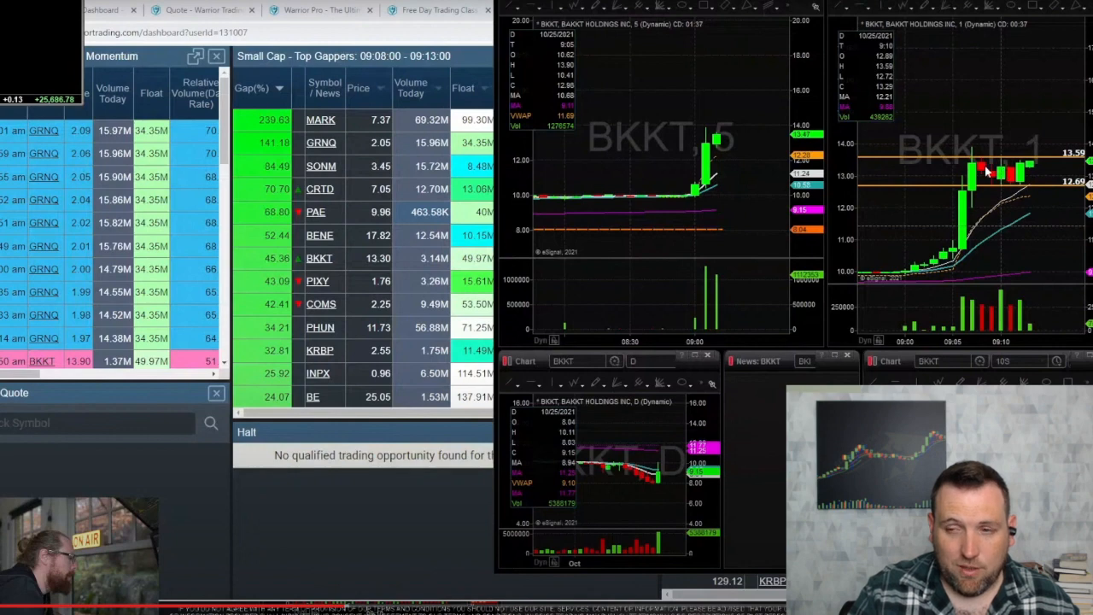
mouse_move(997, 178)
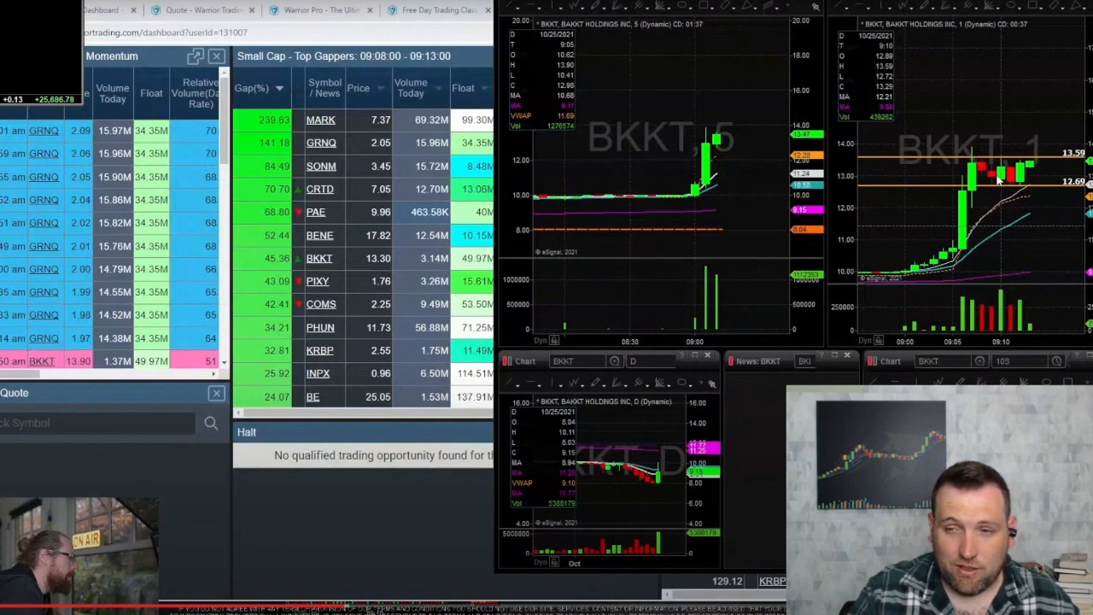
mouse_move(1003, 191)
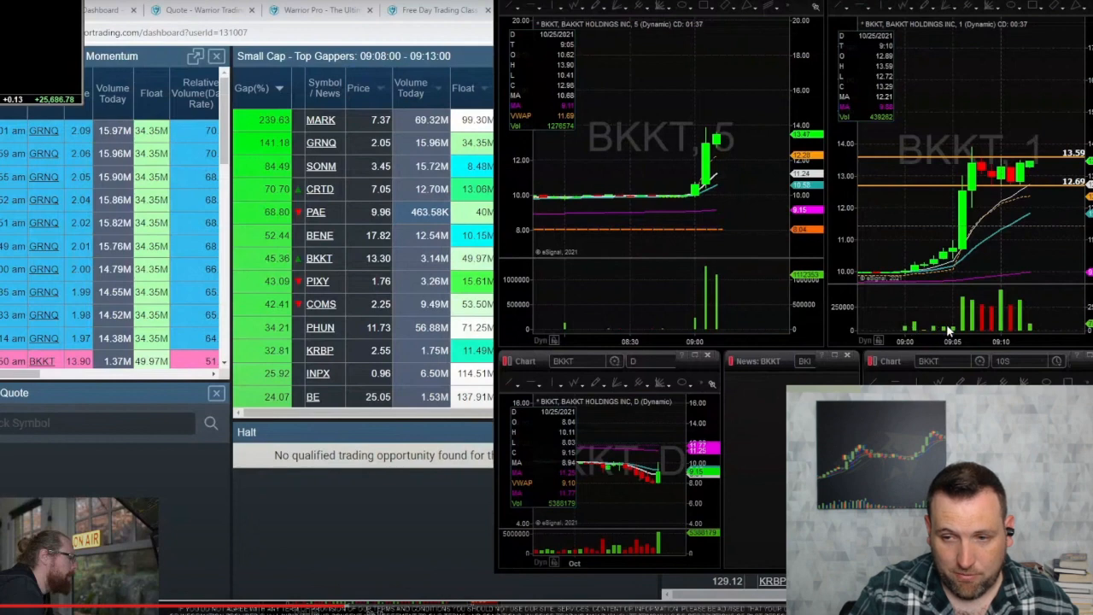
mouse_move(943, 329)
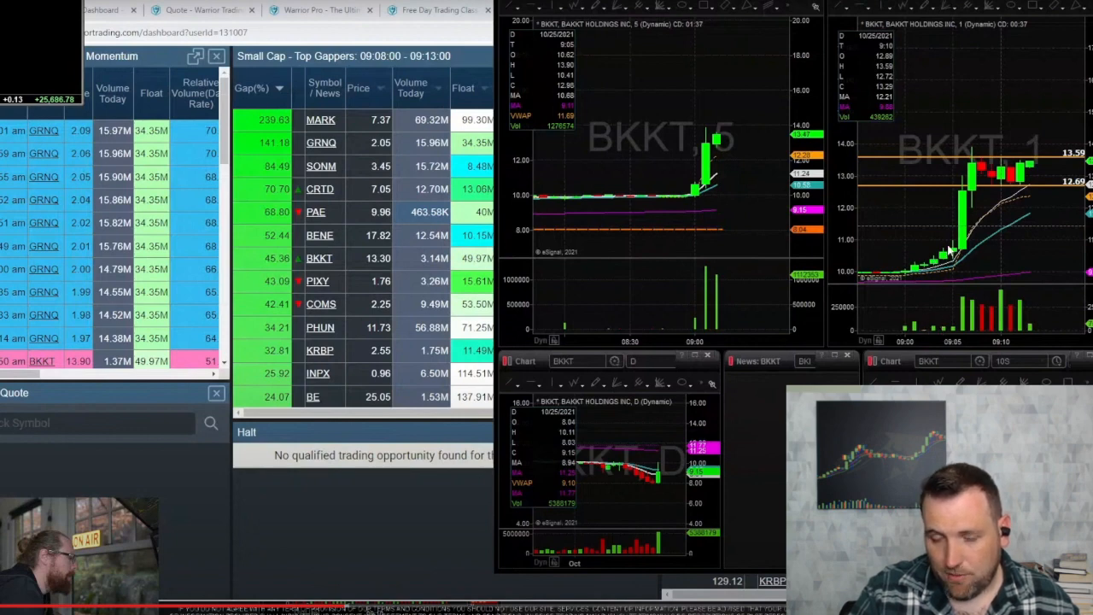
mouse_move(892, 335)
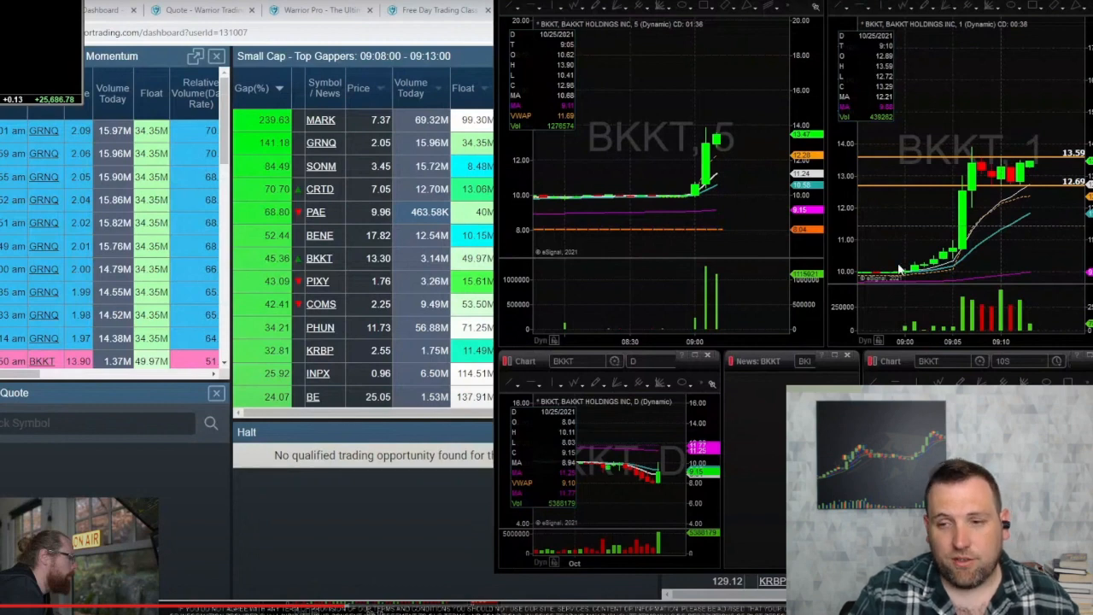
mouse_move(90, 127)
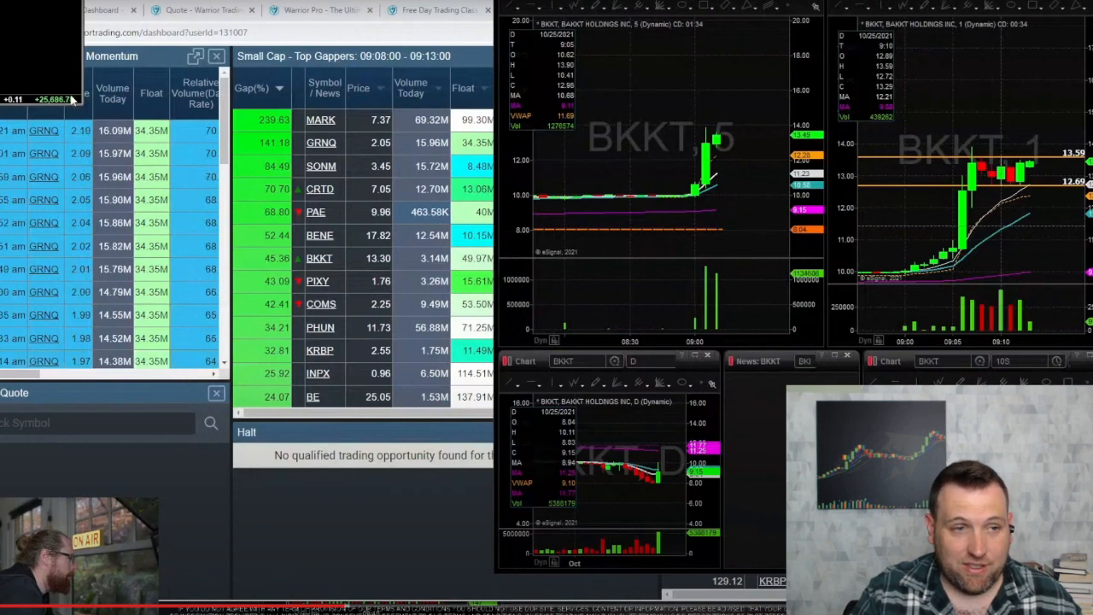
mouse_move(71, 101)
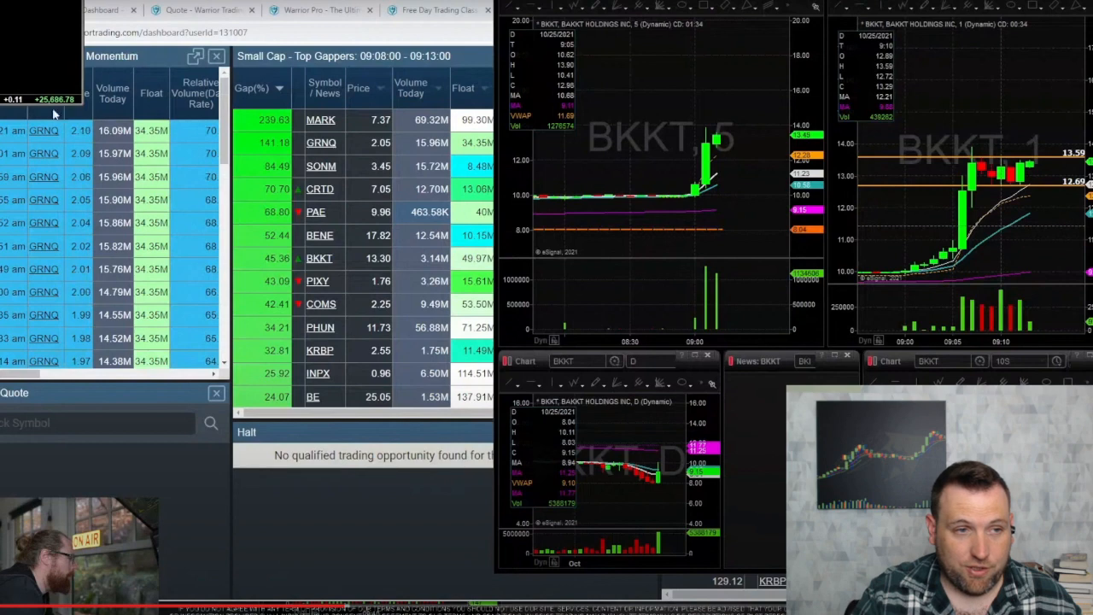
mouse_move(47, 91)
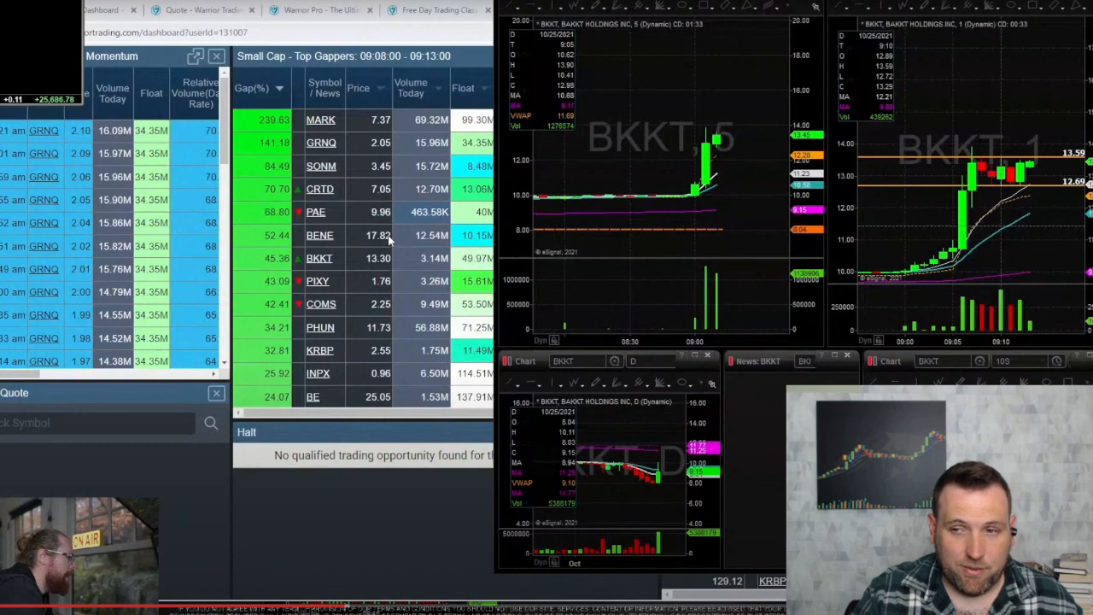
mouse_move(383, 213)
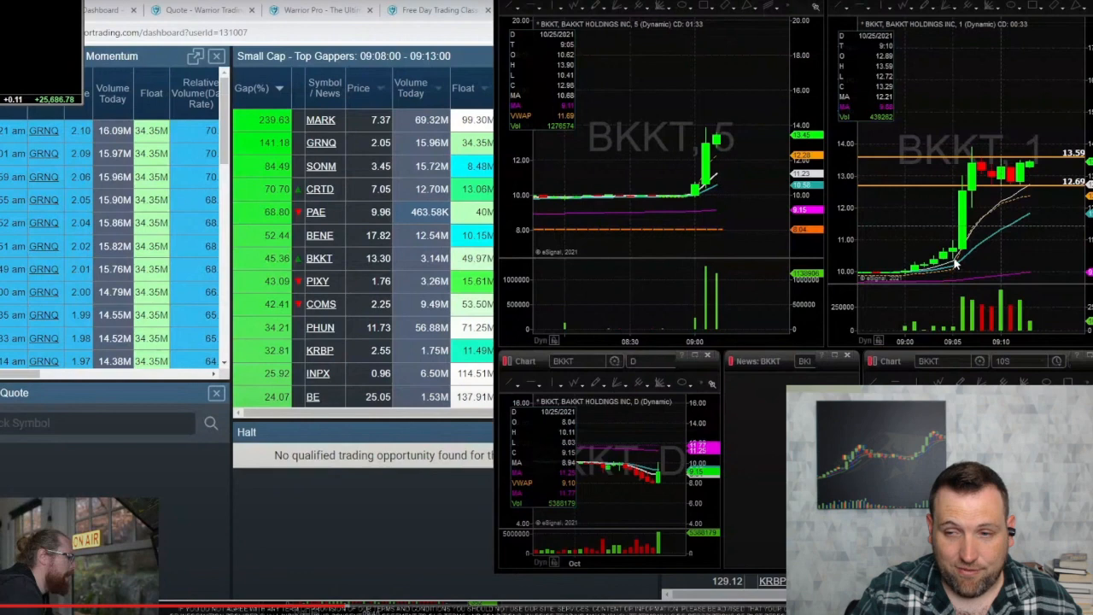
mouse_move(954, 234)
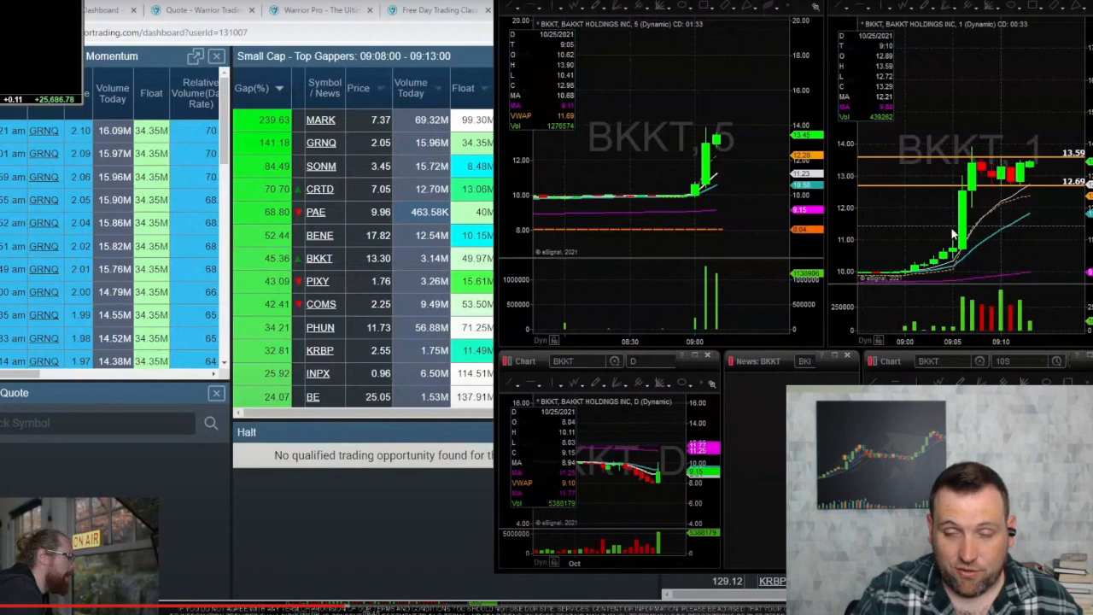
mouse_move(611, 233)
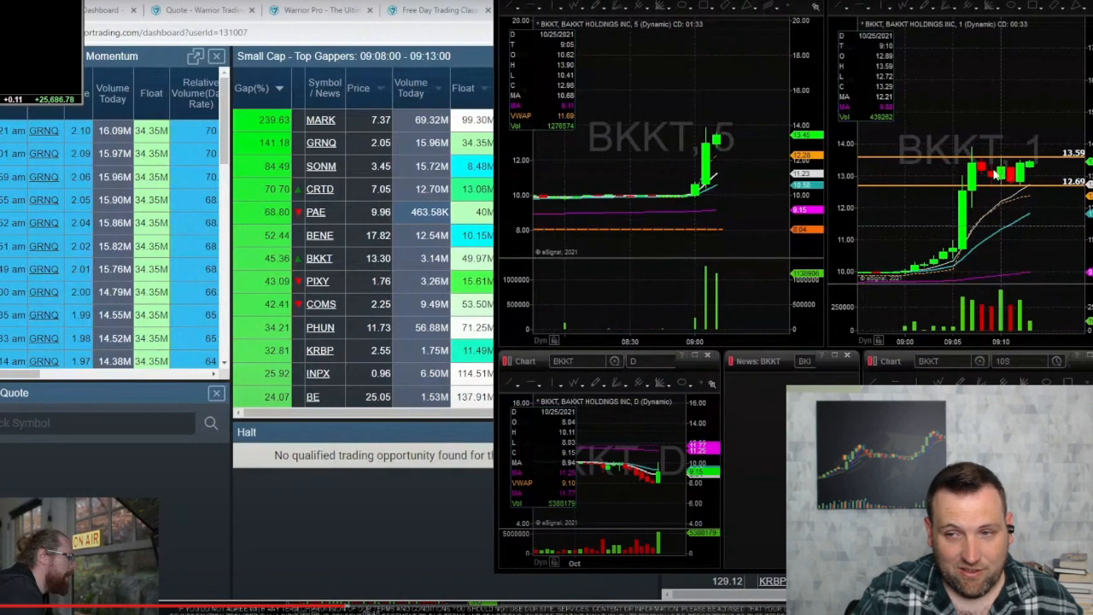
mouse_move(920, 207)
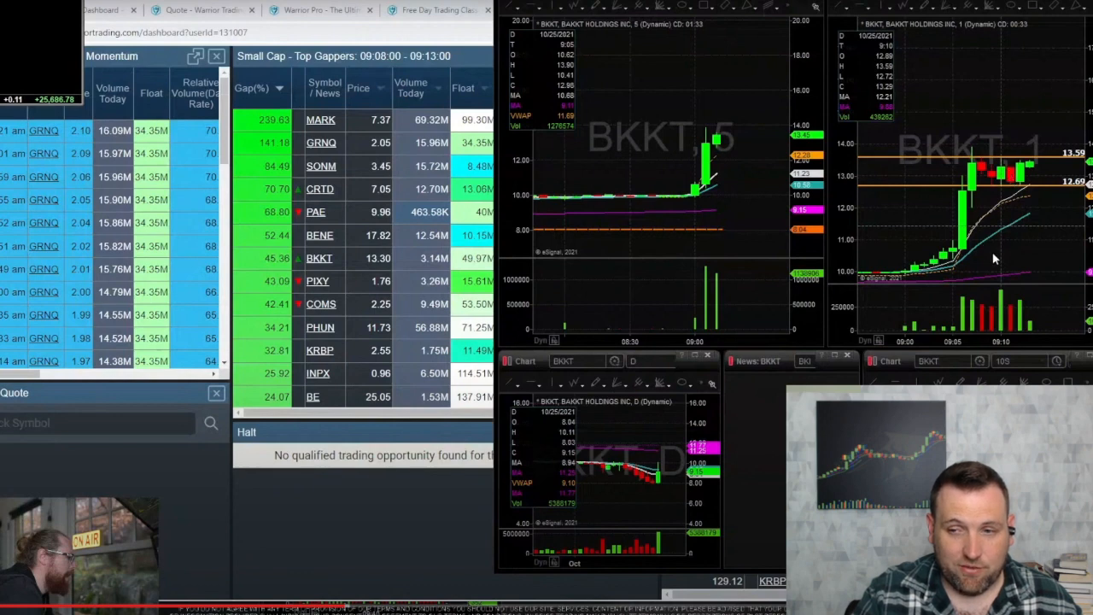
mouse_move(969, 196)
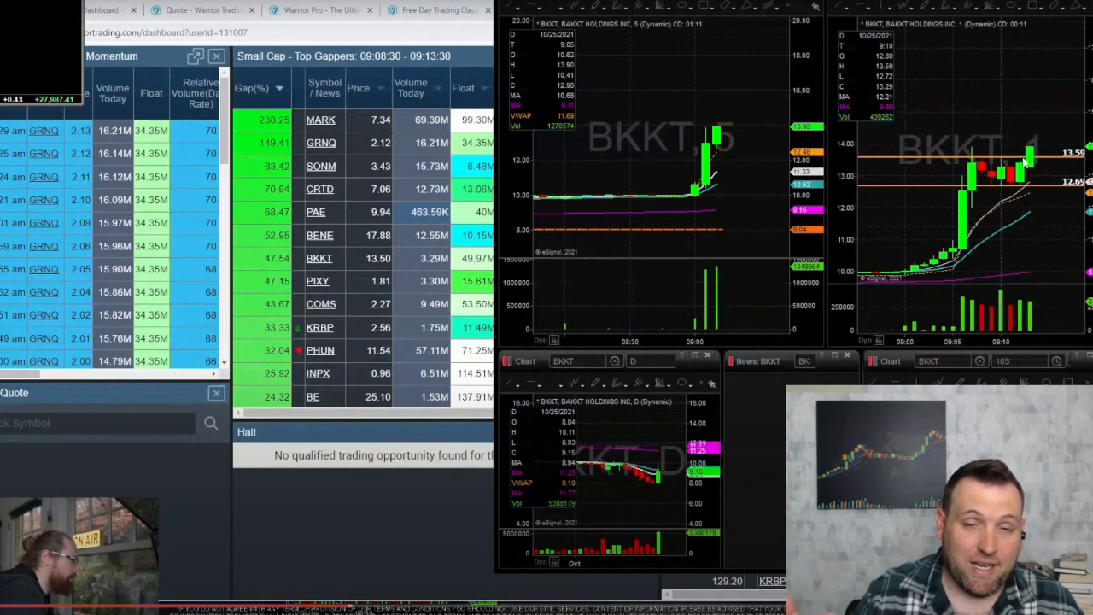
mouse_move(910, 180)
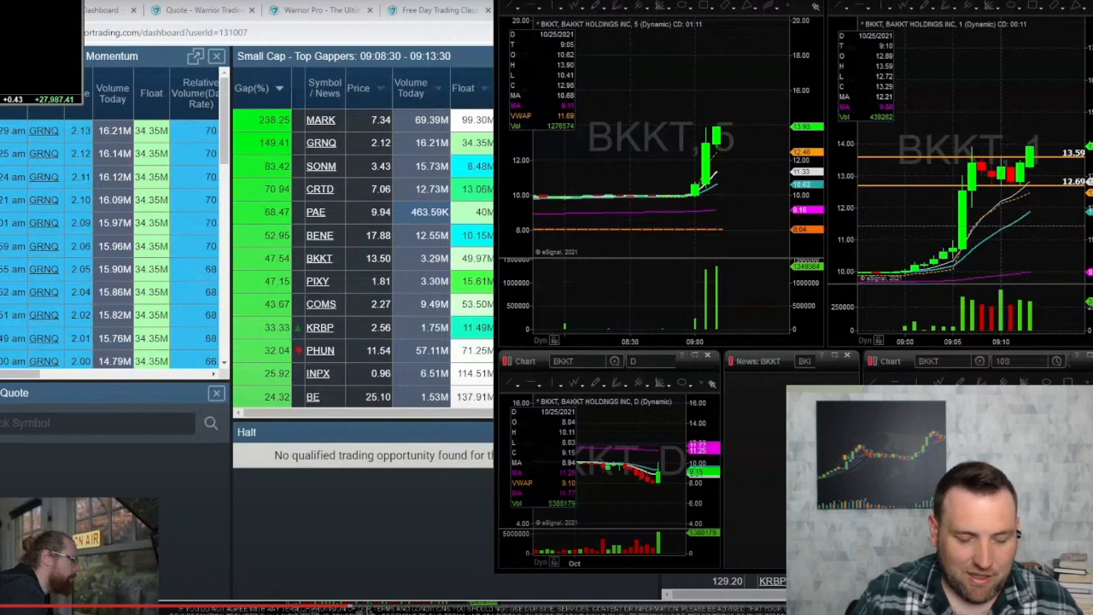
mouse_move(856, 223)
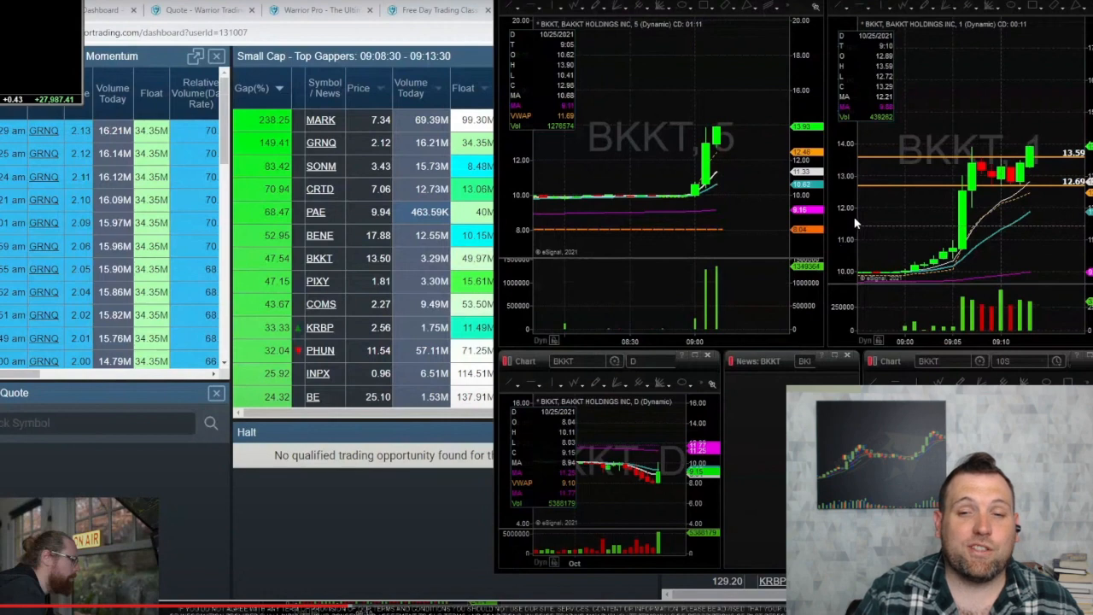
mouse_move(852, 228)
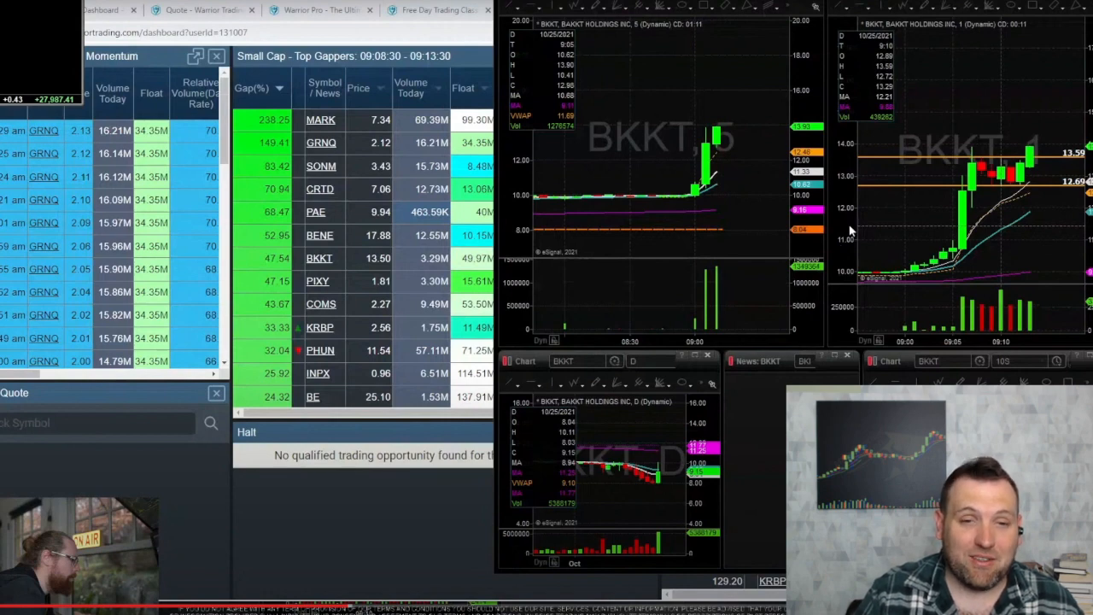
mouse_move(845, 238)
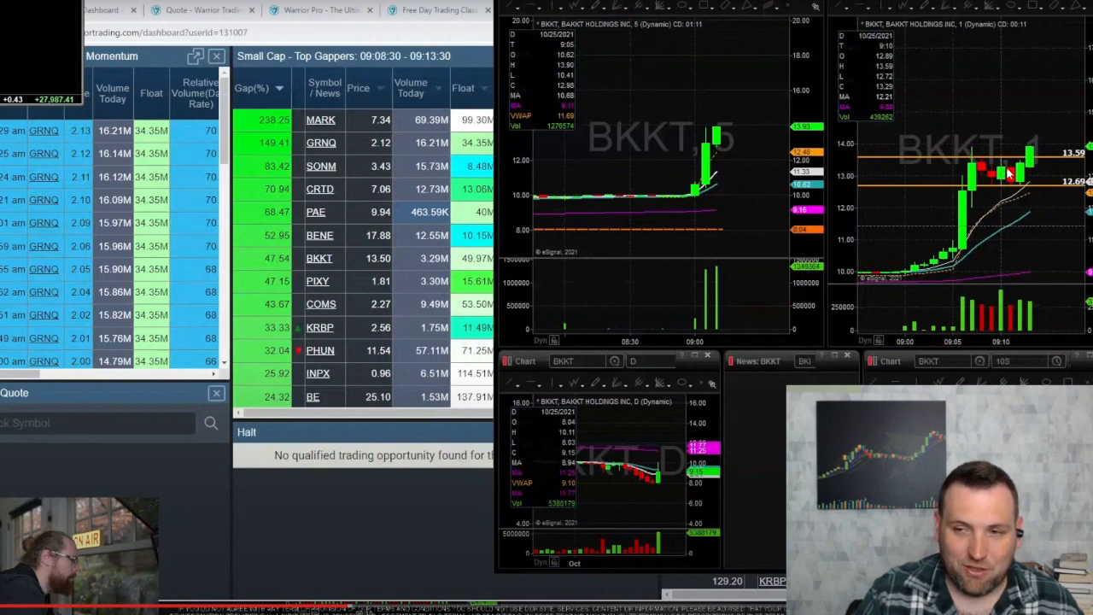
mouse_move(964, 222)
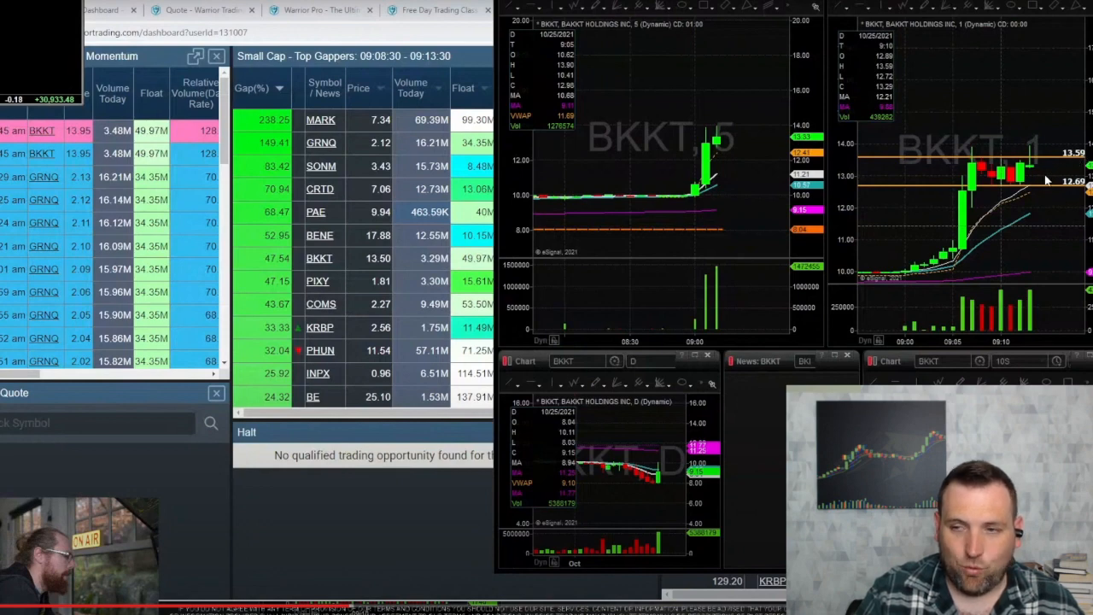
mouse_move(1029, 175)
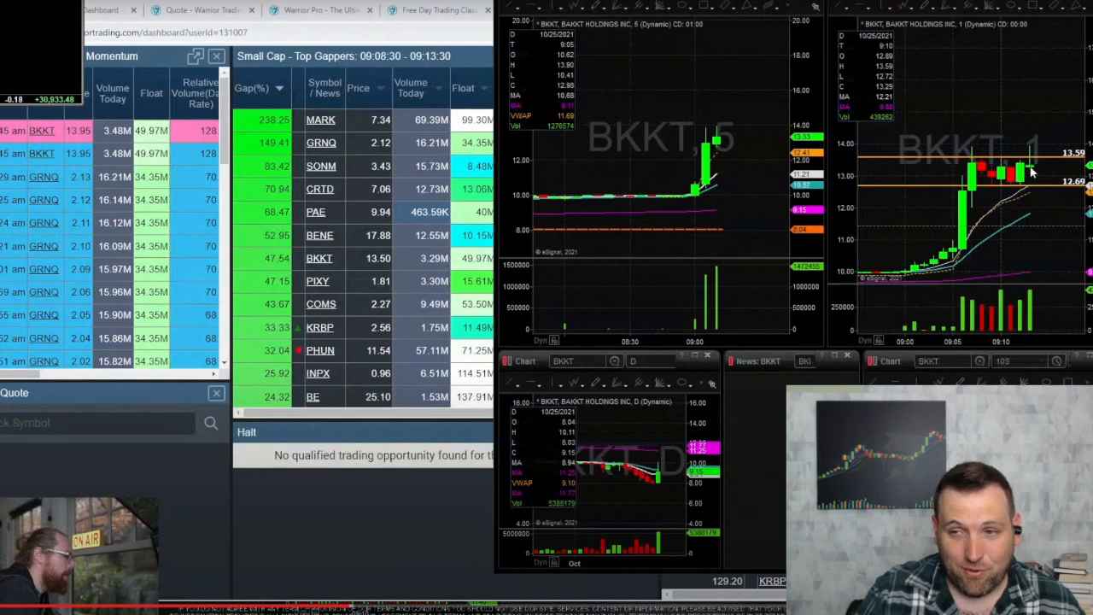
mouse_move(976, 231)
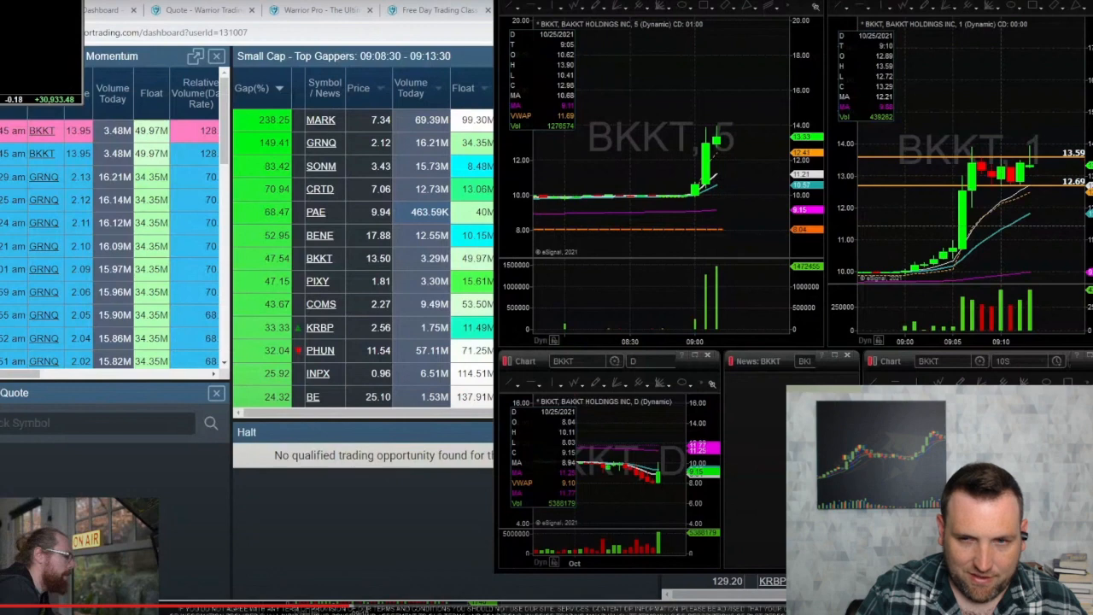
mouse_move(989, 186)
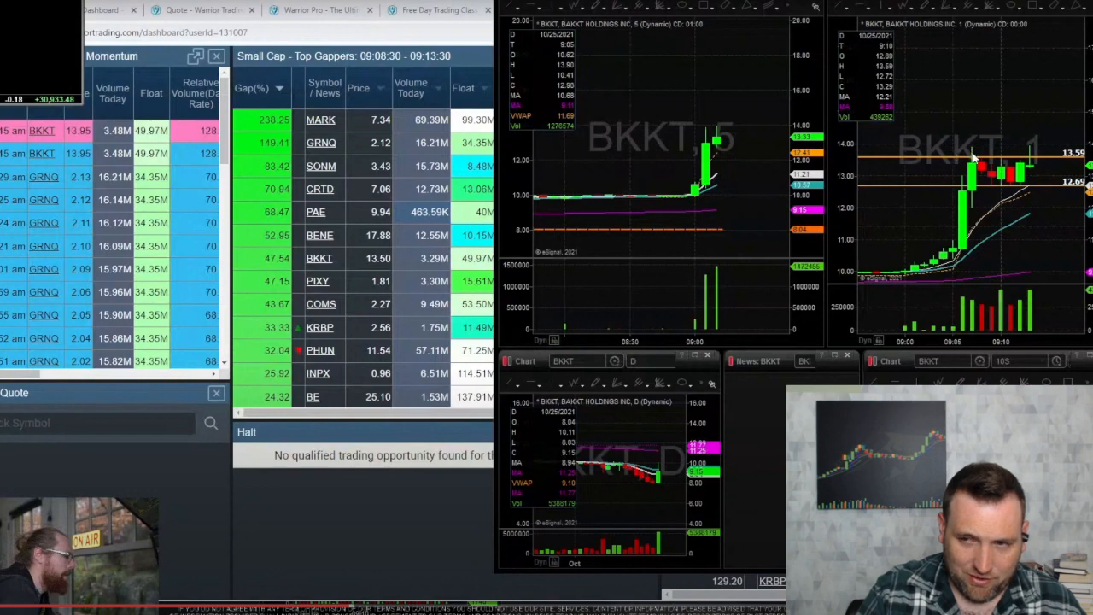
mouse_move(973, 158)
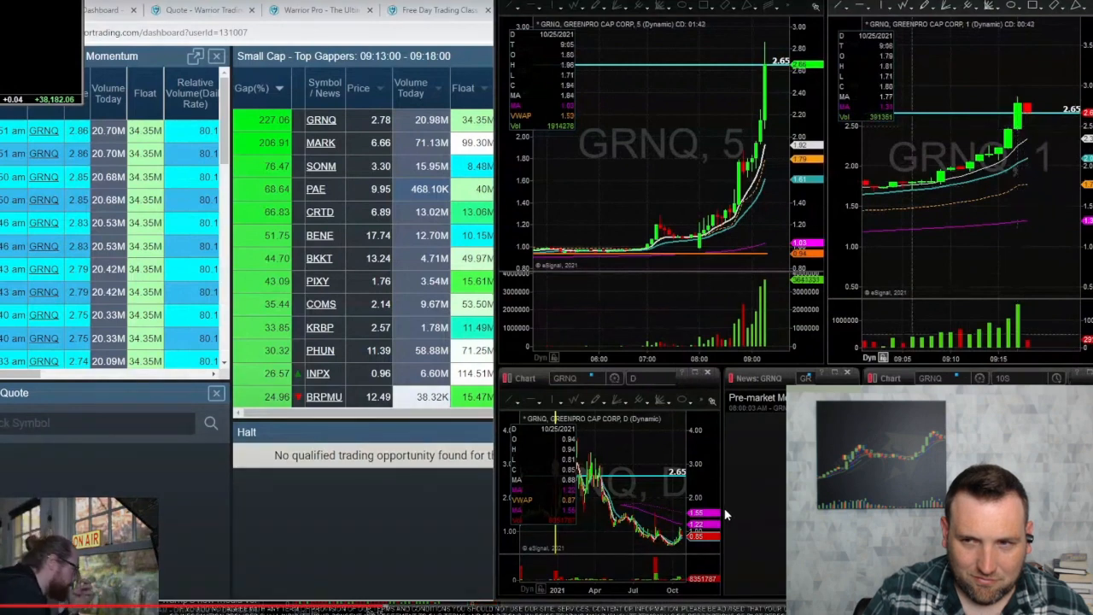
mouse_move(722, 513)
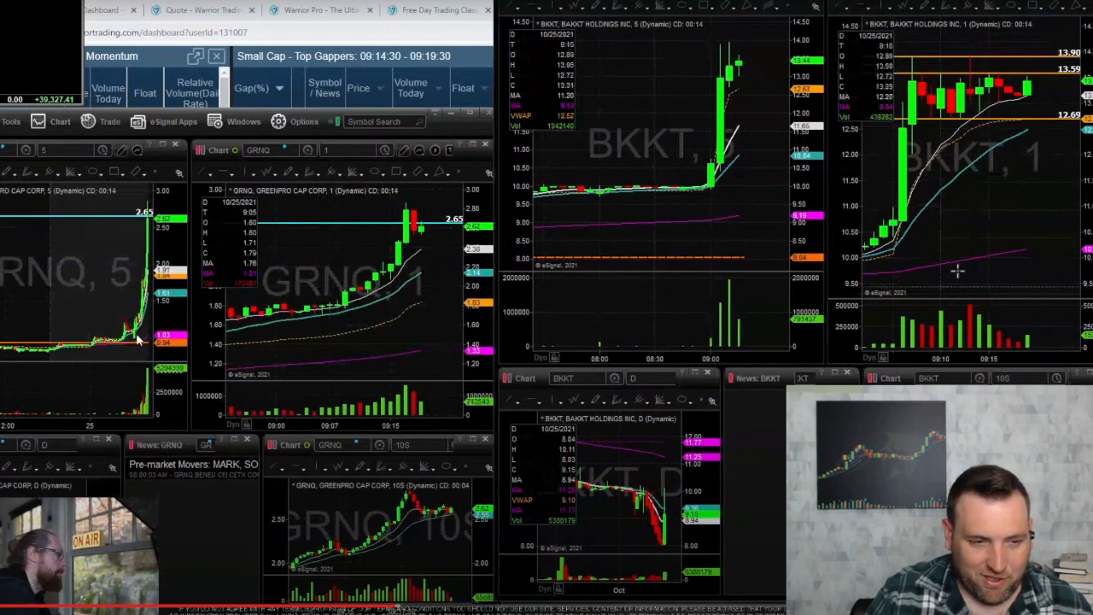
mouse_move(646, 465)
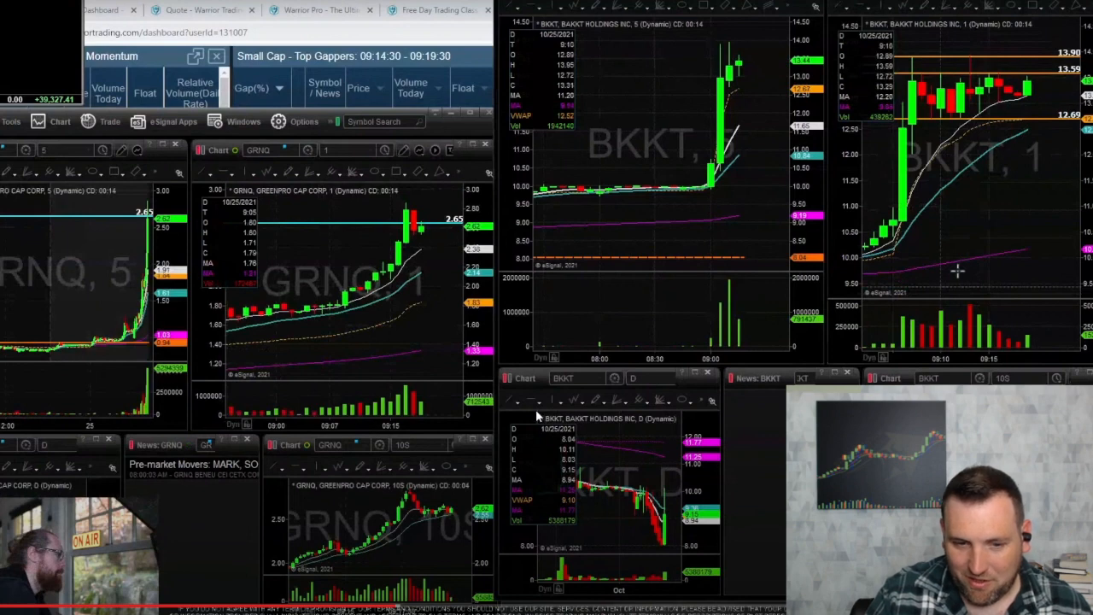
mouse_move(562, 451)
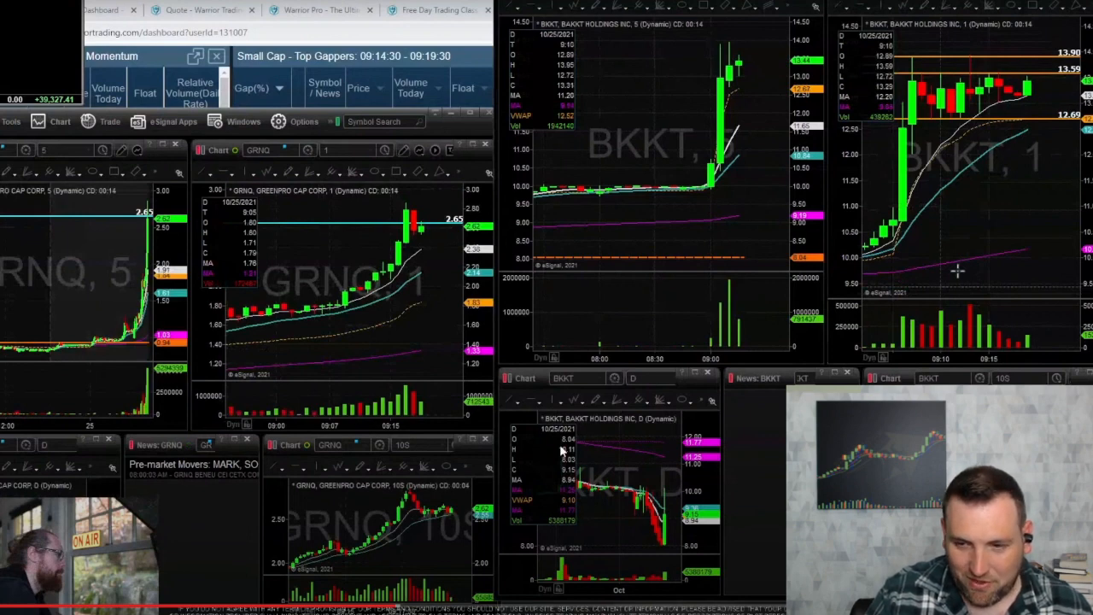
mouse_move(562, 450)
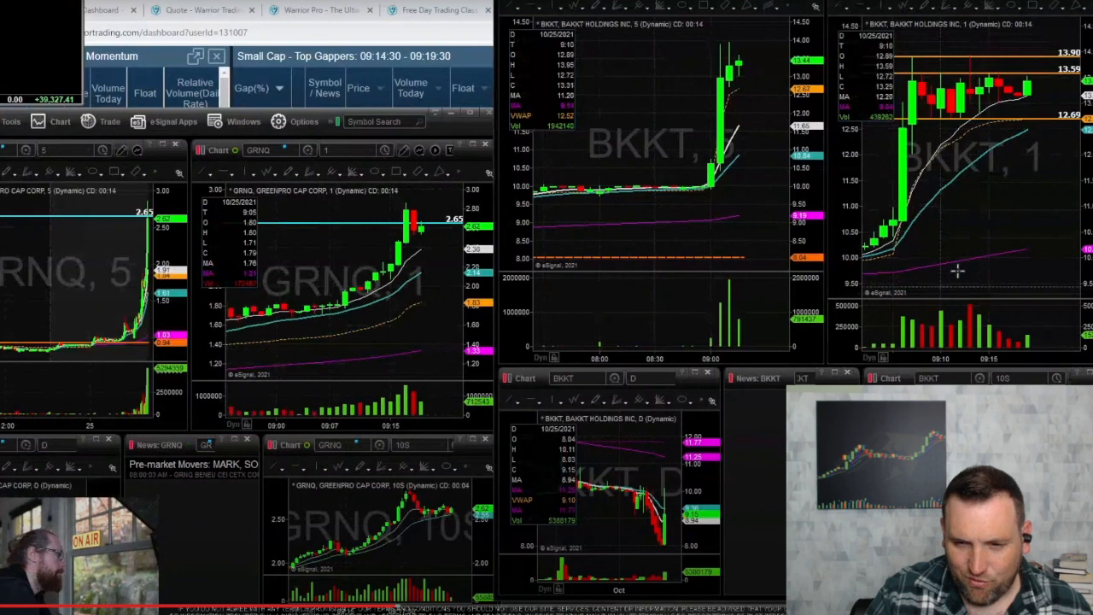
mouse_move(770, 434)
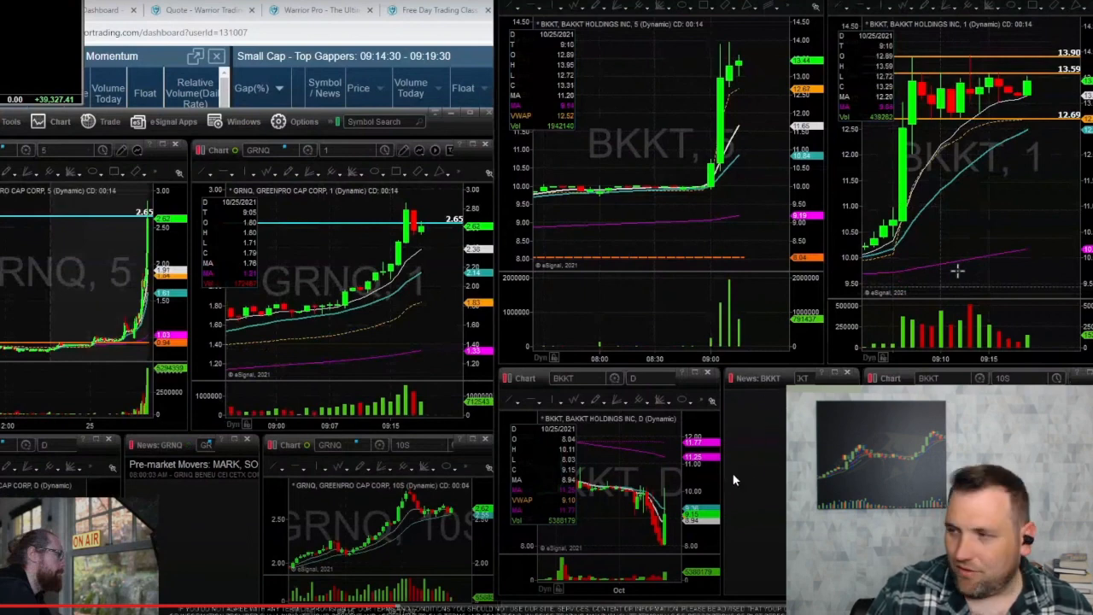
mouse_move(1058, 100)
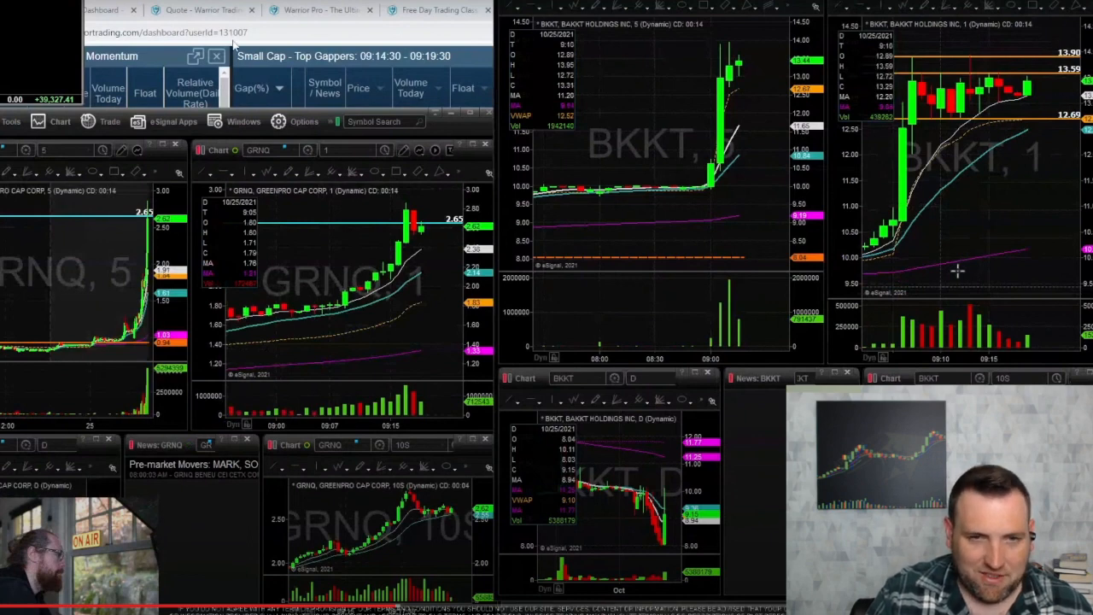
mouse_move(553, 319)
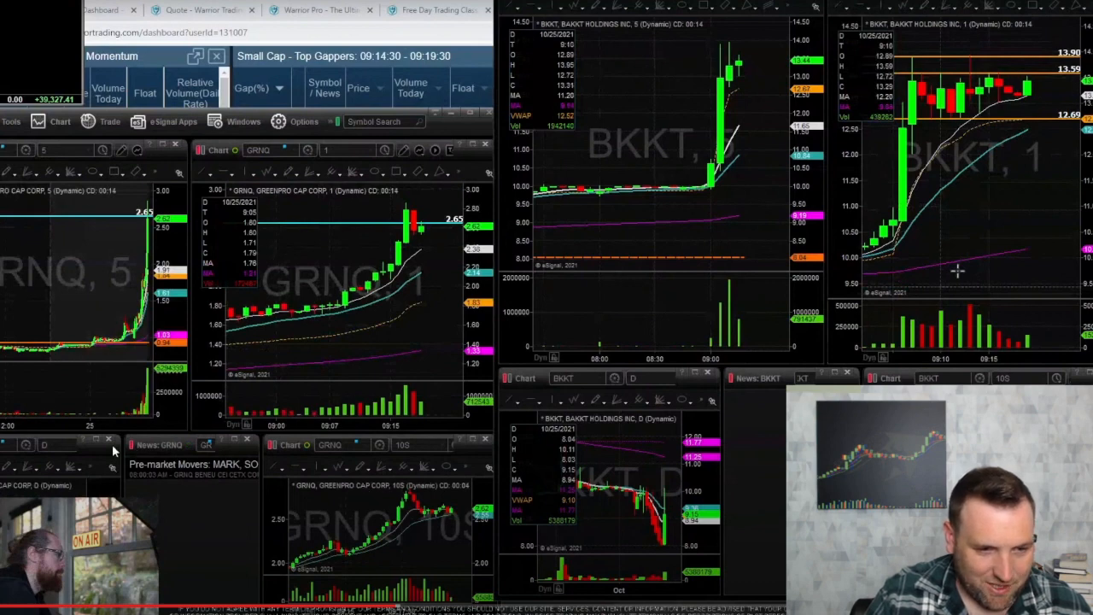
mouse_move(6, 155)
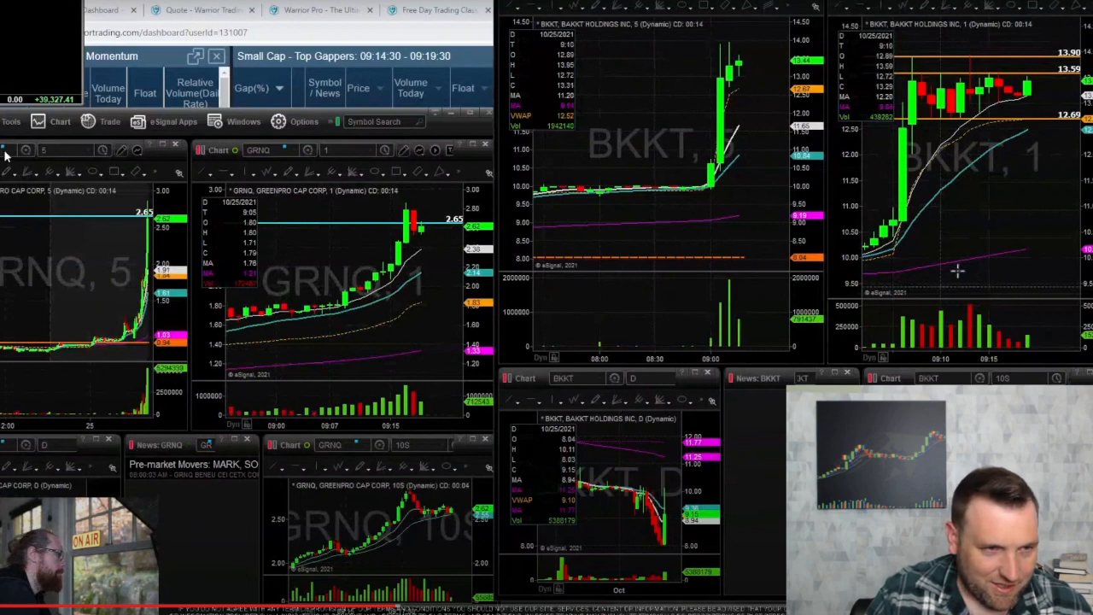
mouse_move(259, 319)
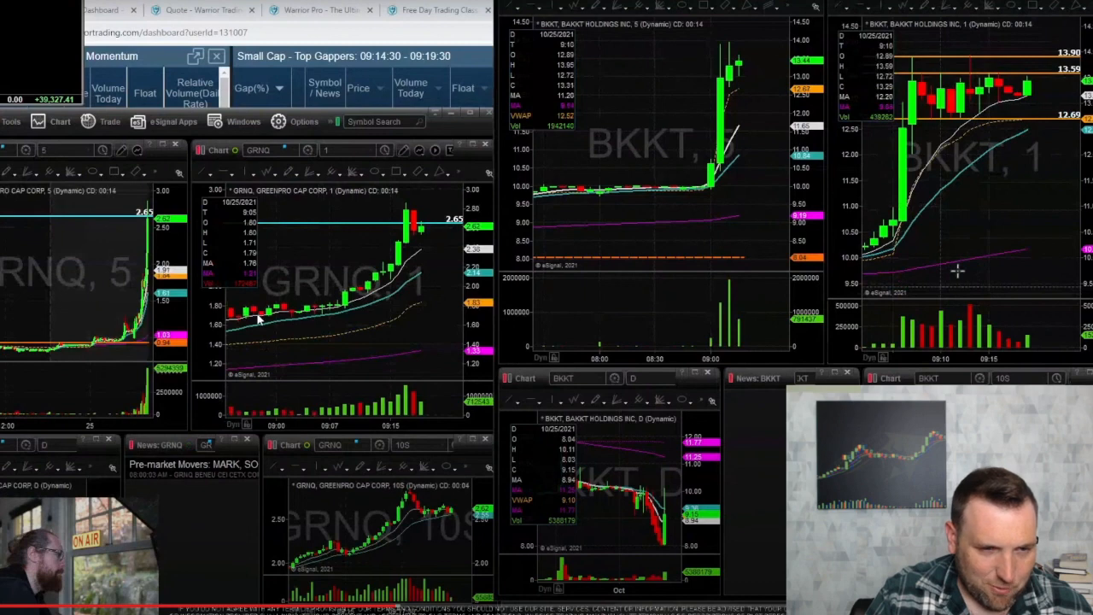
mouse_move(322, 266)
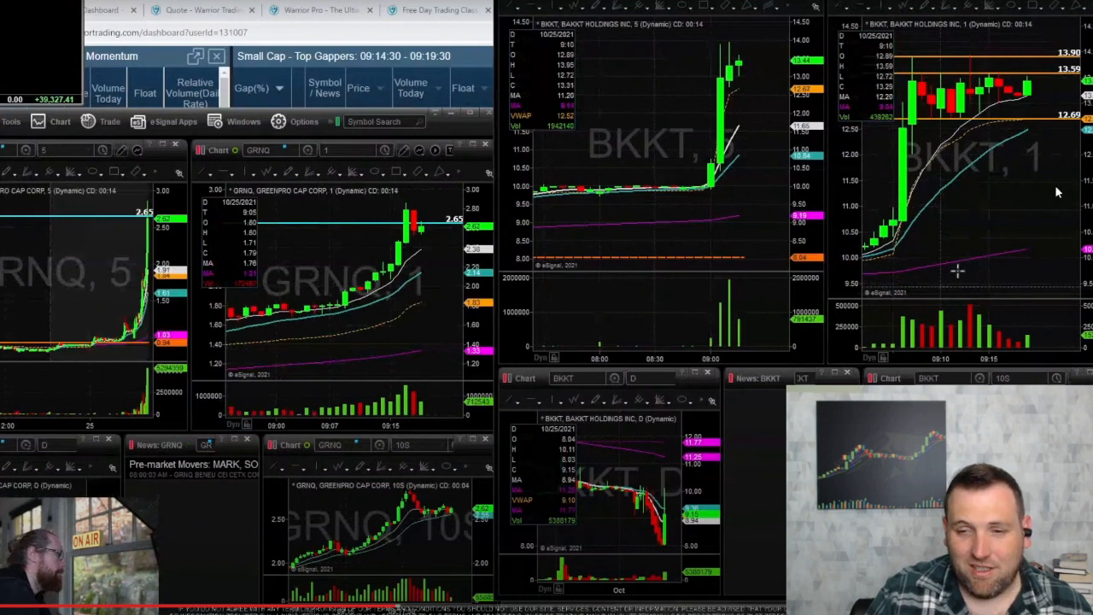
mouse_move(767, 196)
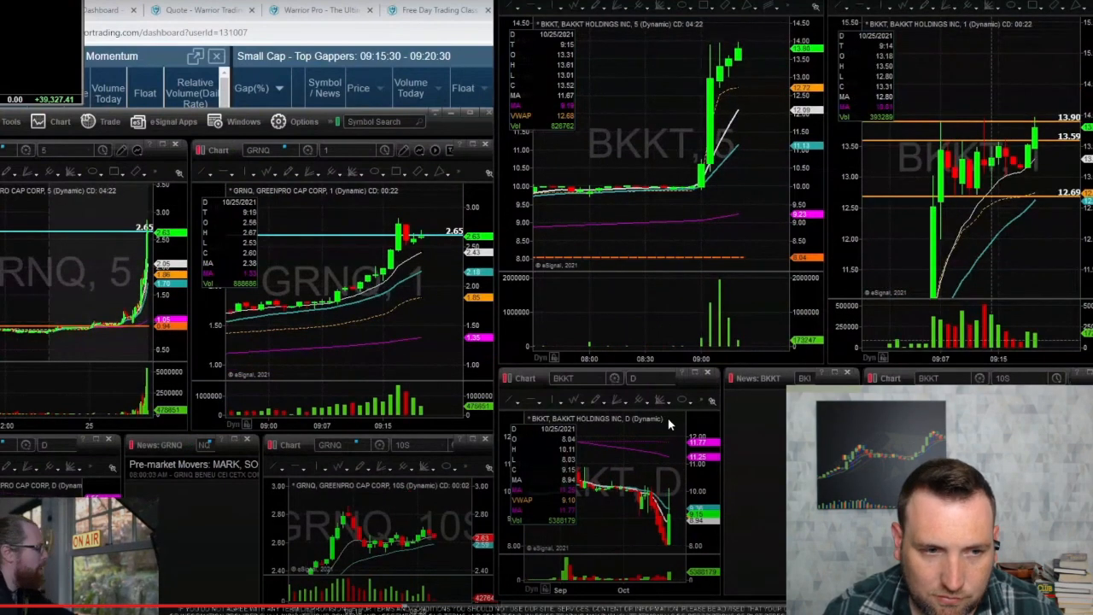
mouse_move(749, 498)
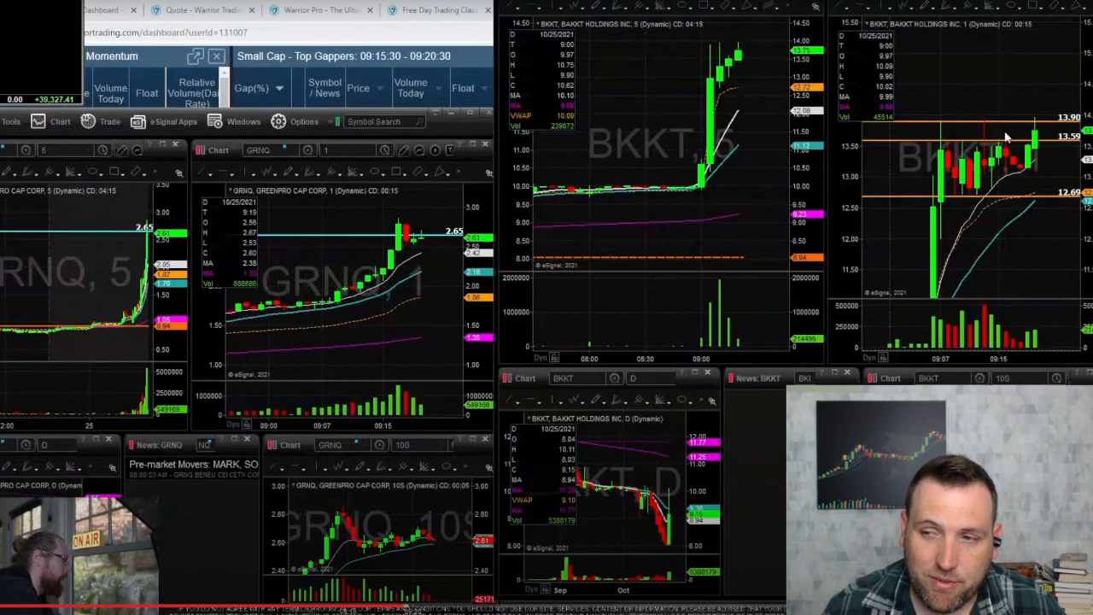
mouse_move(1010, 99)
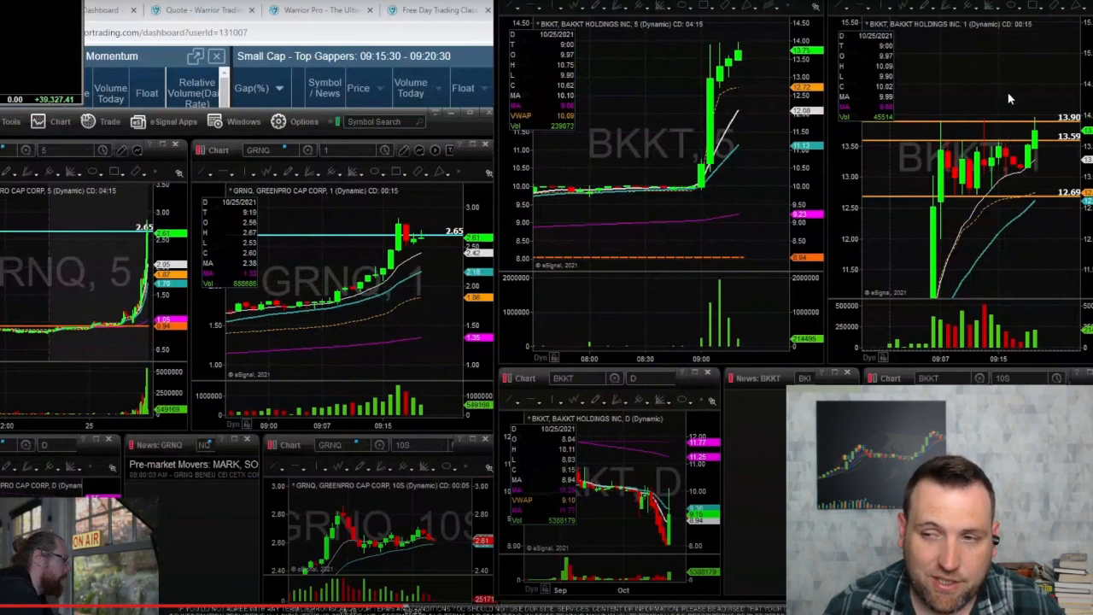
mouse_move(1030, 130)
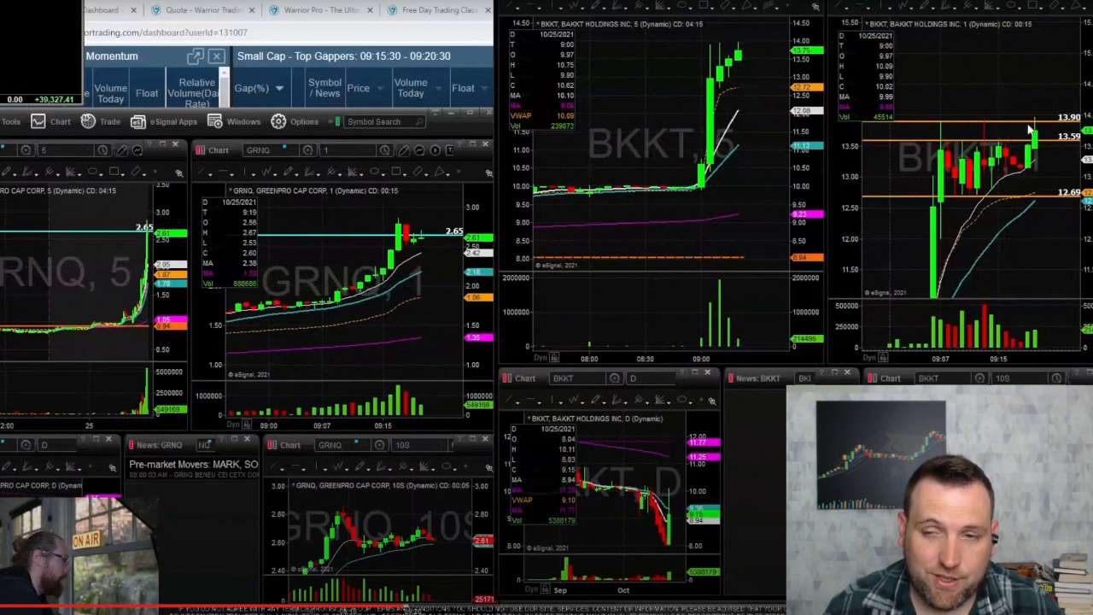
mouse_move(1005, 128)
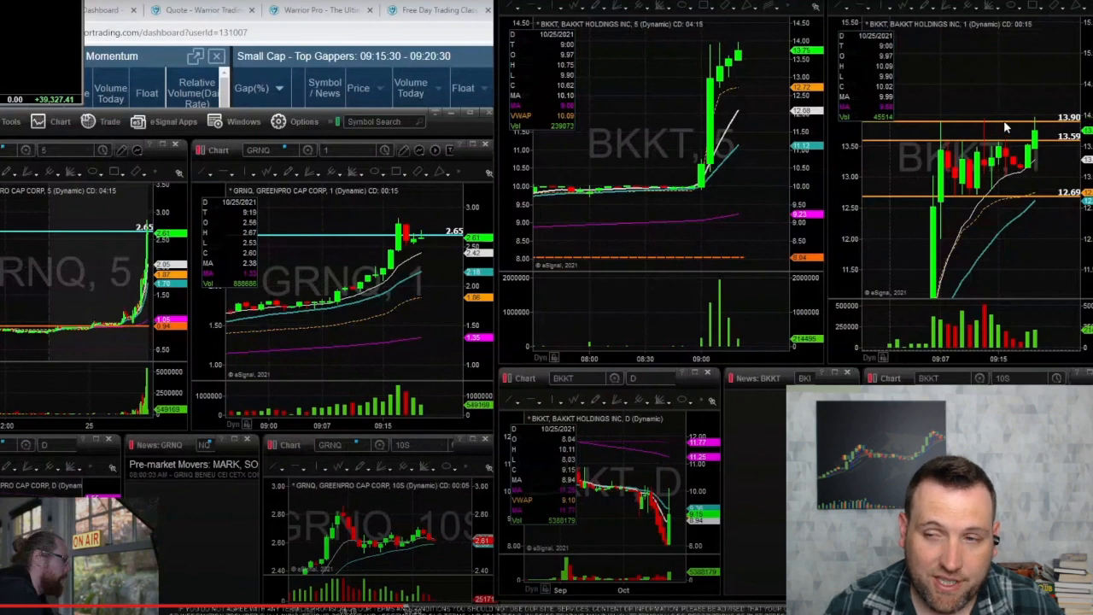
mouse_move(1022, 154)
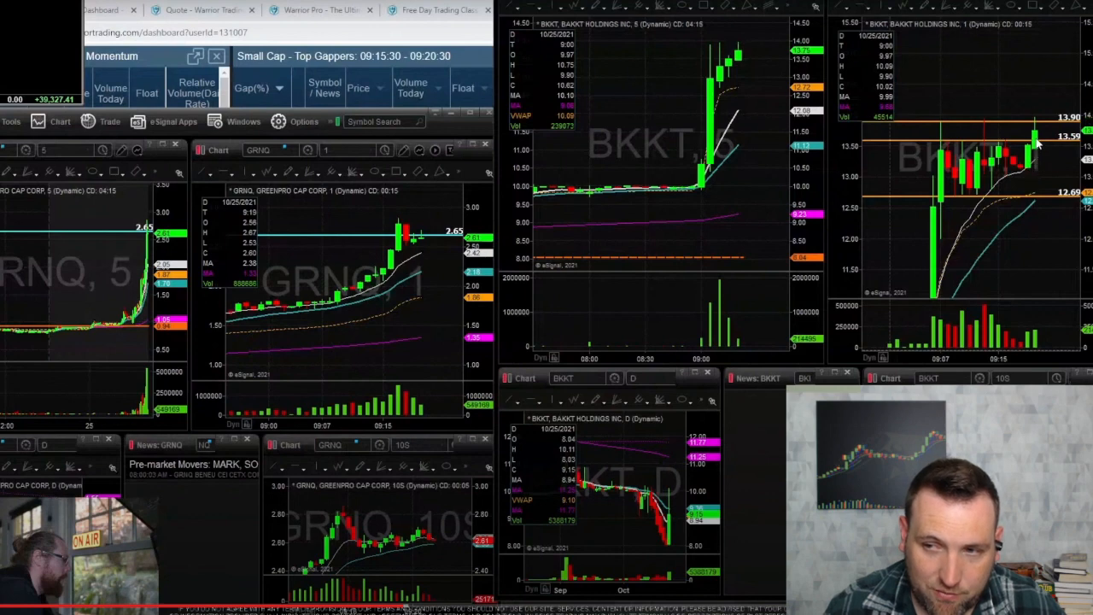
mouse_move(1039, 121)
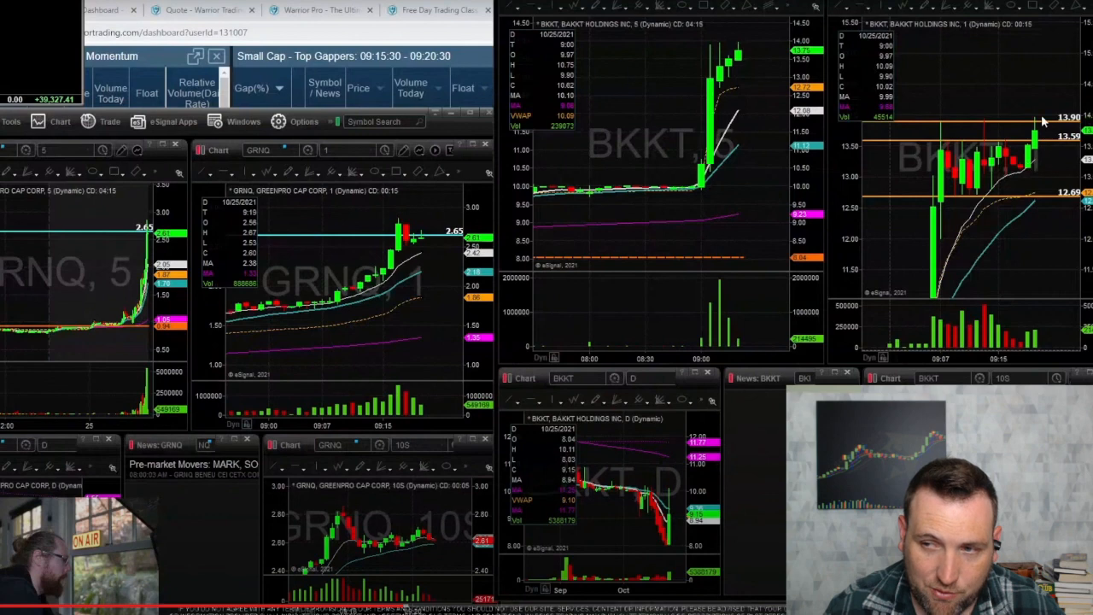
mouse_move(1033, 108)
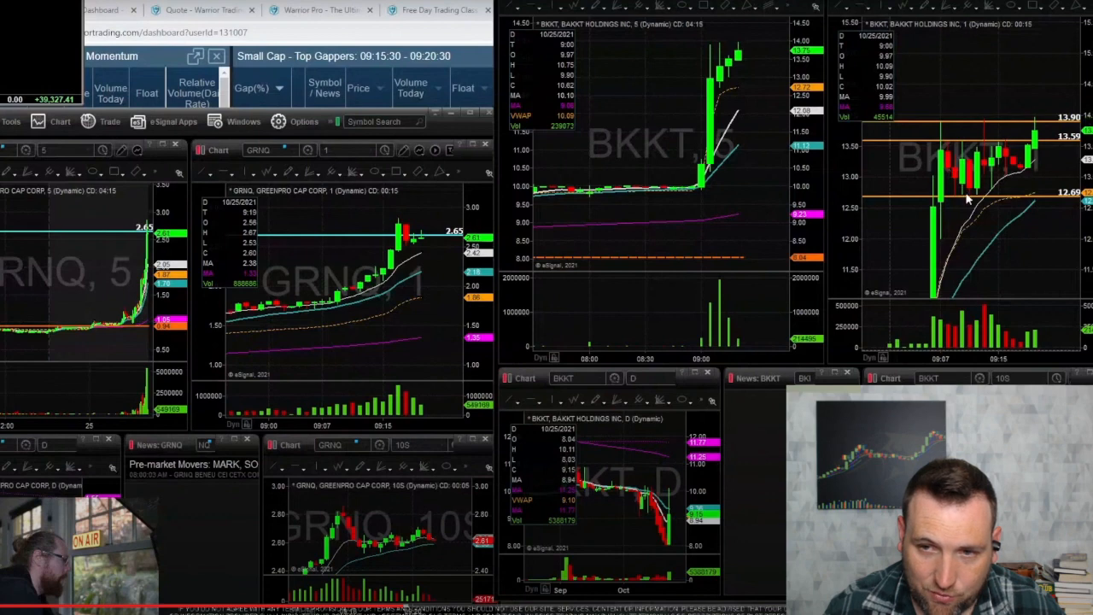
mouse_move(961, 201)
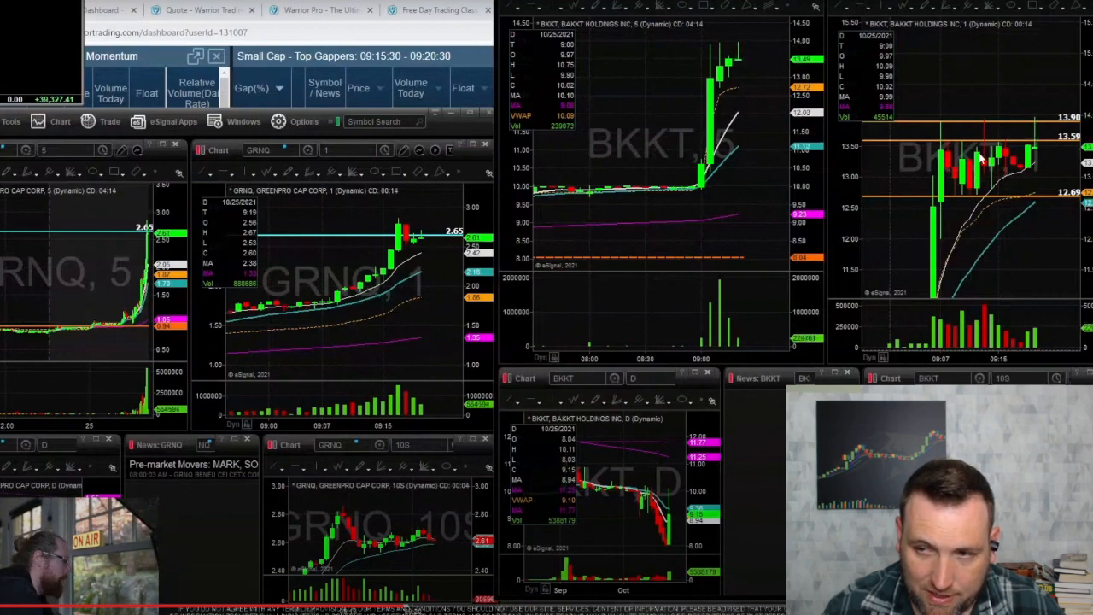
mouse_move(986, 182)
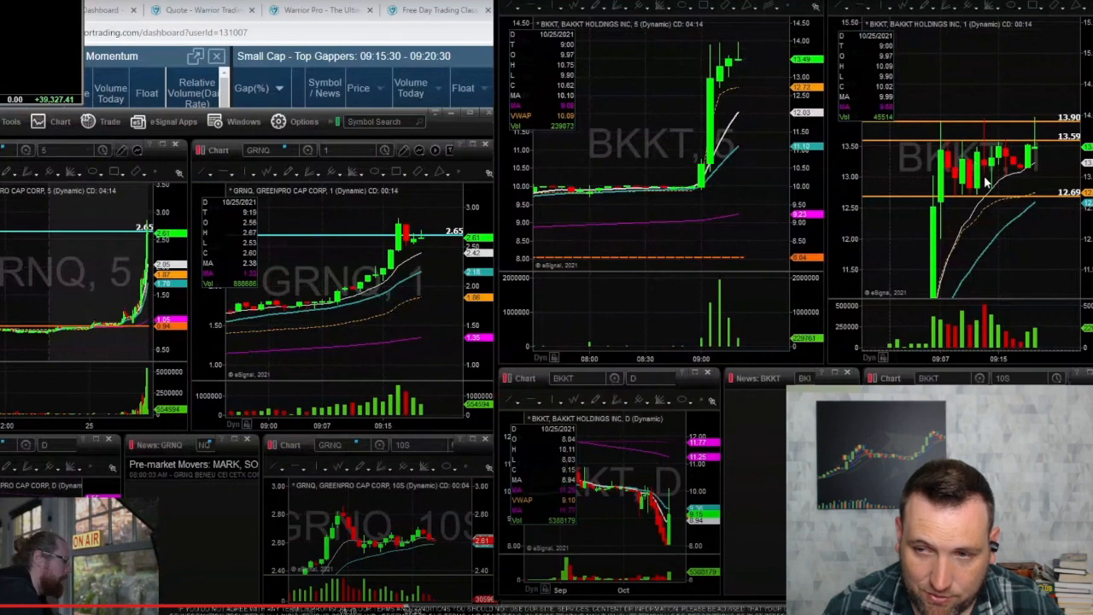
mouse_move(1069, 202)
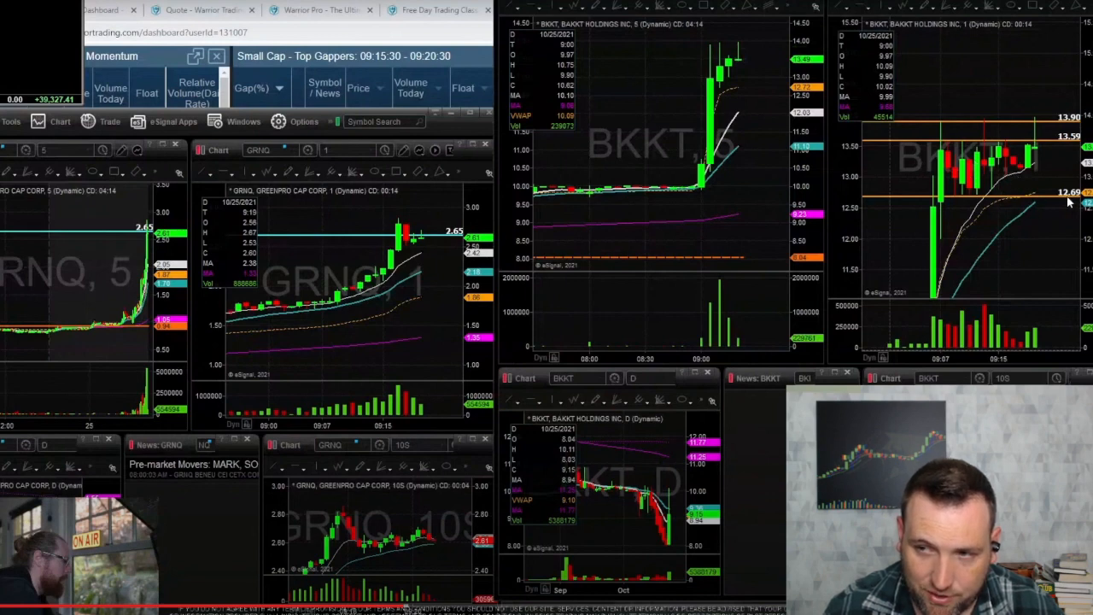
mouse_move(977, 137)
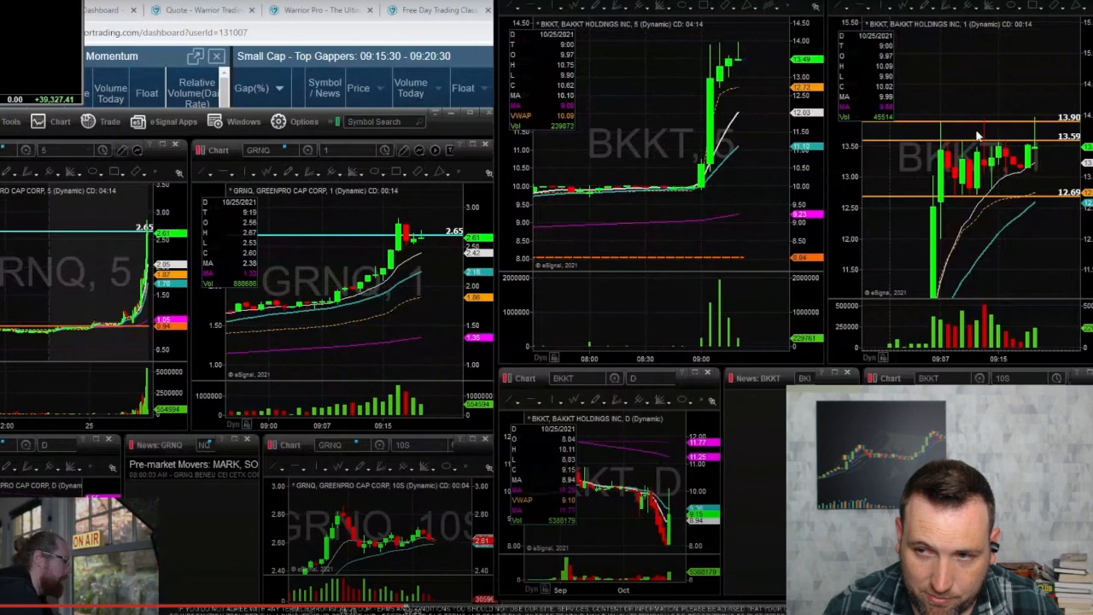
mouse_move(1016, 153)
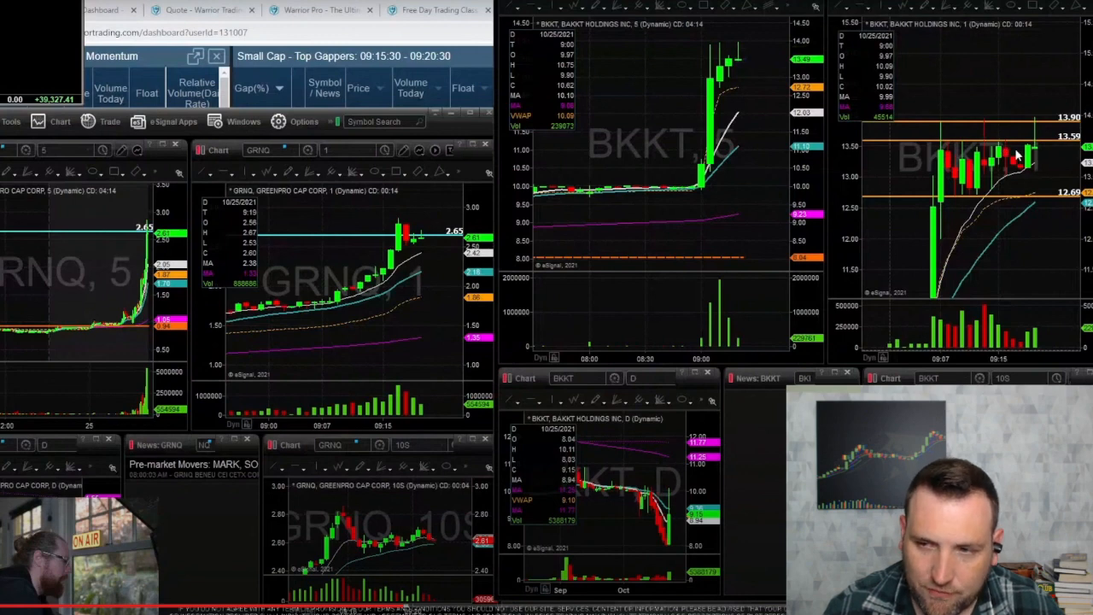
mouse_move(1033, 152)
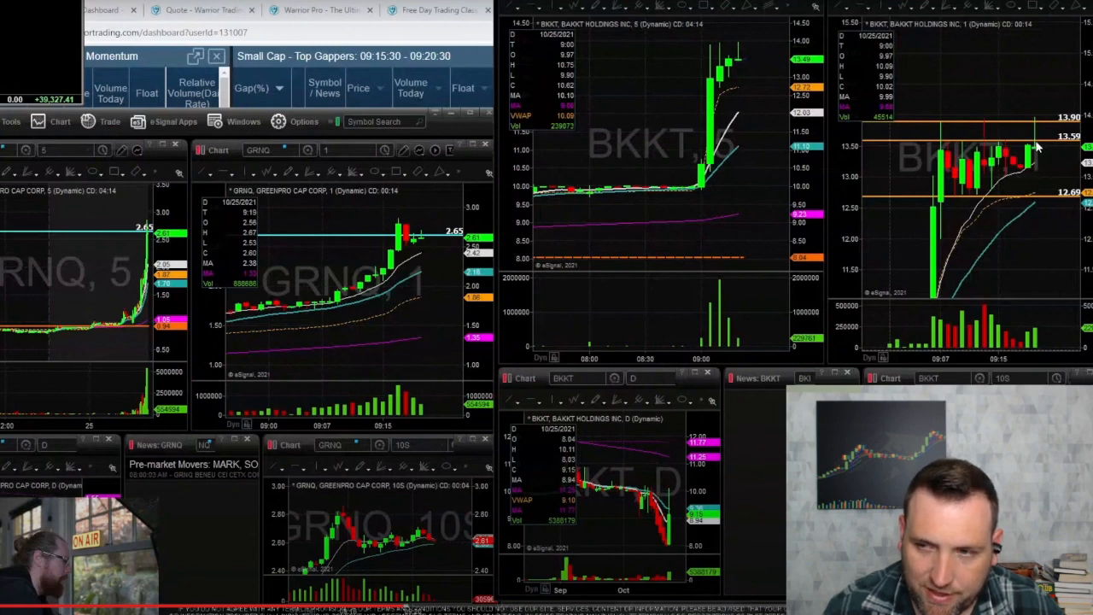
mouse_move(1037, 119)
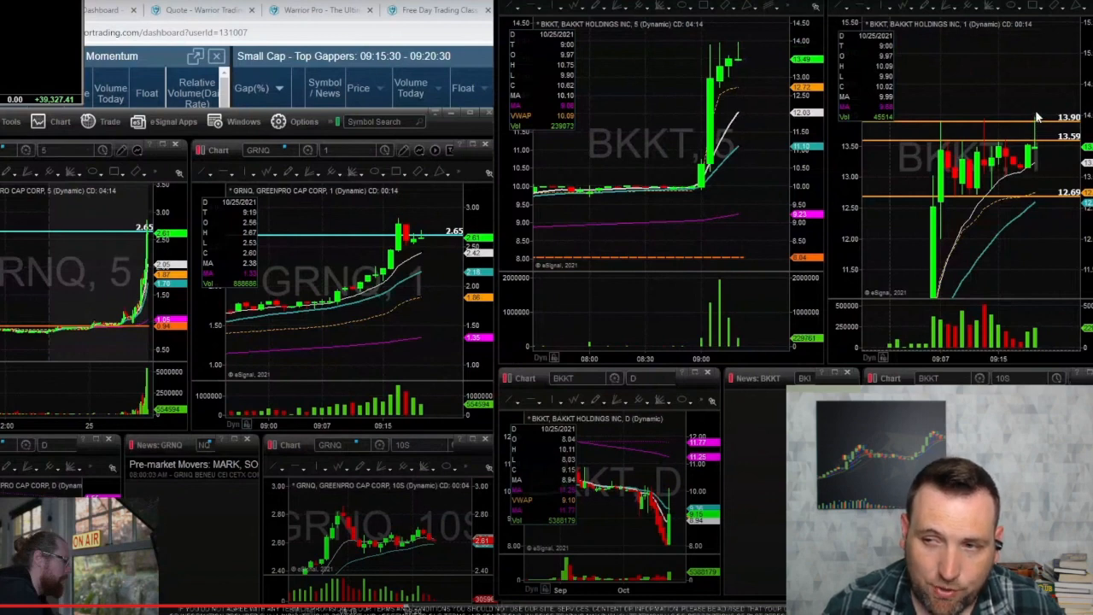
mouse_move(1039, 105)
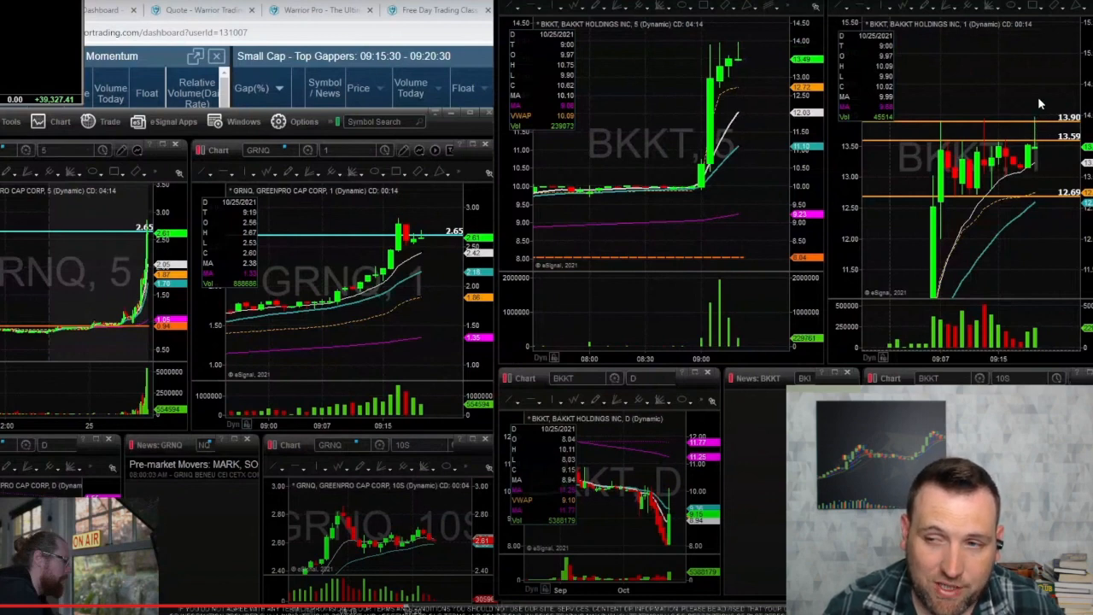
mouse_move(1030, 170)
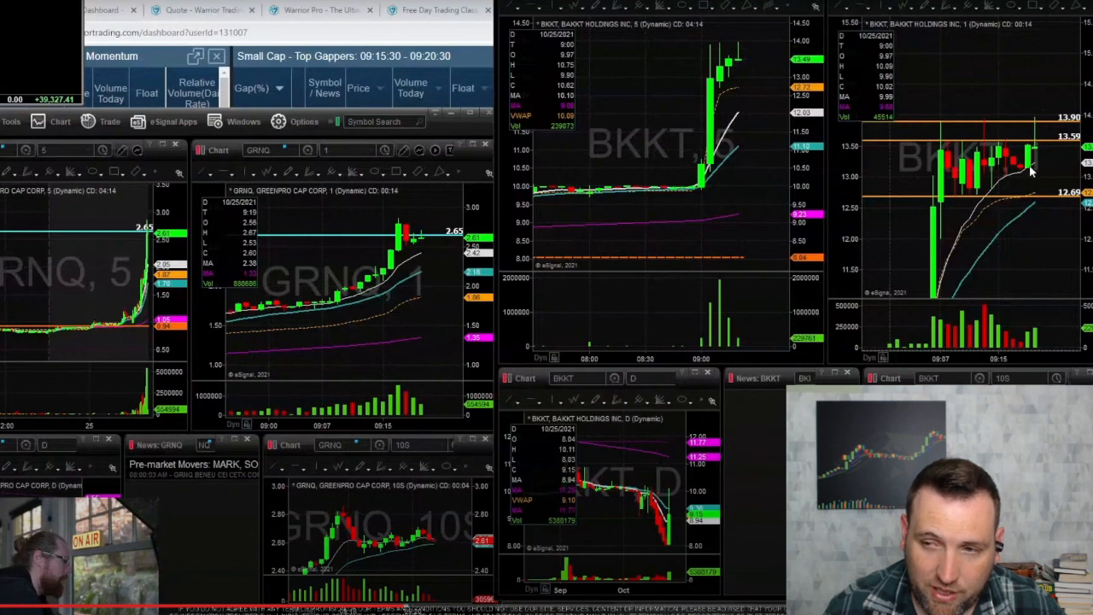
mouse_move(1042, 118)
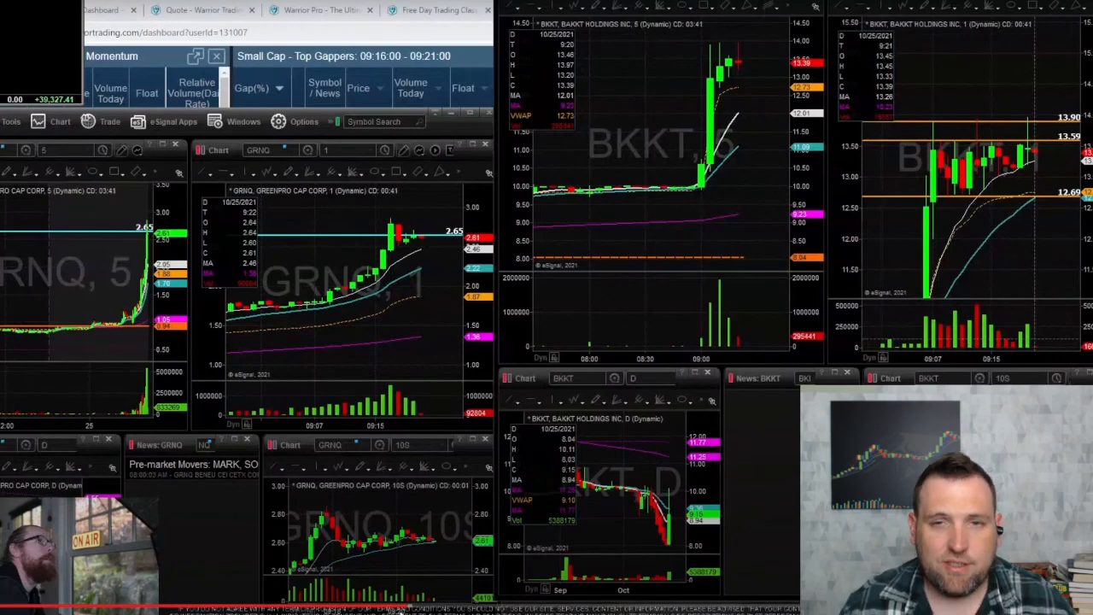
mouse_move(554, 404)
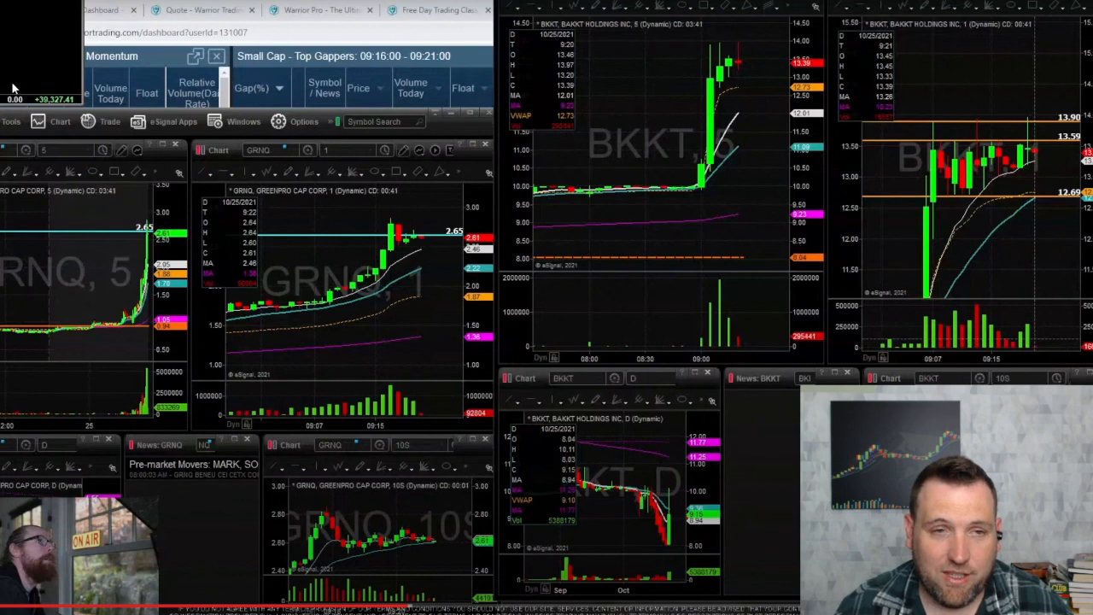
mouse_move(67, 36)
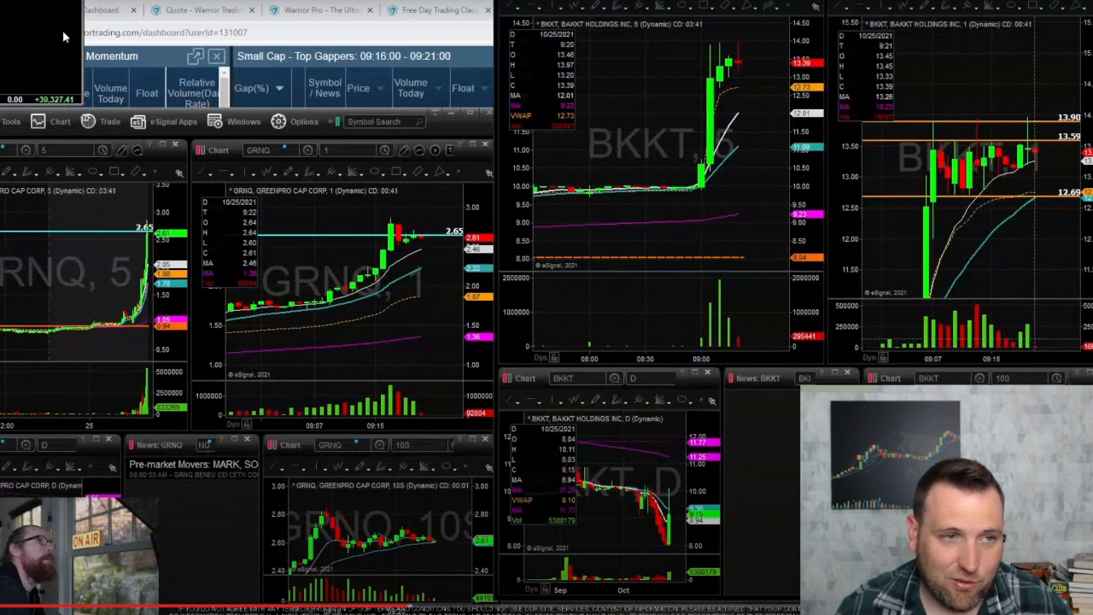
mouse_move(133, 343)
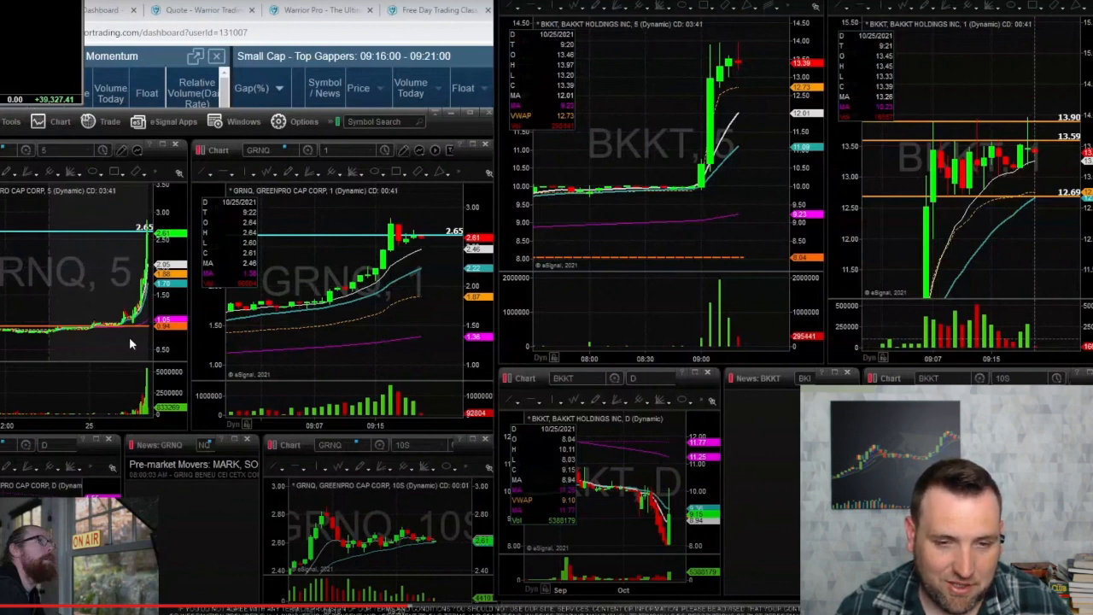
mouse_move(100, 544)
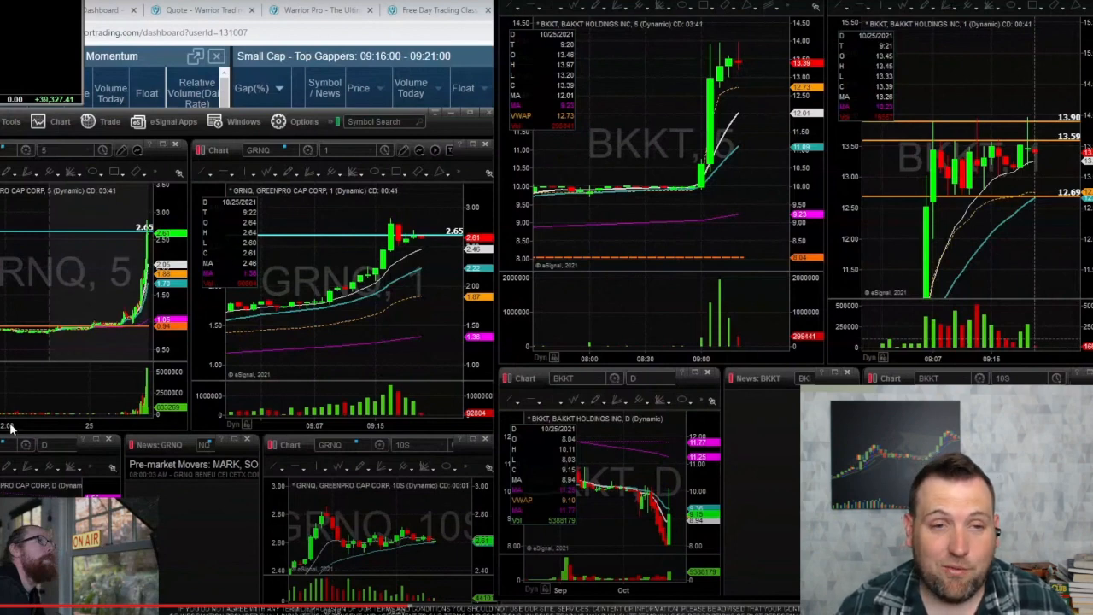
mouse_move(215, 190)
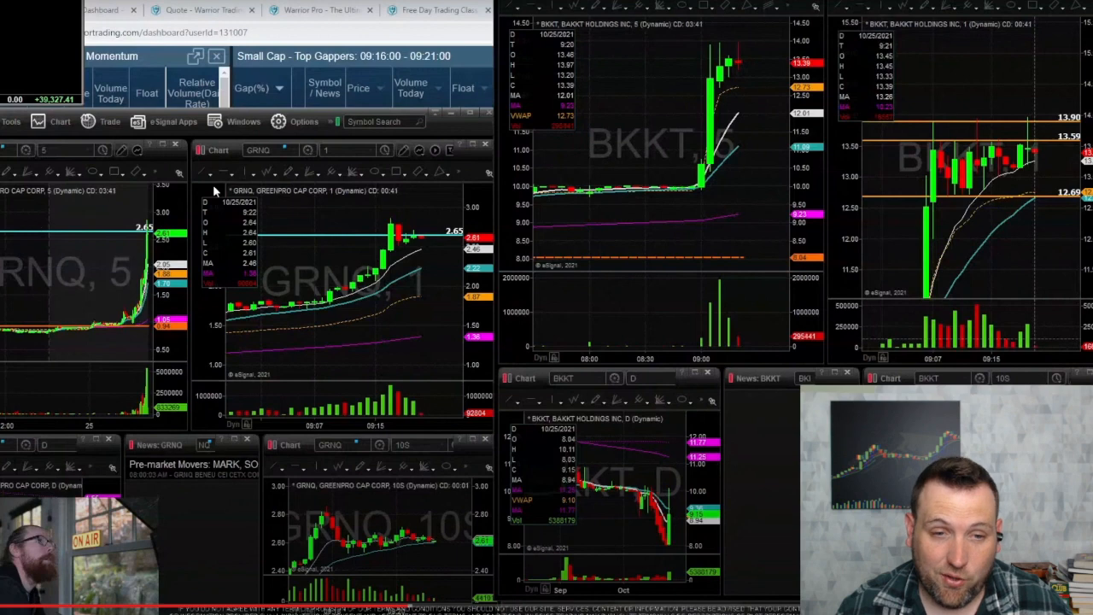
mouse_move(898, 327)
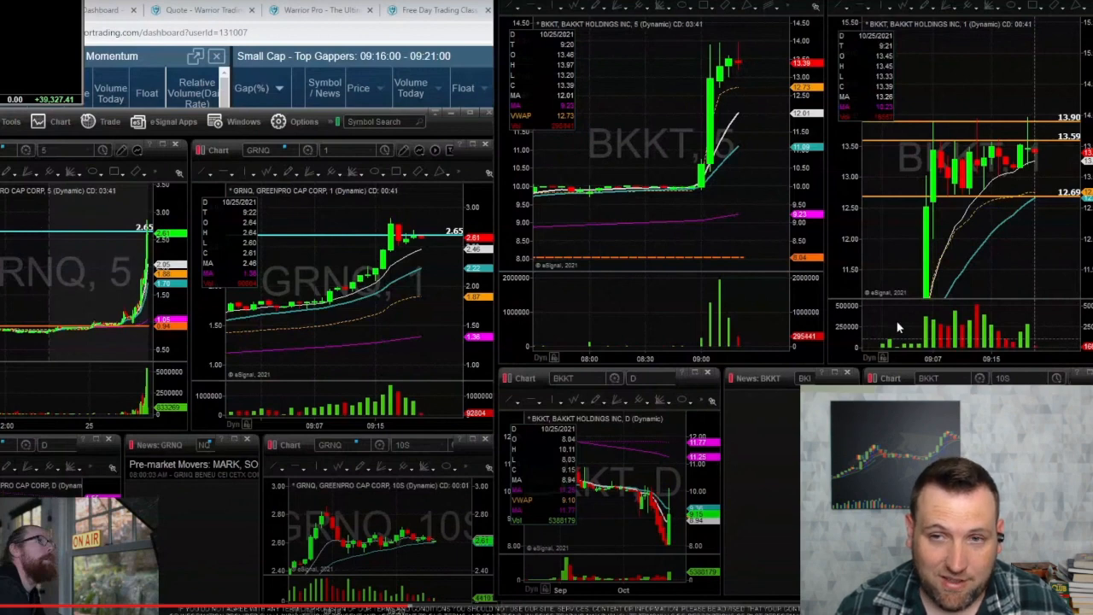